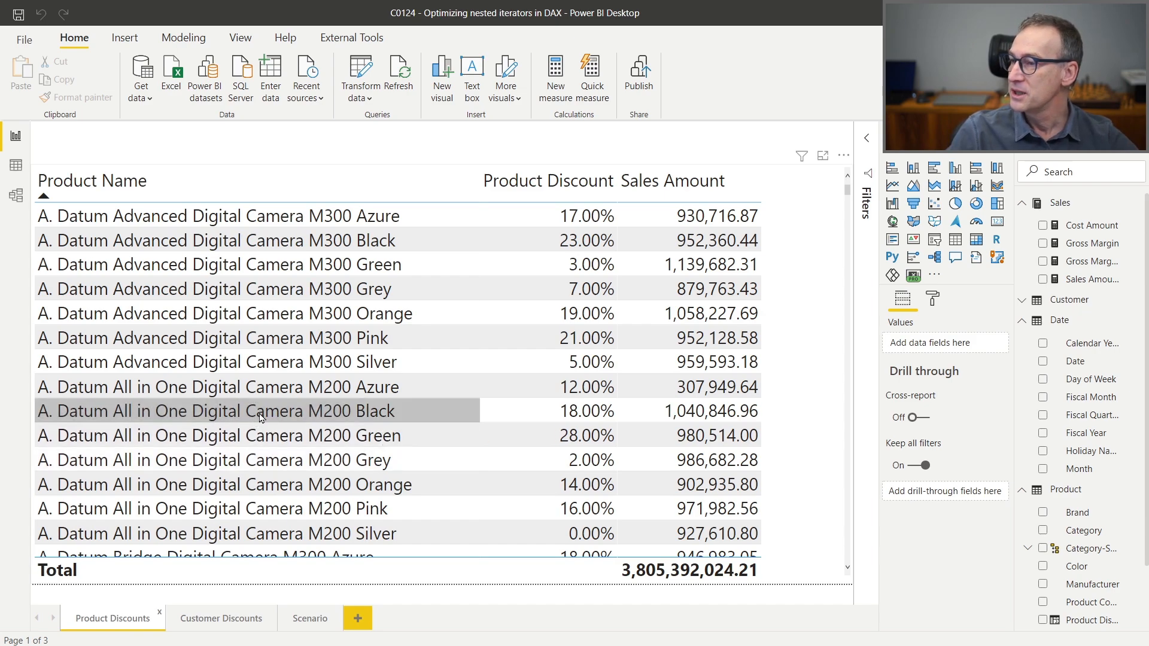
mouse_move(587, 215)
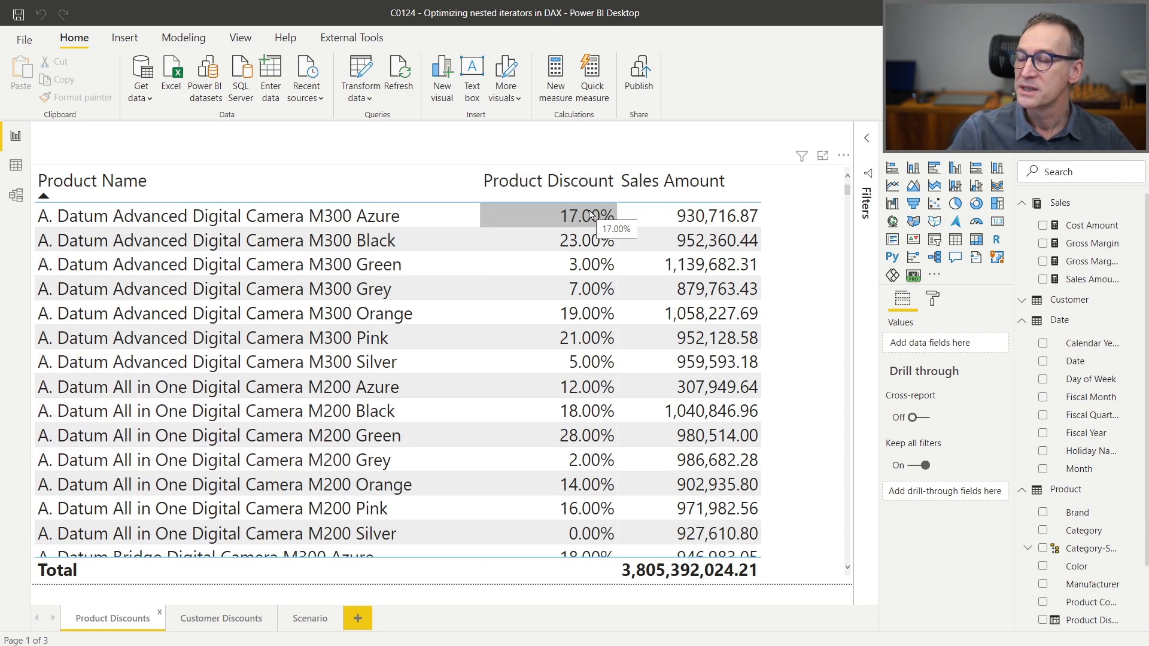
mouse_move(352, 224)
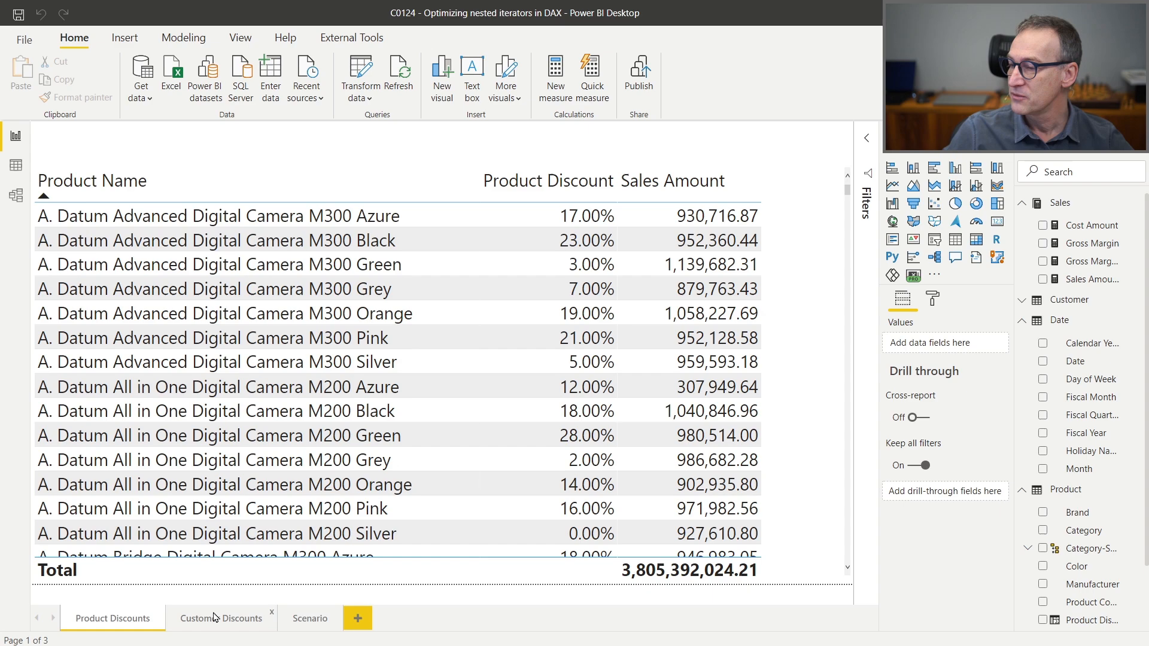
Step: Review the Customer Discounts report page, then switch to the Scenario page
click(222, 617)
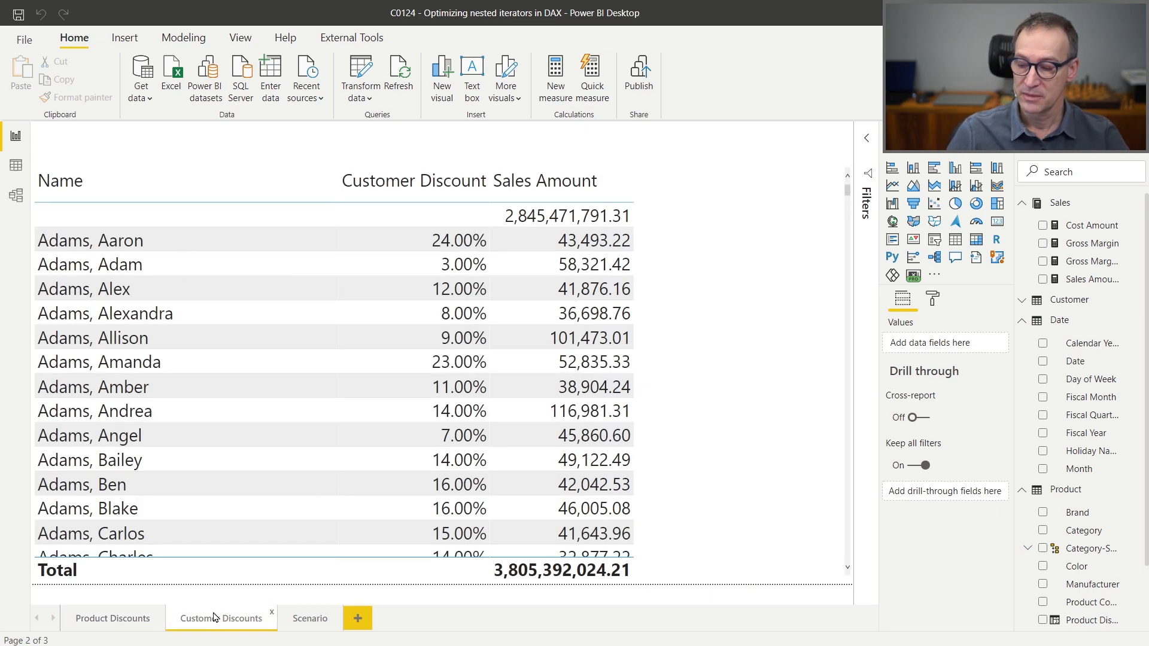
mouse_move(309, 618)
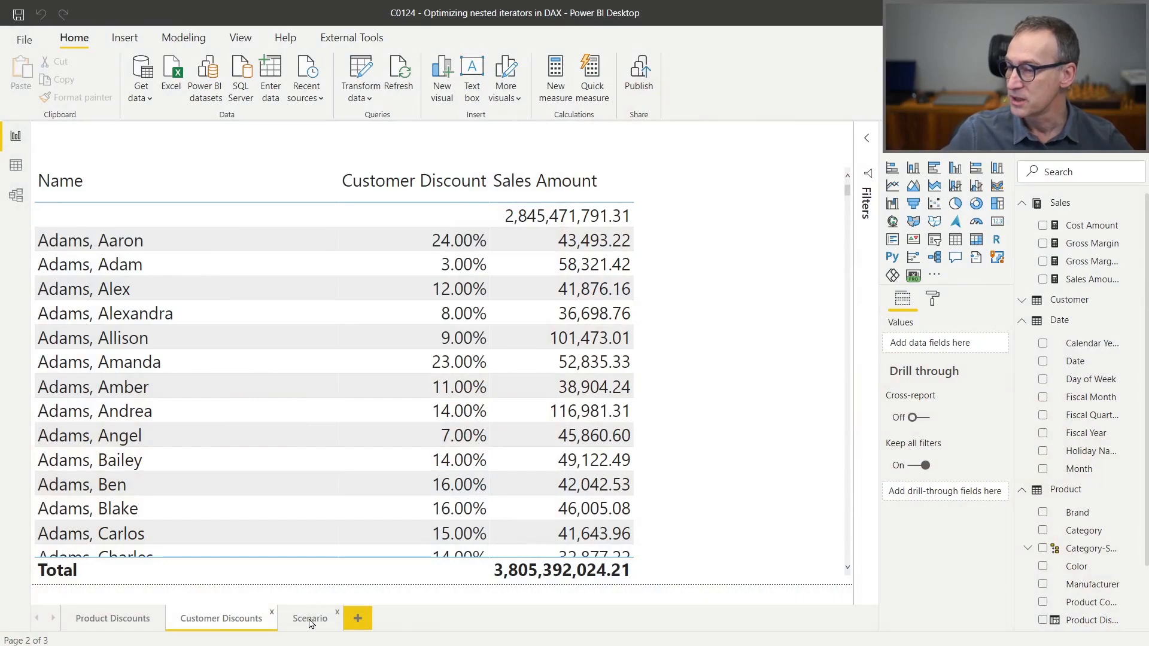
click(310, 618)
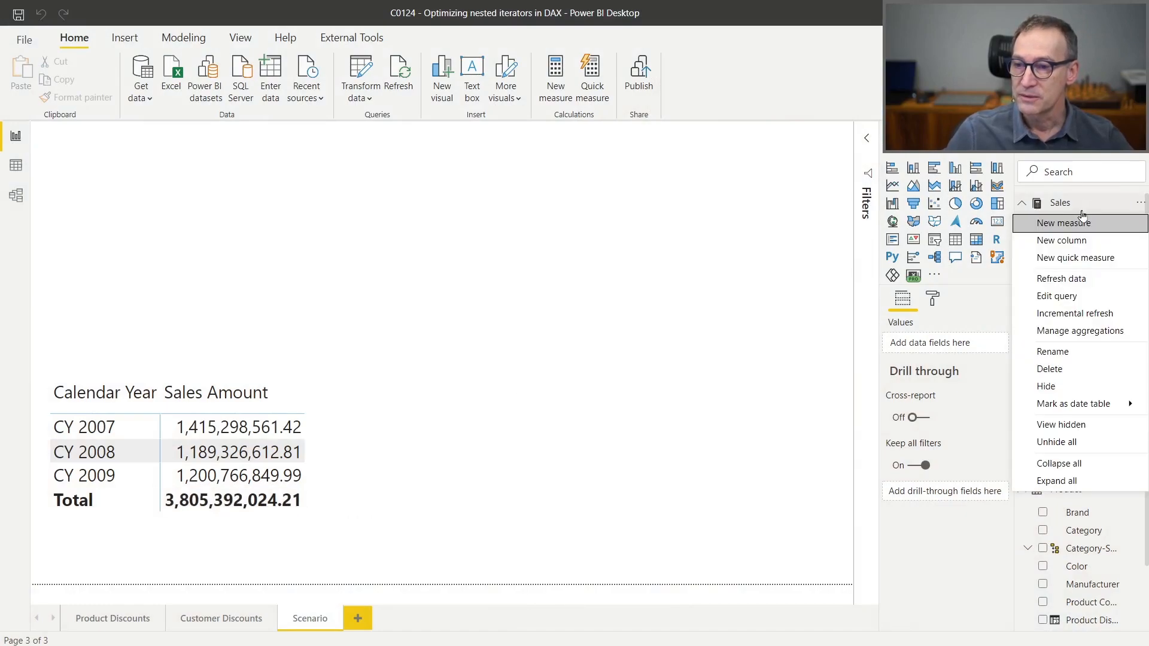
Step: Start the Discounted Sales measure as SUMX over Customer with ProductDiscount and CustomerDiscount variables
click(1064, 222)
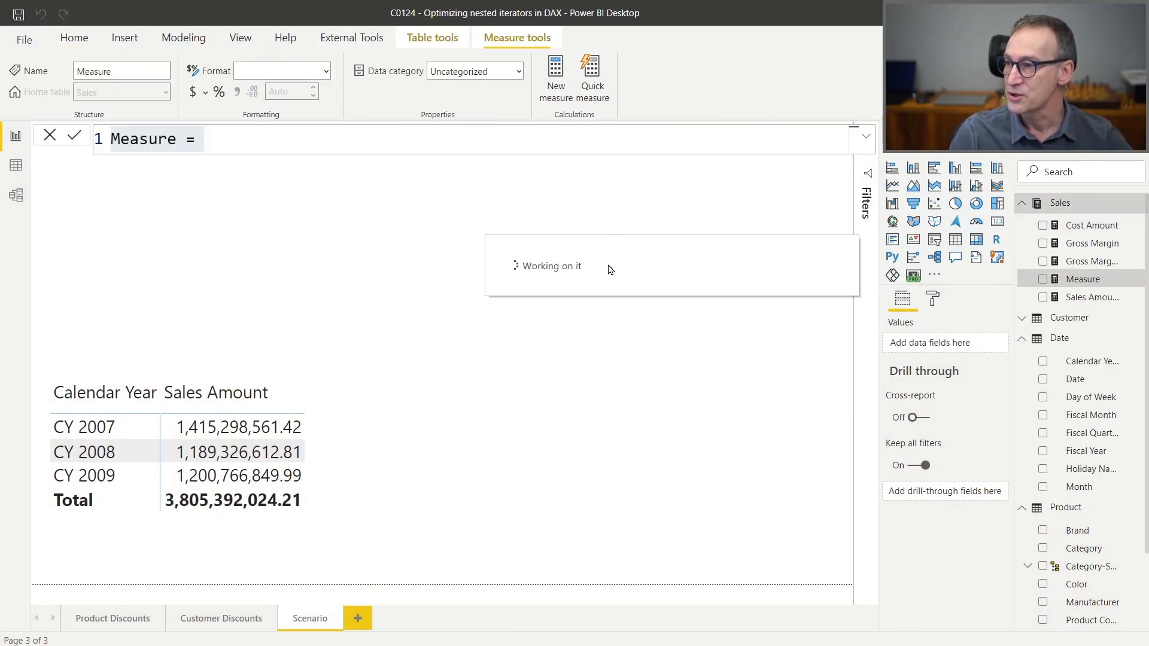
text(D)
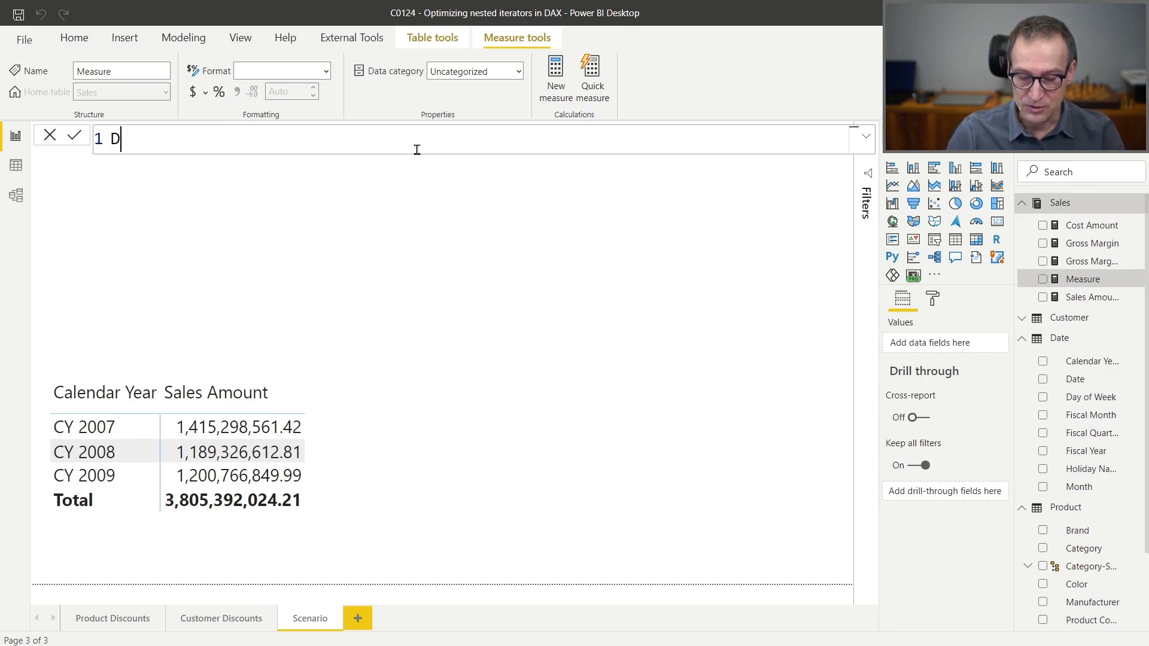
text(iscounted Sa)
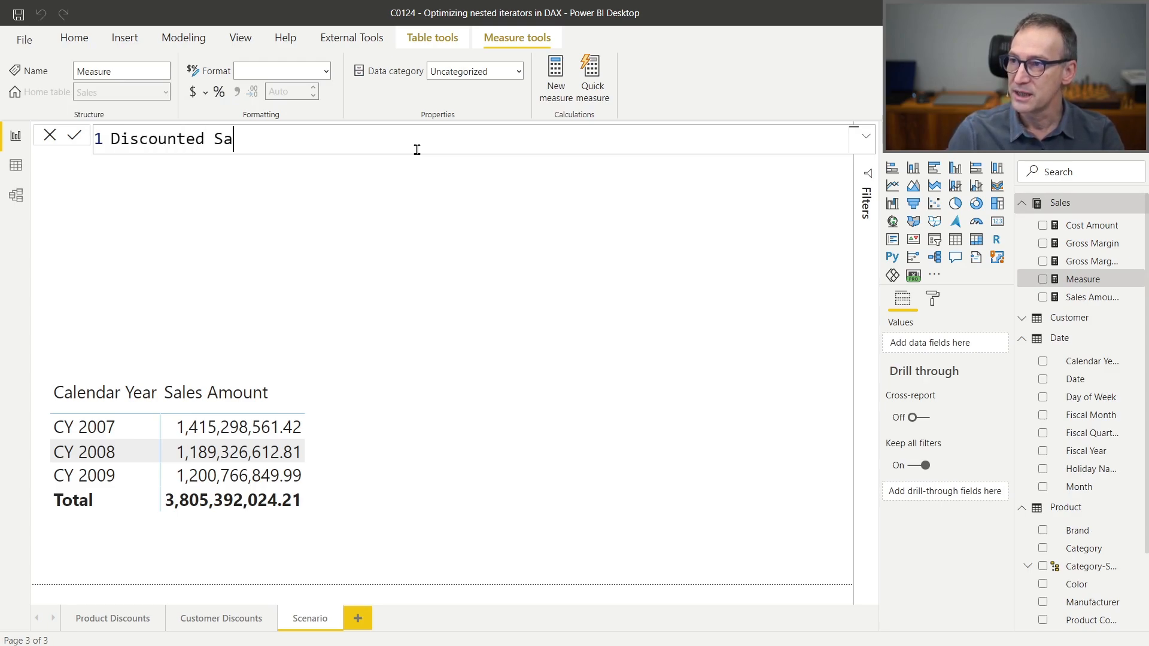
text(les =)
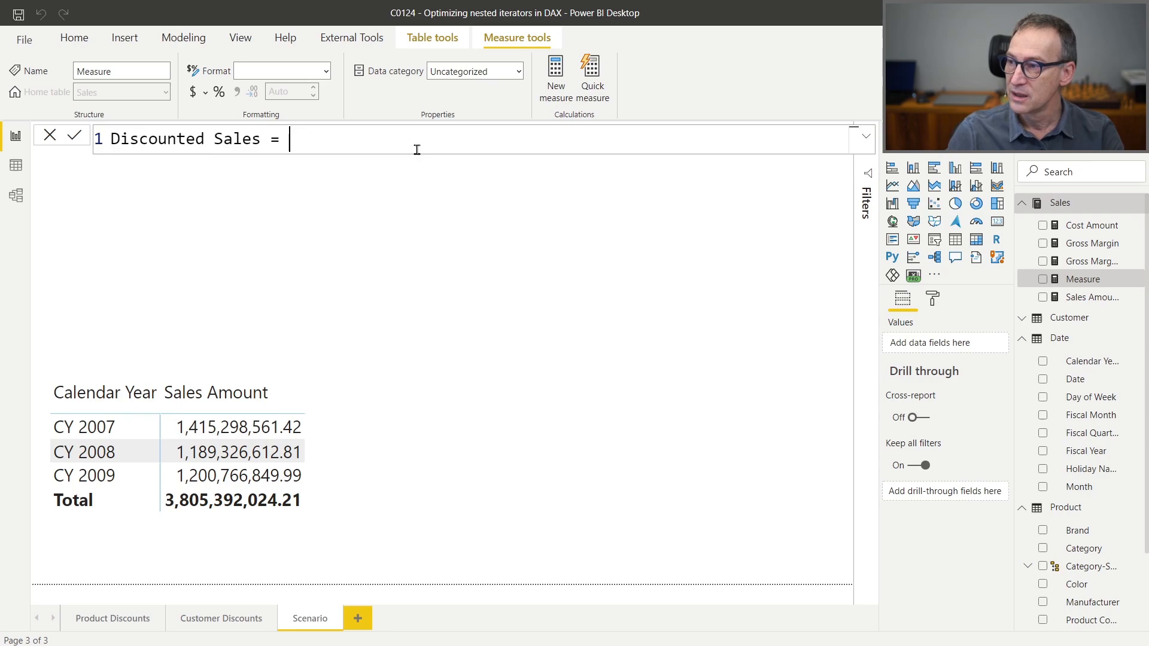
text(SUMX ()
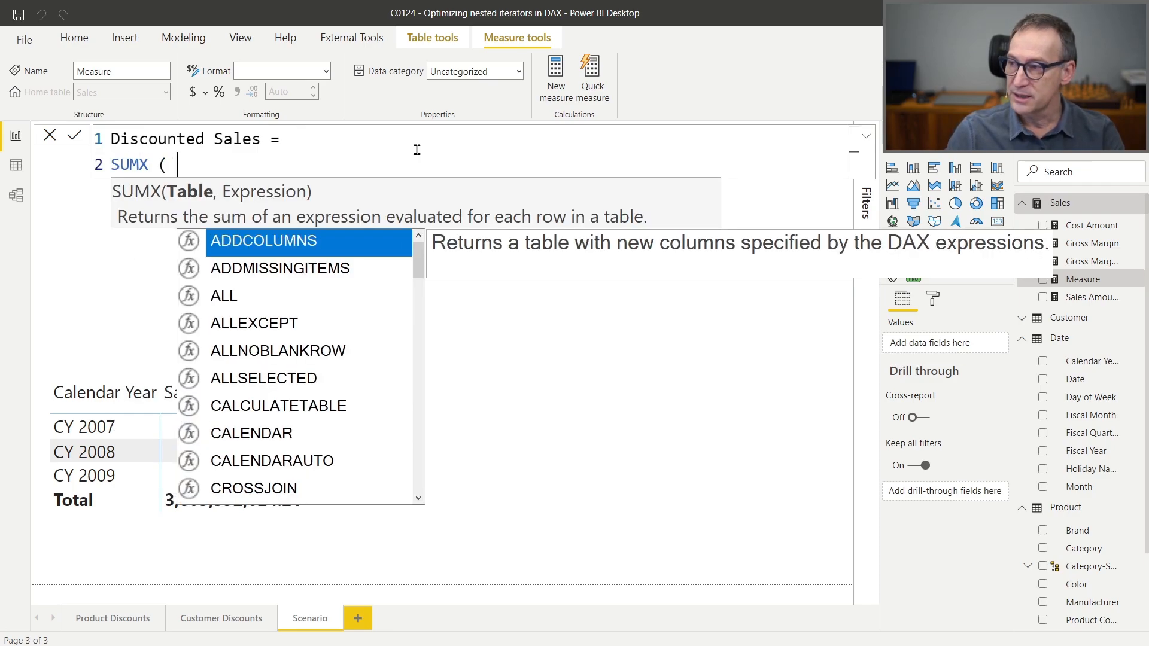
text(Customer)
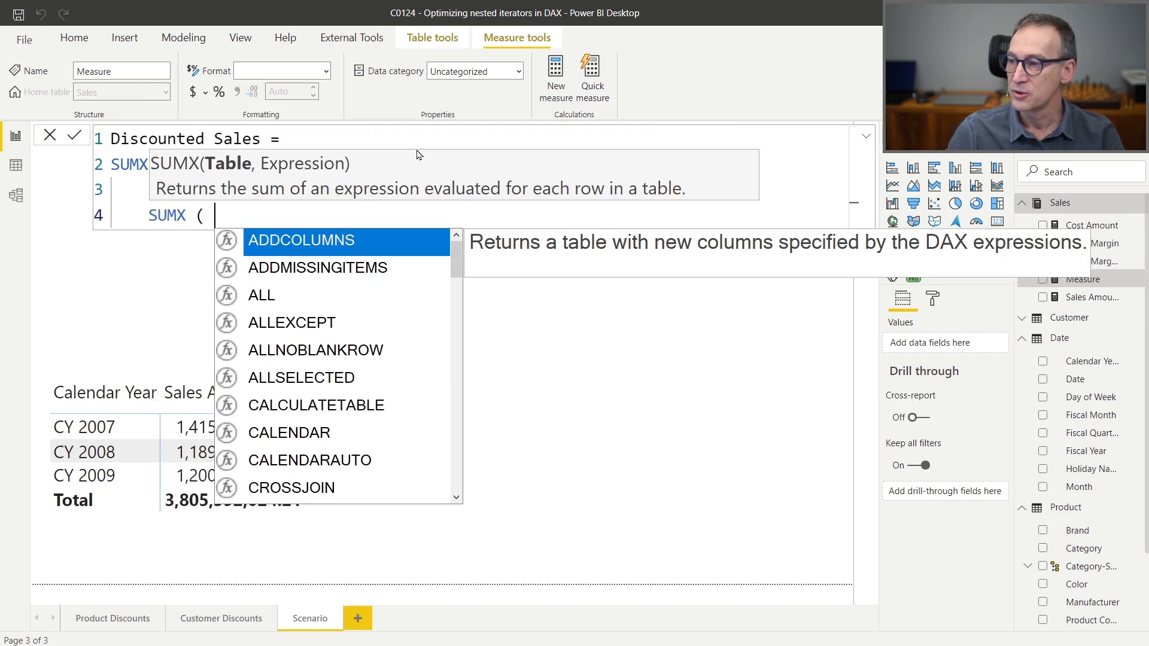
text(Product',)
text(VAR)
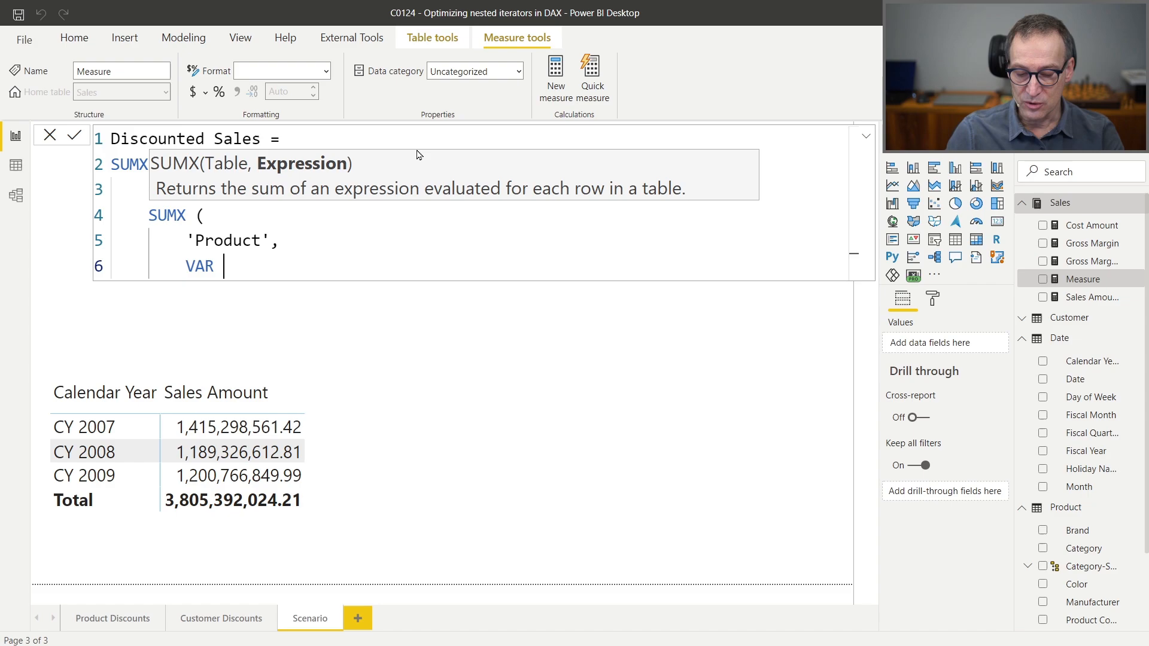
text(Prod)
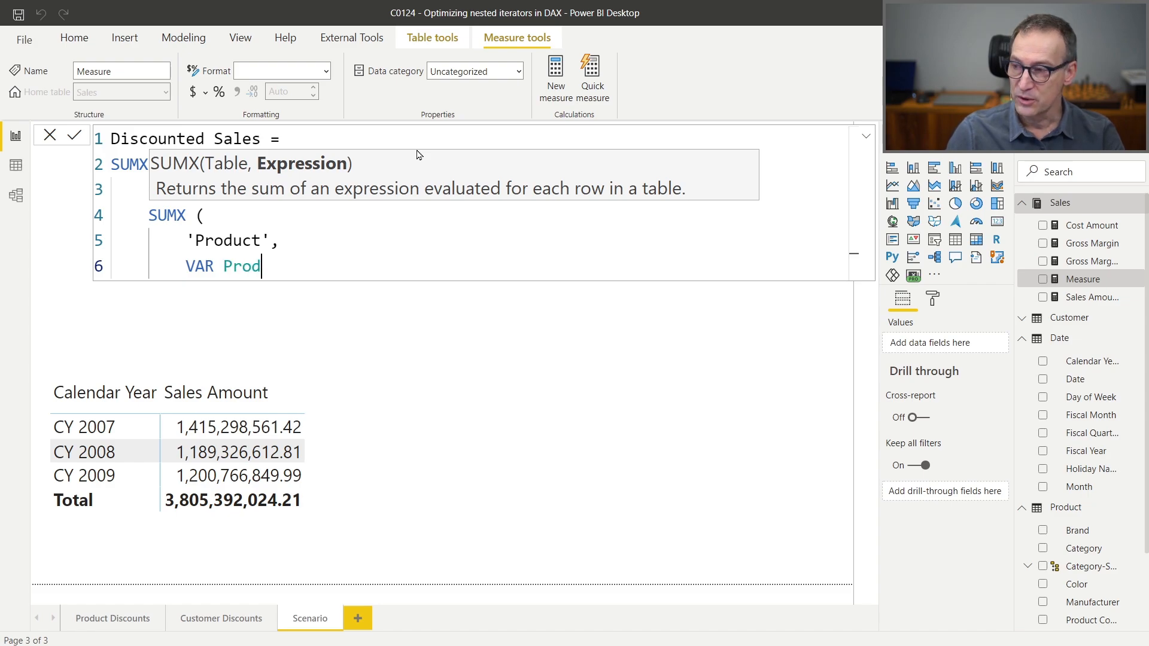
text(uctDiscount)
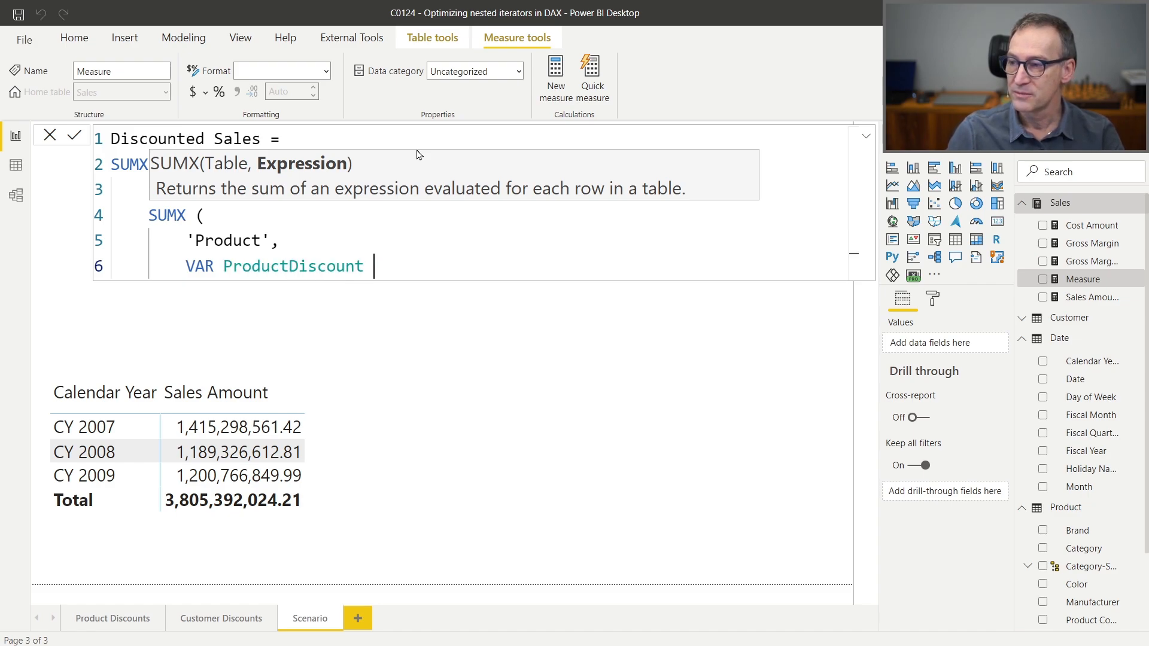
text(= Product'[Product Discount)
text(VAR)
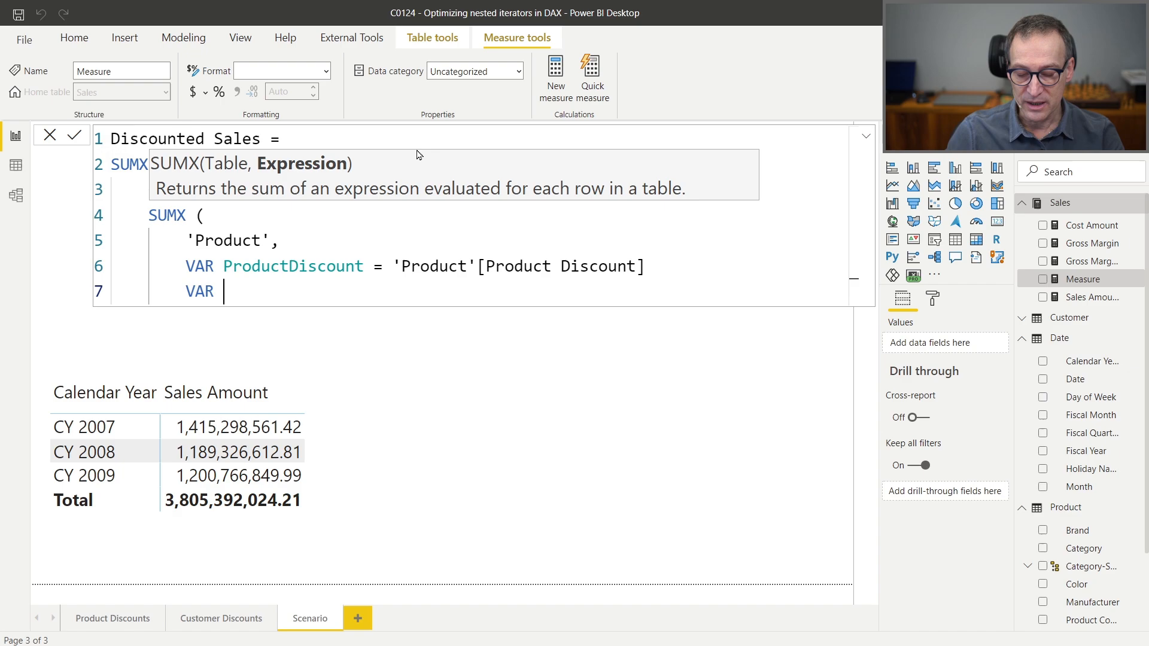
text(CustomerDisco)
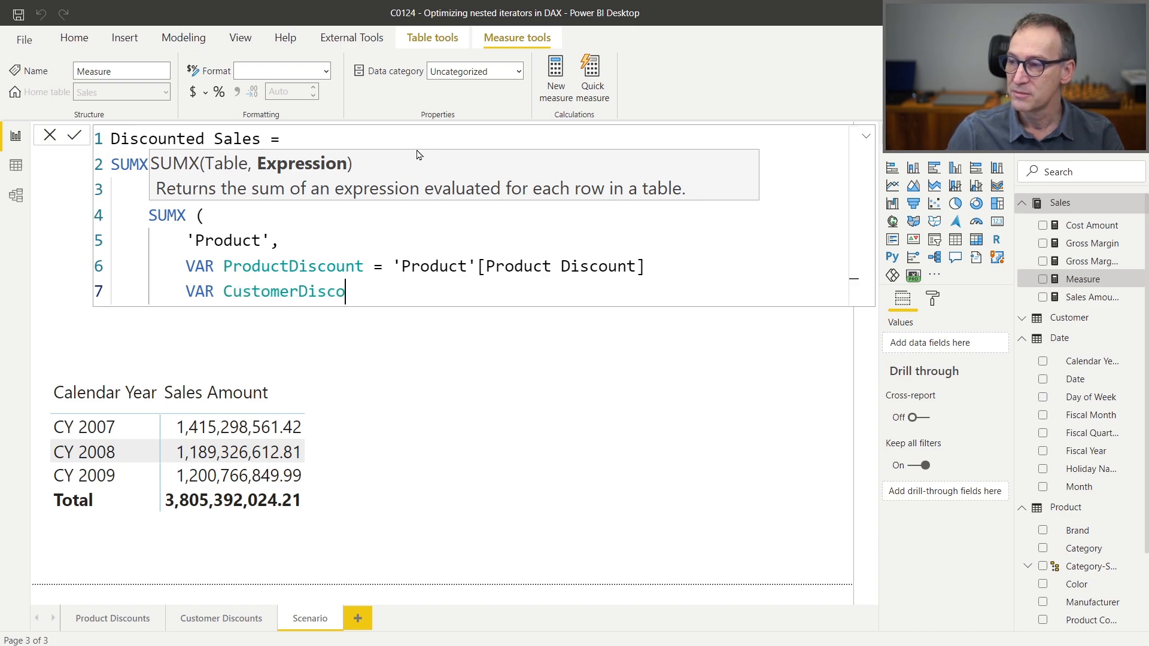
text(unt =)
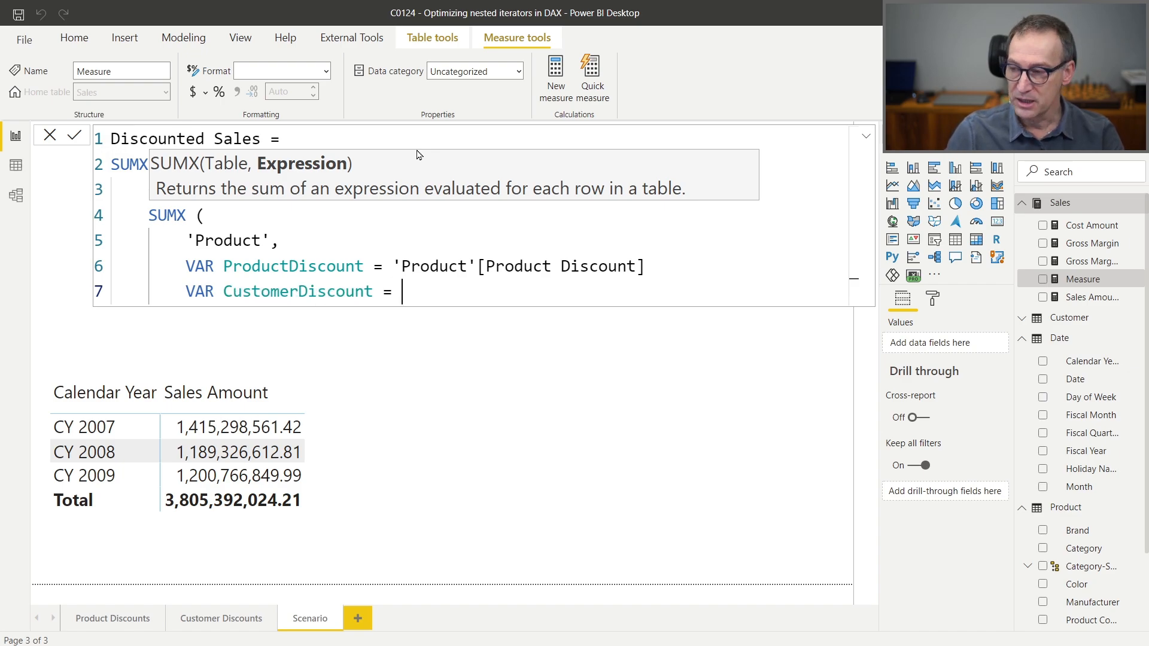
text(Cus)
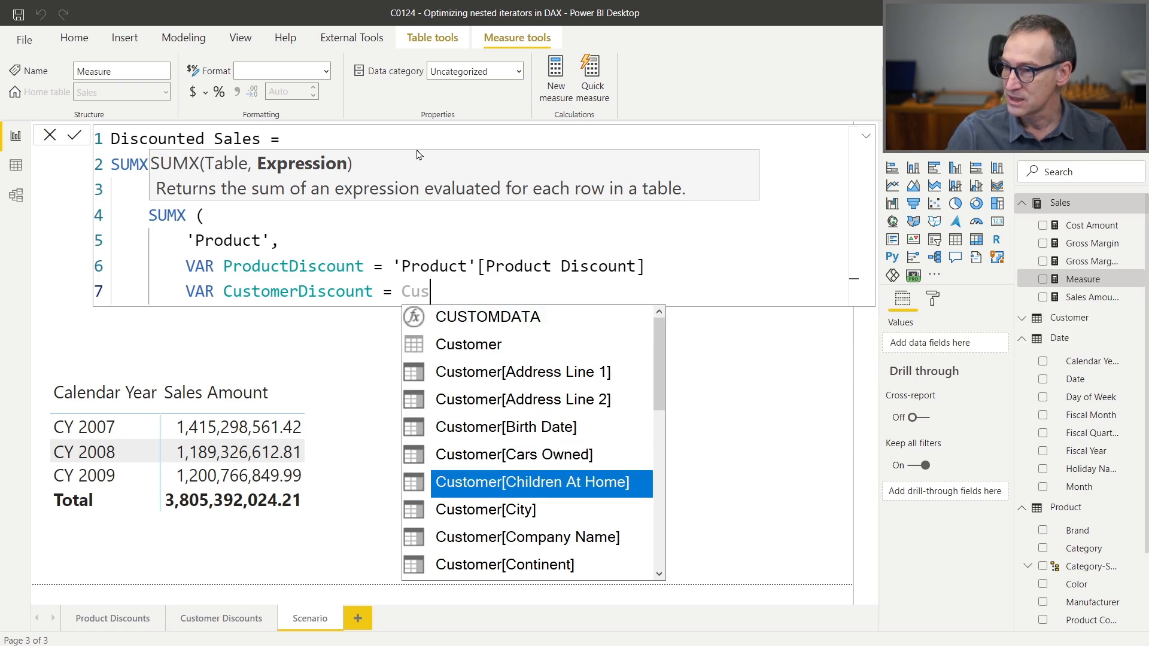
text(tomer)
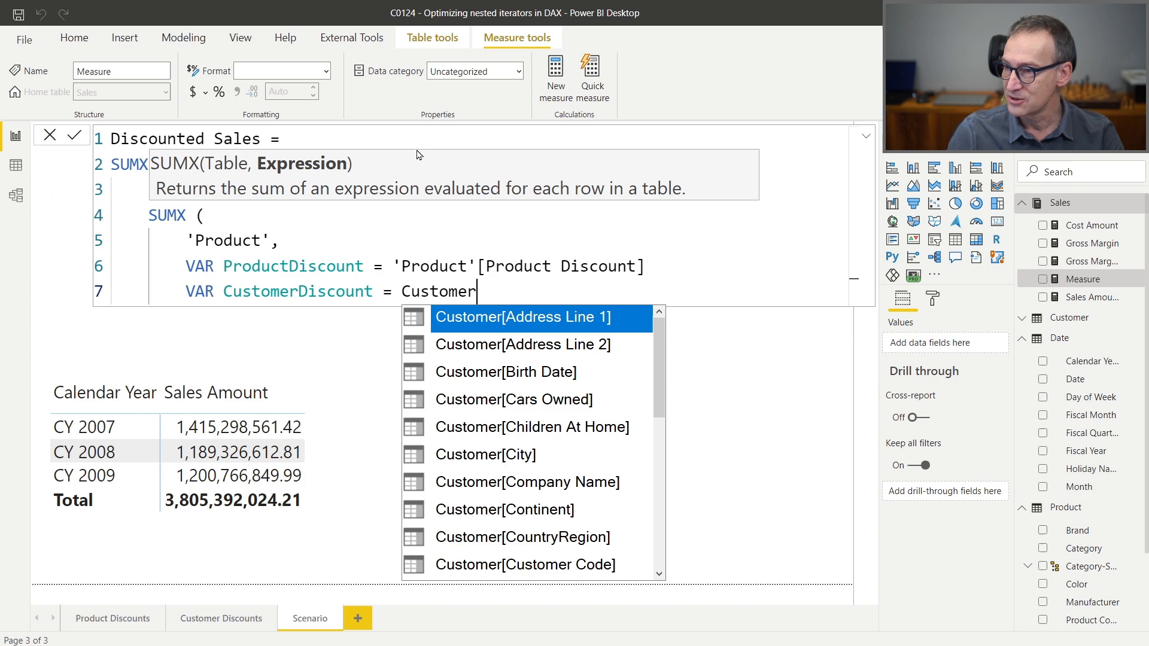
text([Customer Discount)
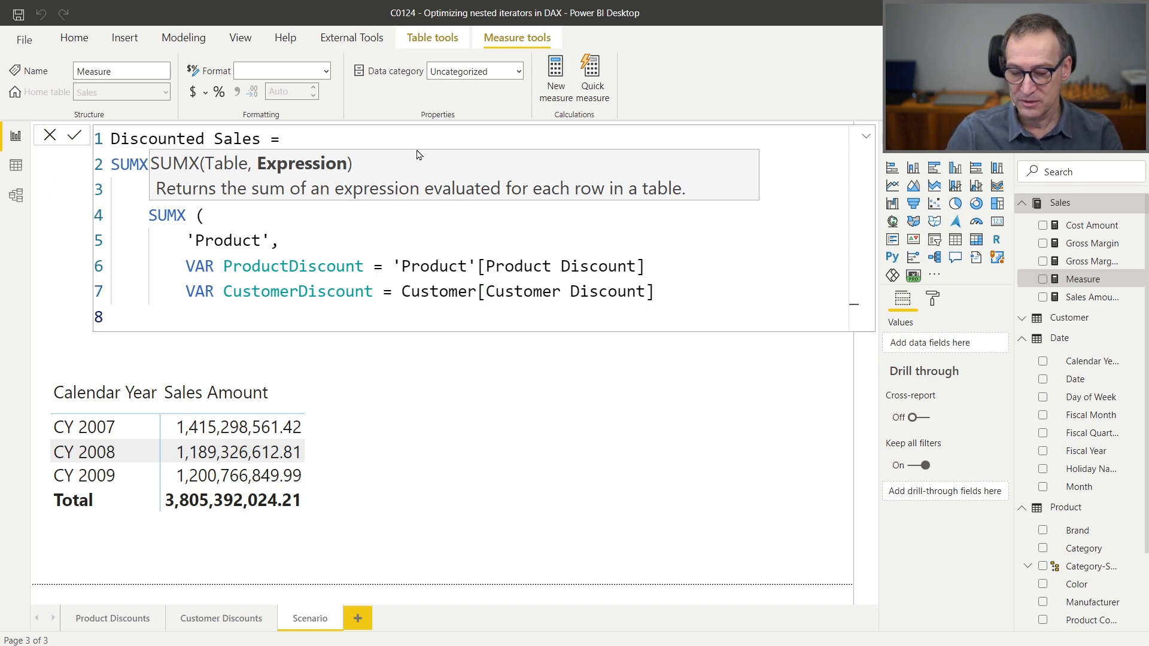
Step: Add a SalesAmount variable and RETURN SalesAmount * (1 - ProductDiscount) * (1 - CustomerDiscount)
text(VAR SalesAmount)
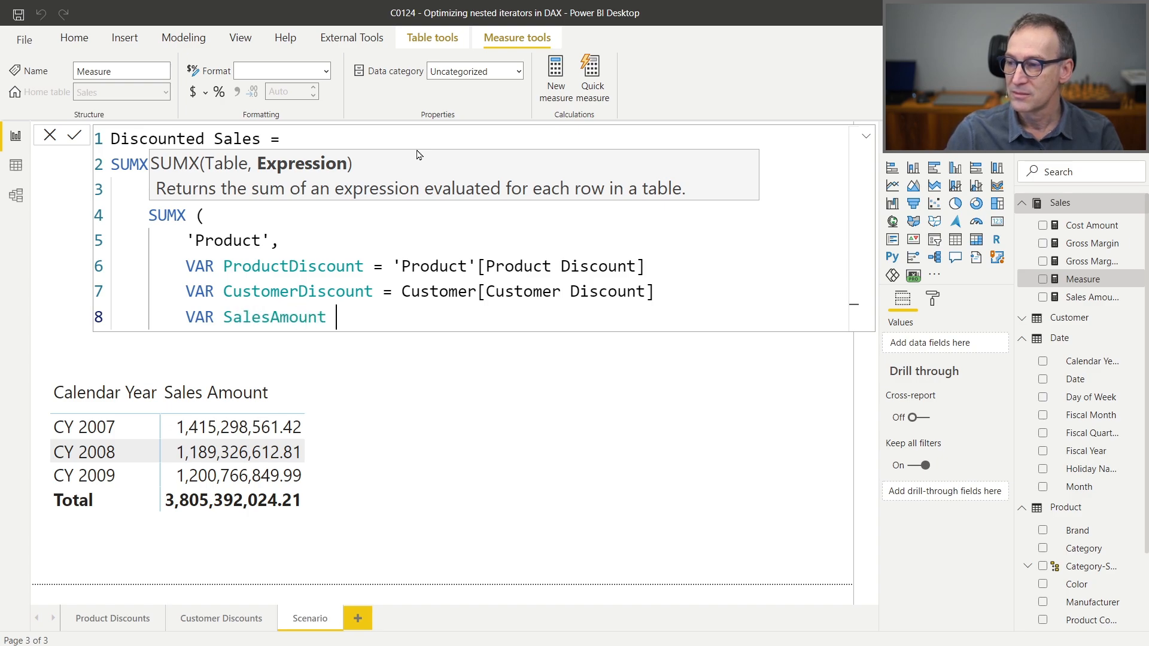
text(= [Sales Amount)
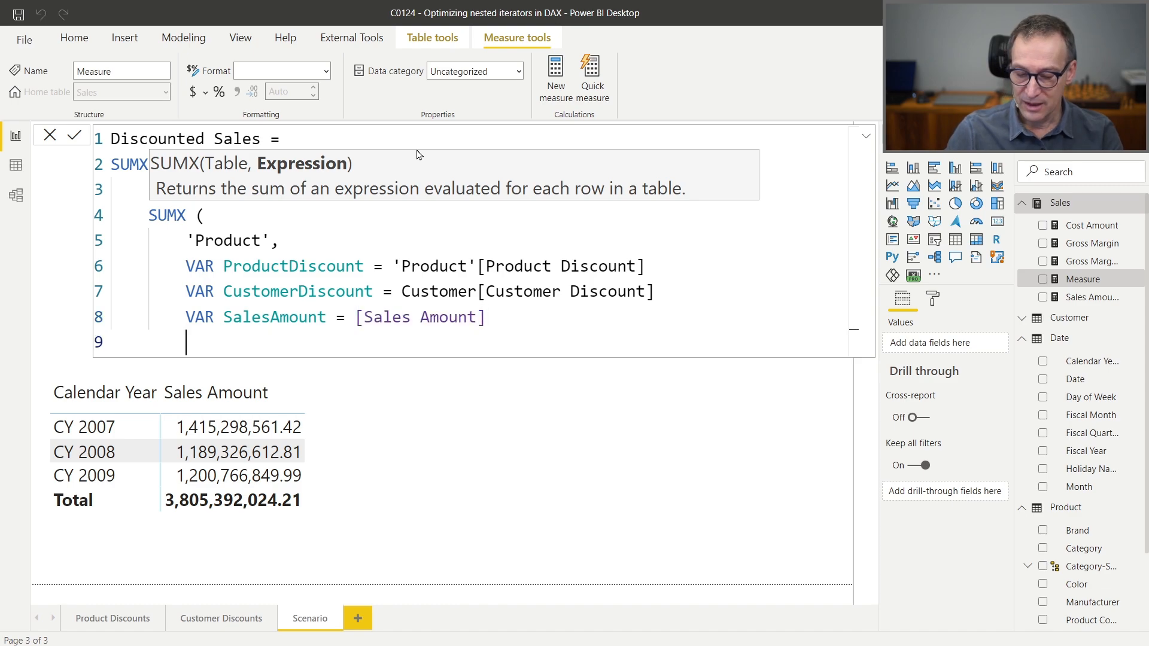
text(RETURN)
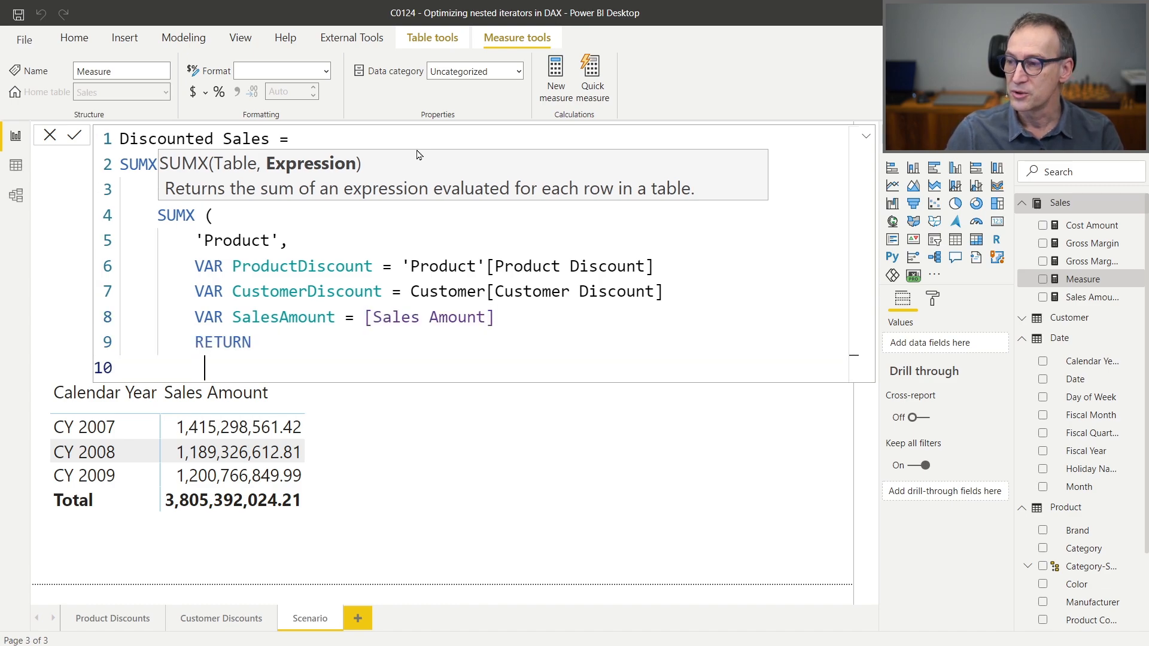
text(SalesAmount * ()
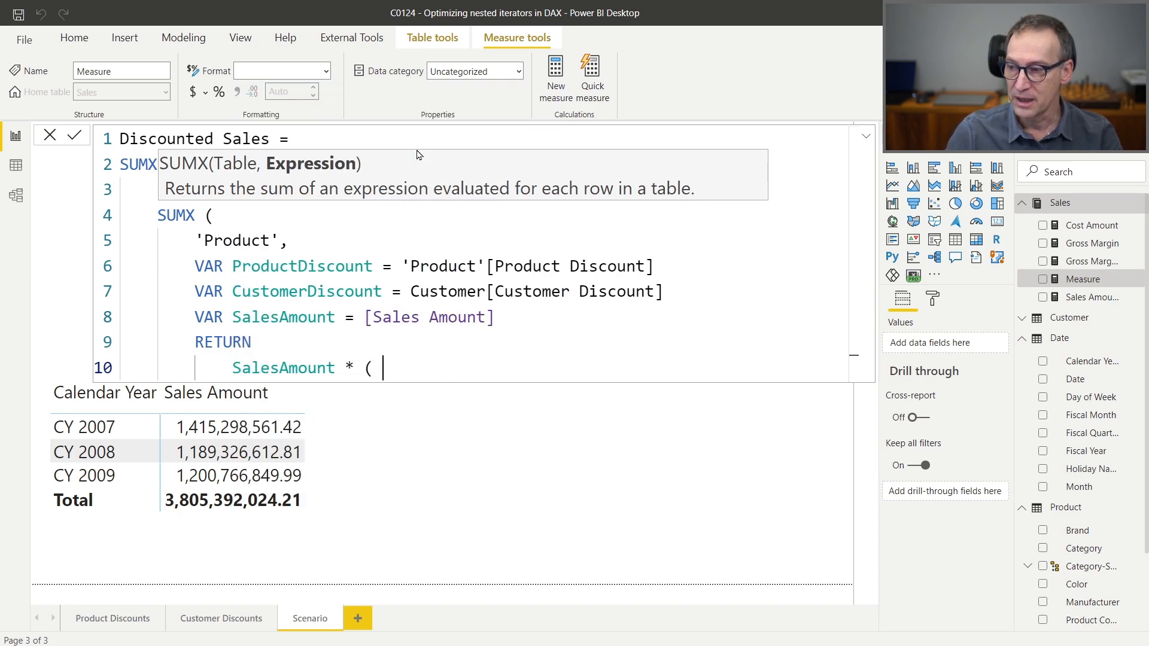
text(1 -)
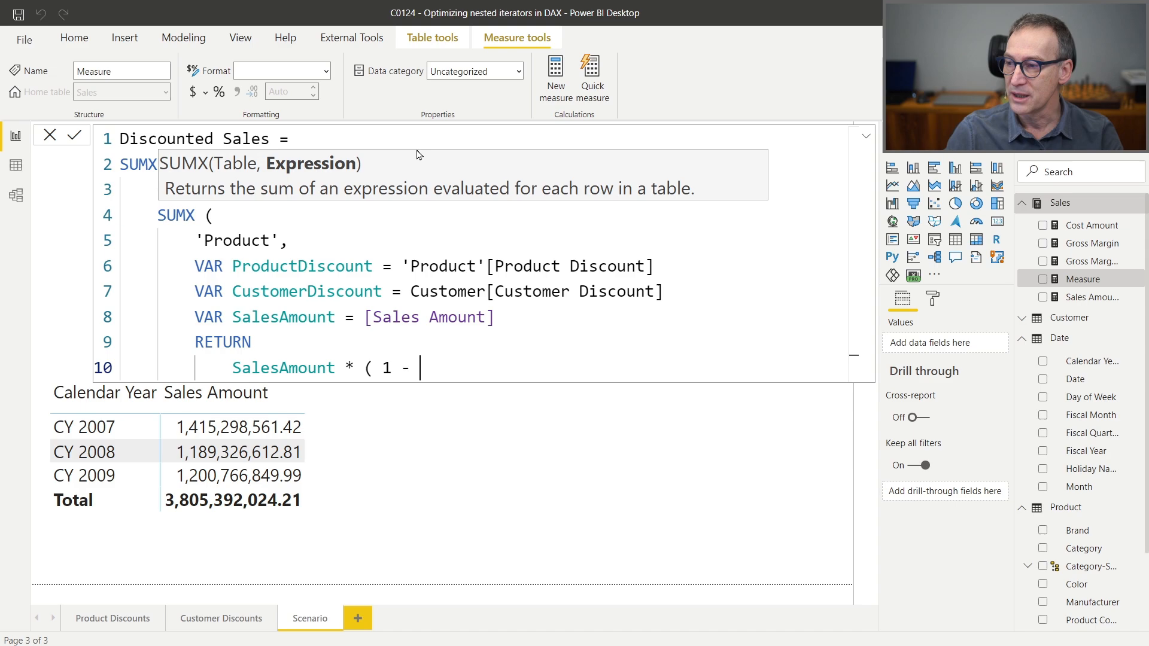
text(ProductDiscount)
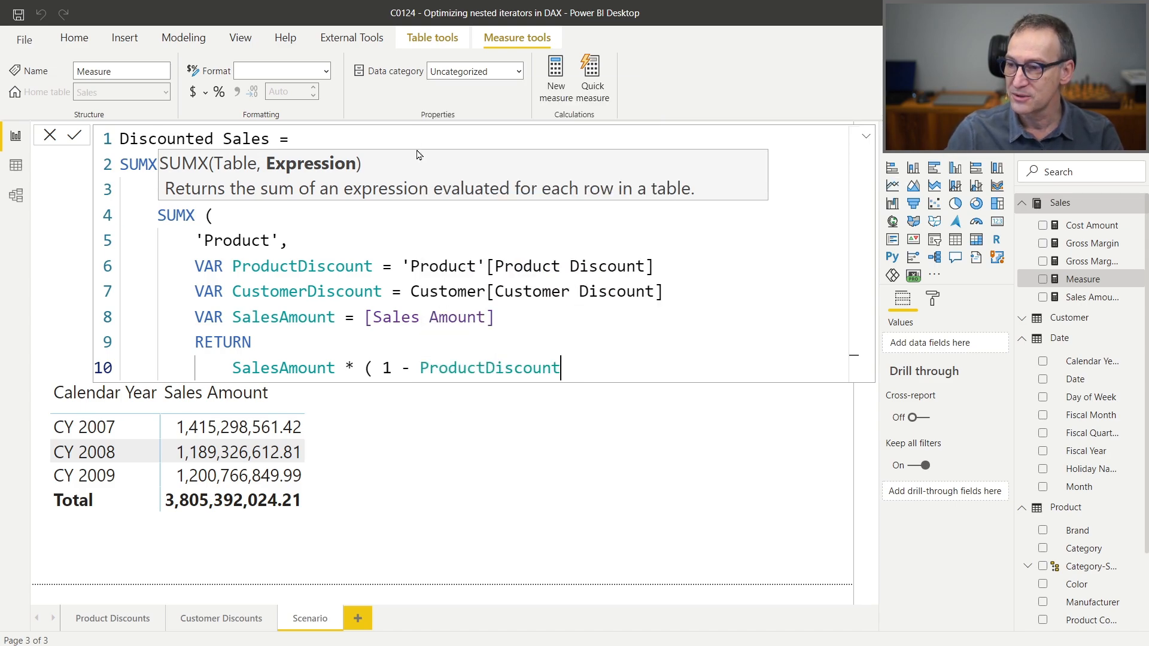
text())
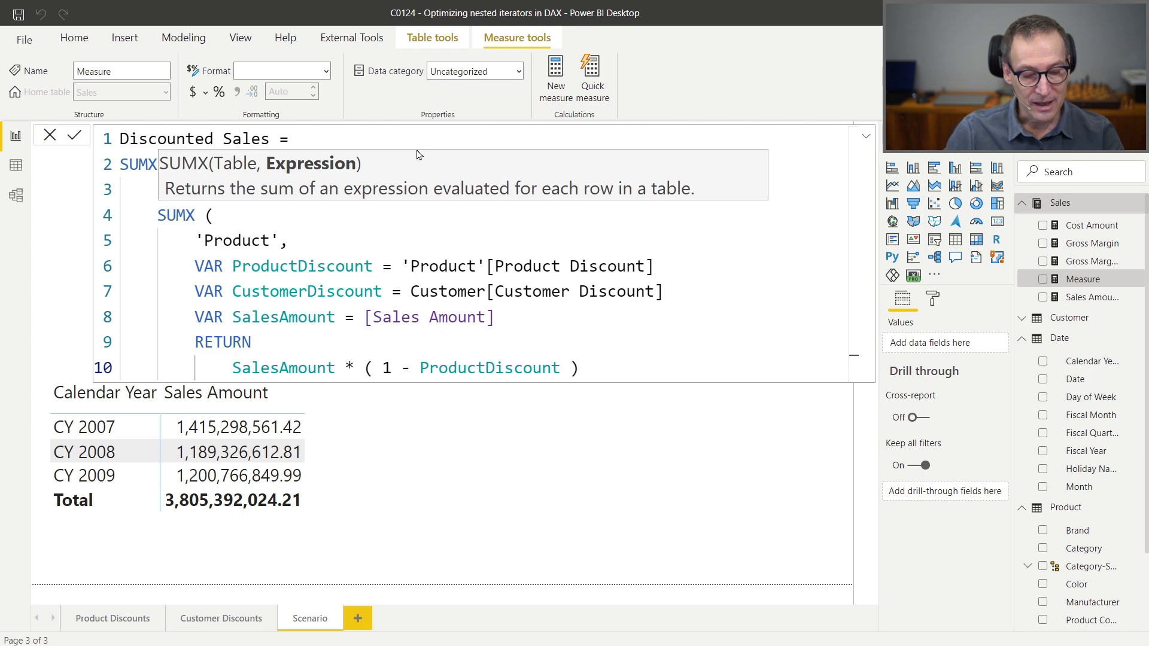
text(* ()
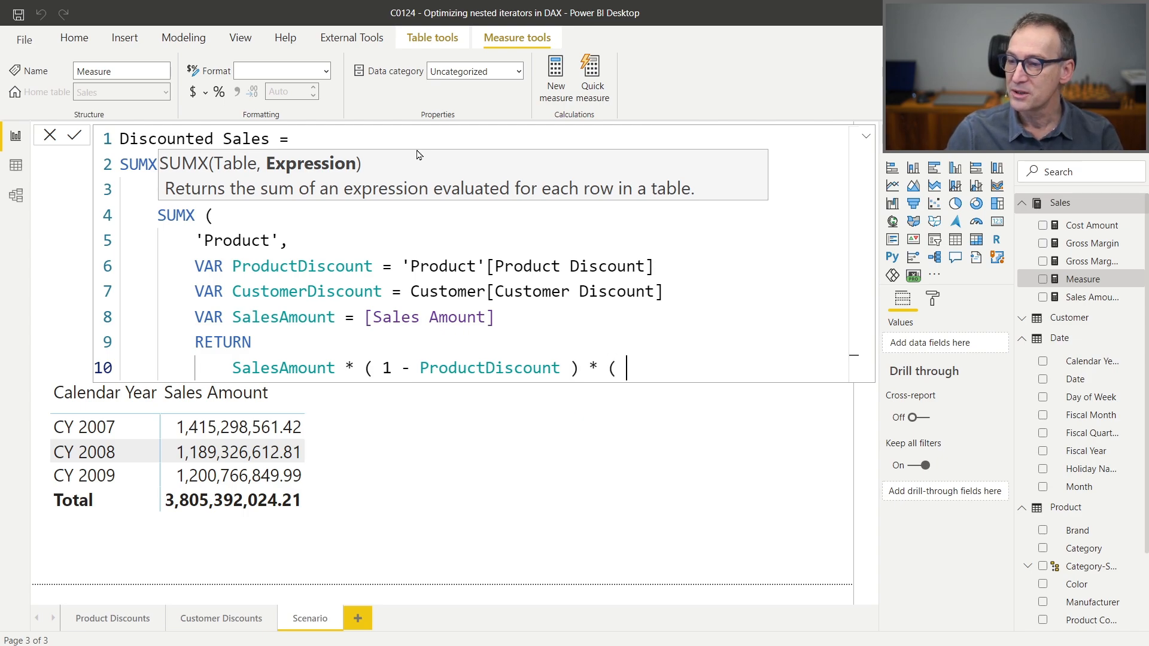
text(1 - CustomerDiscount)
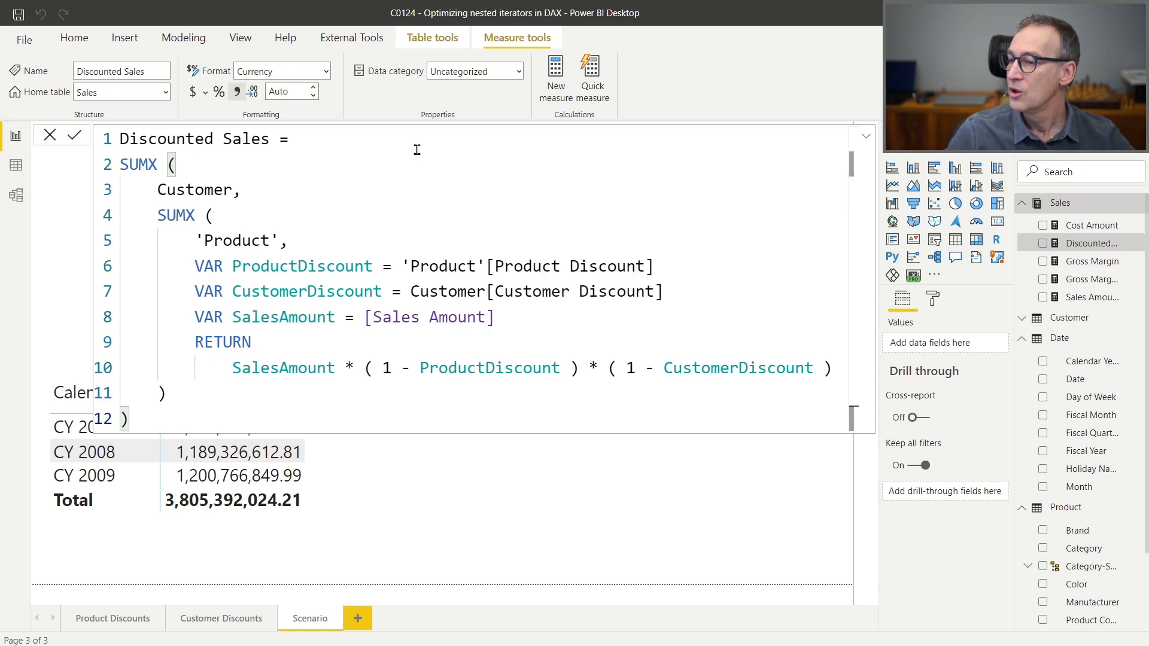
Step: Format the Discounted Sales measure as a Decimal number
click(282, 71)
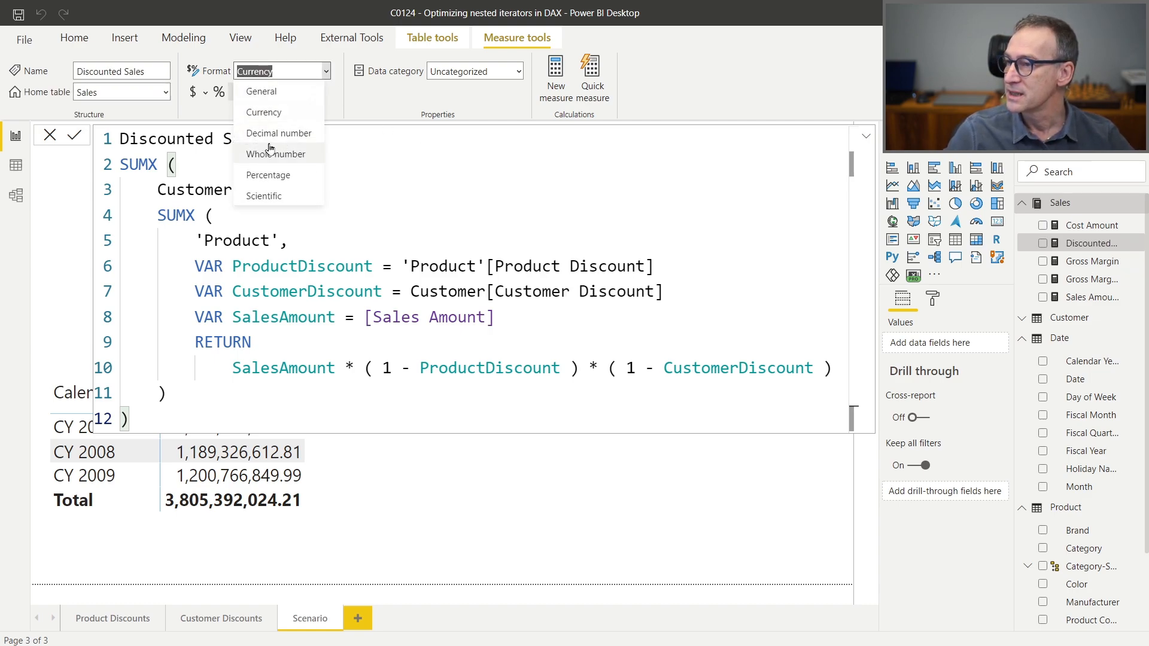
click(280, 133)
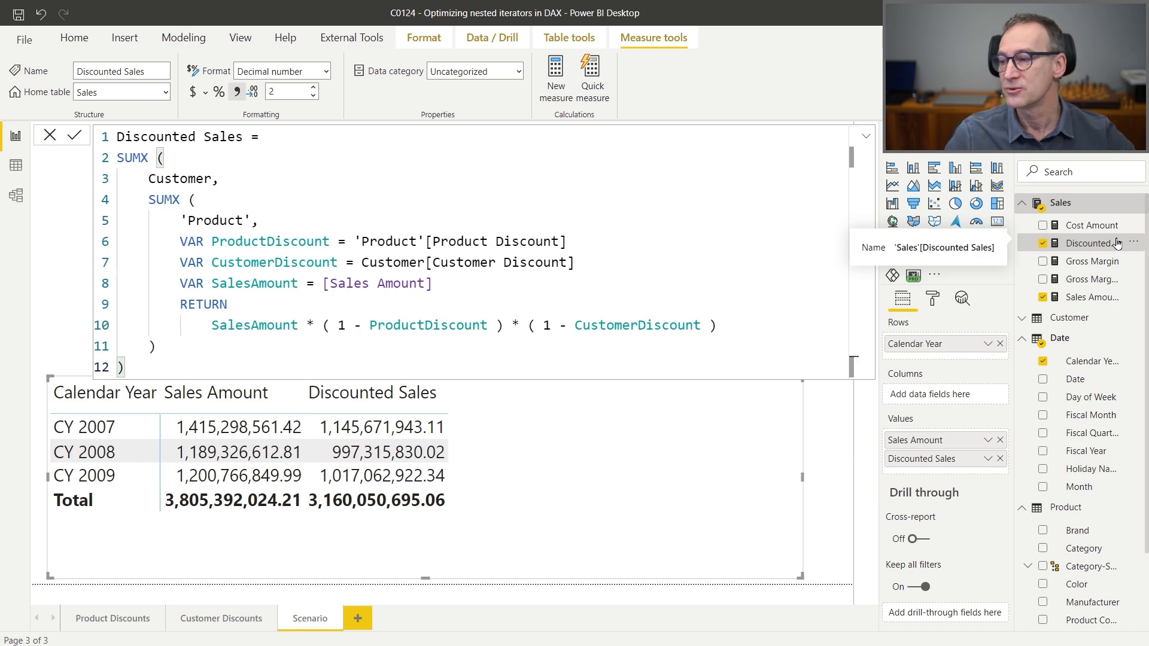
mouse_move(481, 435)
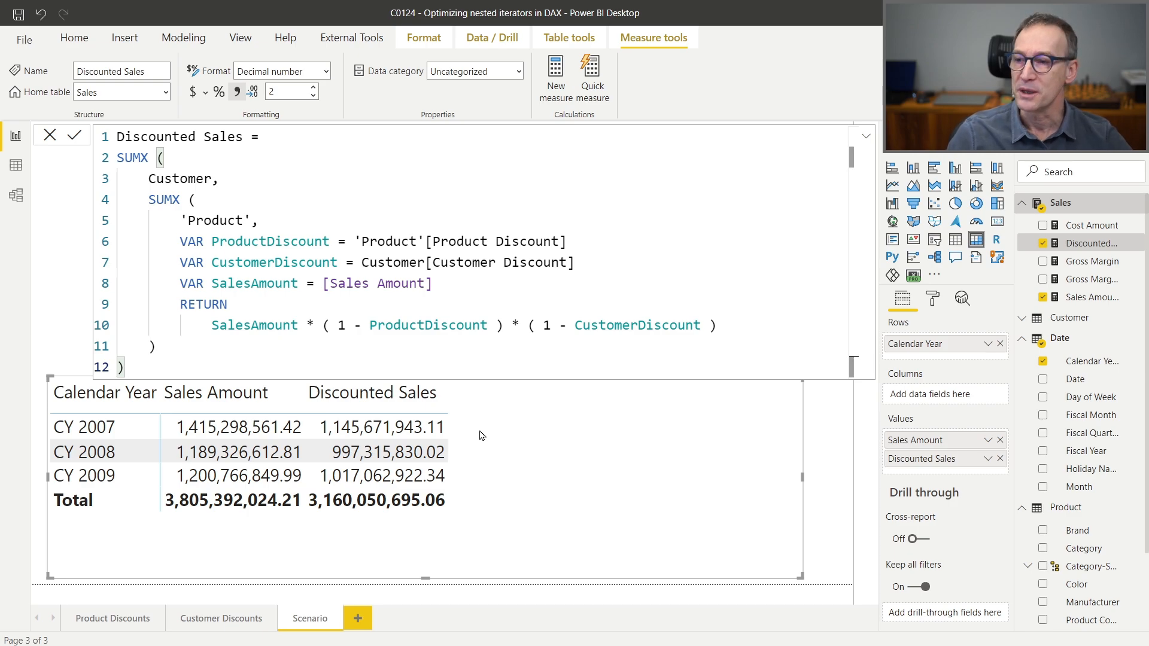
mouse_move(867, 324)
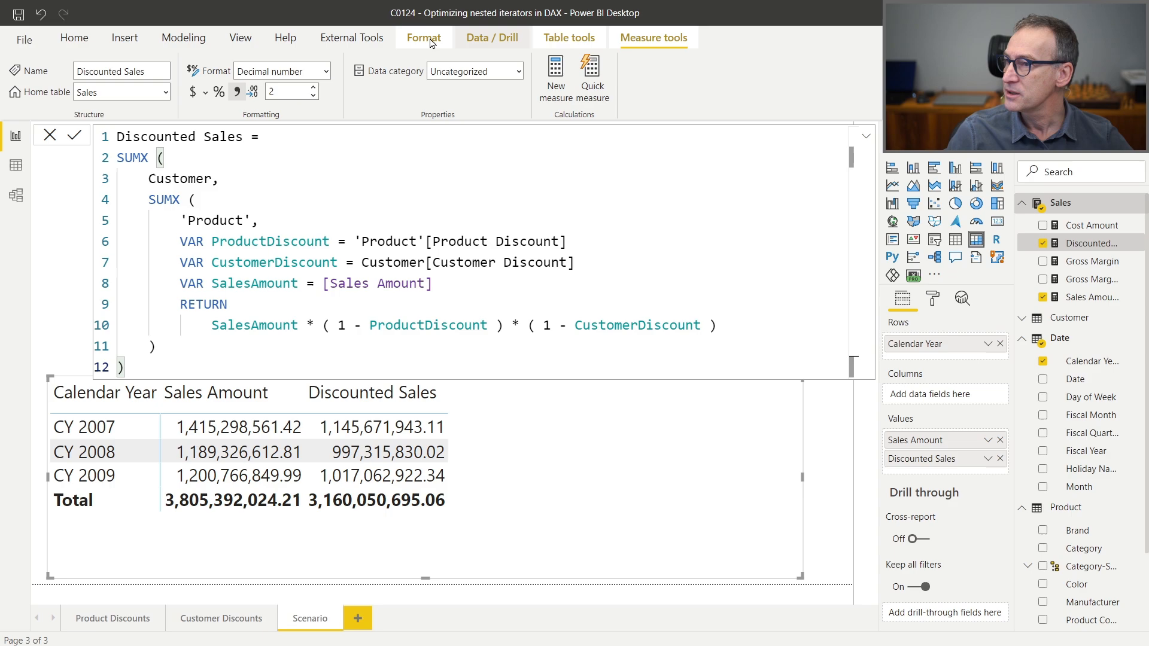
Step: Time a visual refresh in Performance analyzer and expand the Matrix entry (2219 ms, 1990 ms DAX)
click(240, 38)
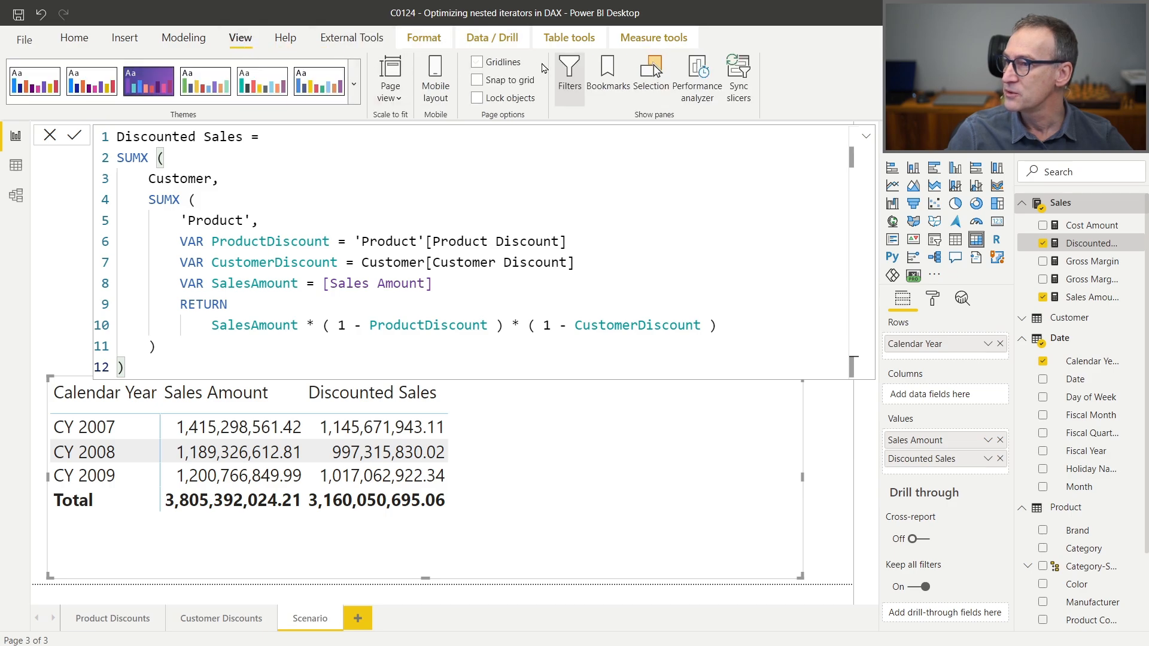
mouse_move(696, 77)
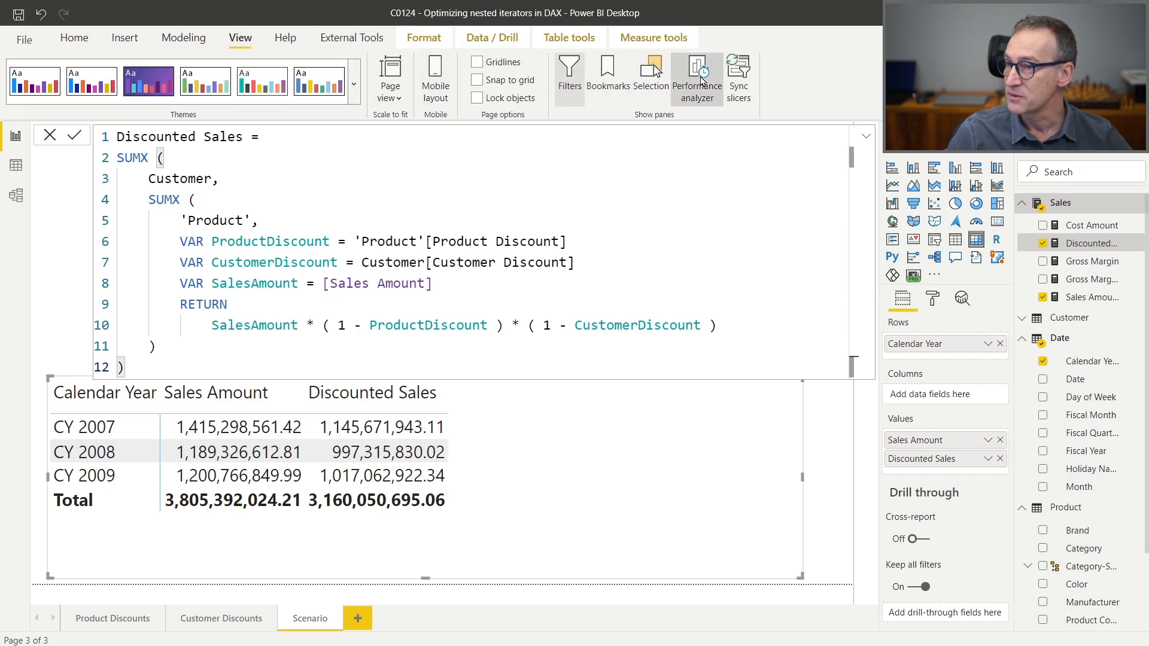
click(695, 76)
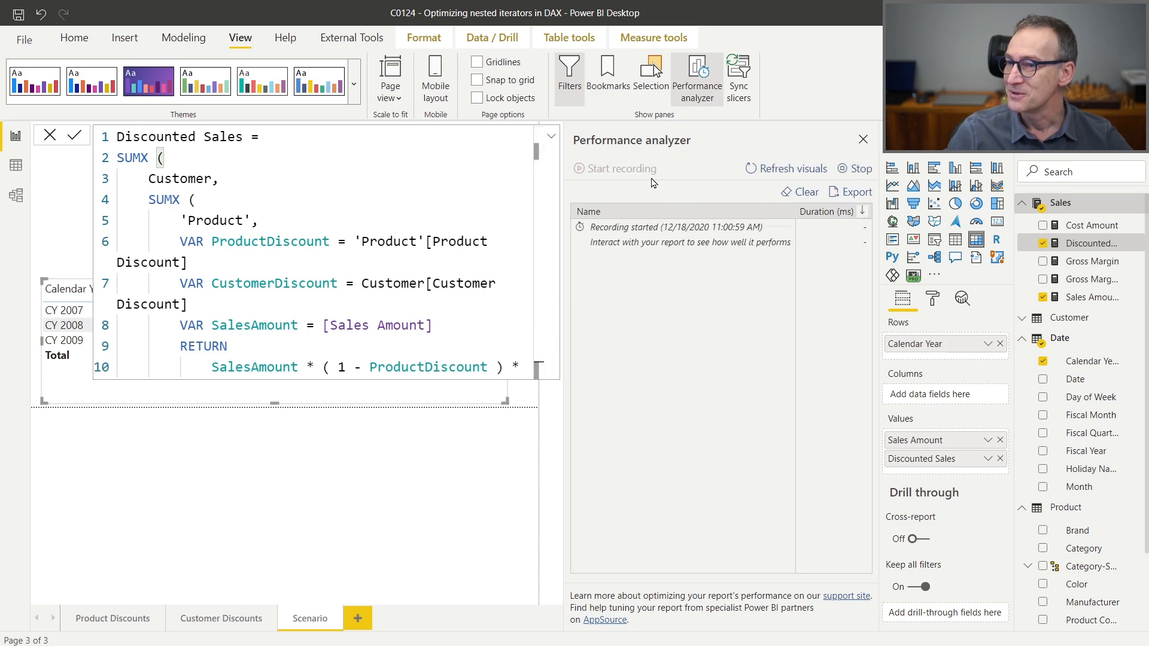
click(784, 169)
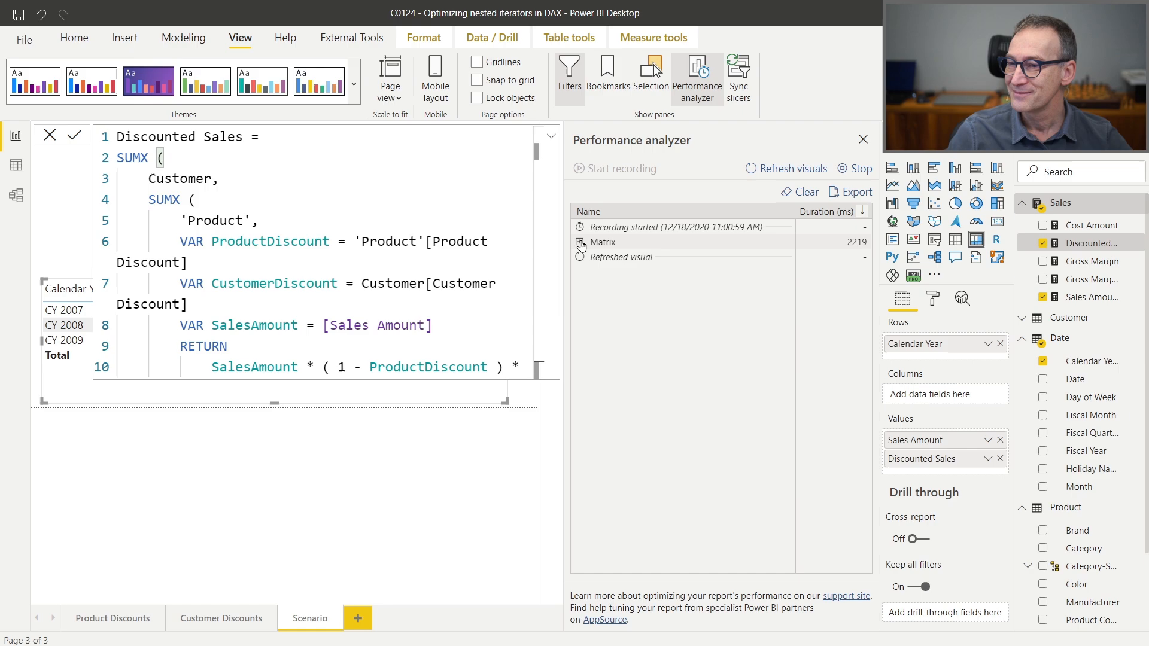
click(579, 242)
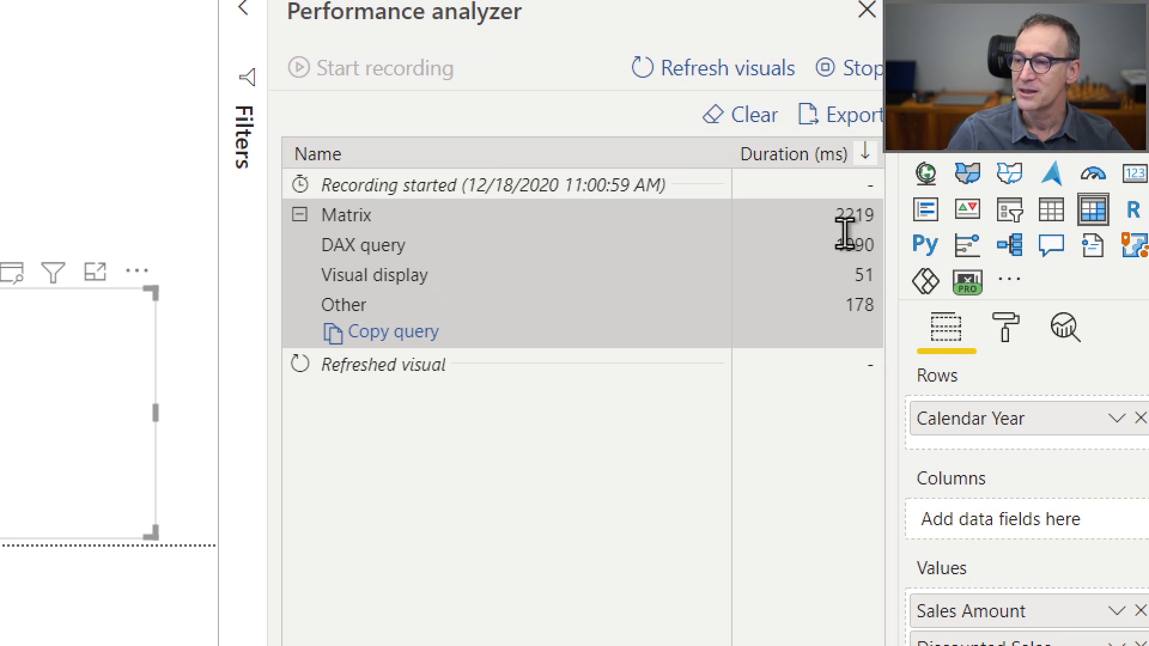
mouse_move(861, 267)
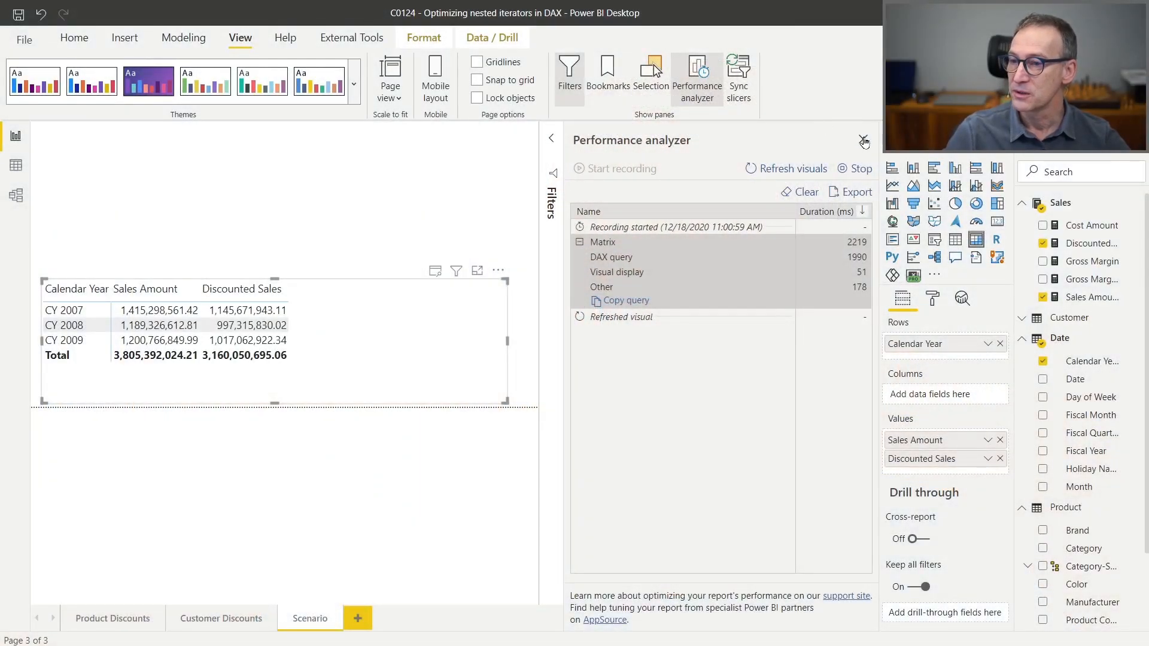
Step: Close Performance analyzer and reopen the Discounted Sales formula
click(864, 141)
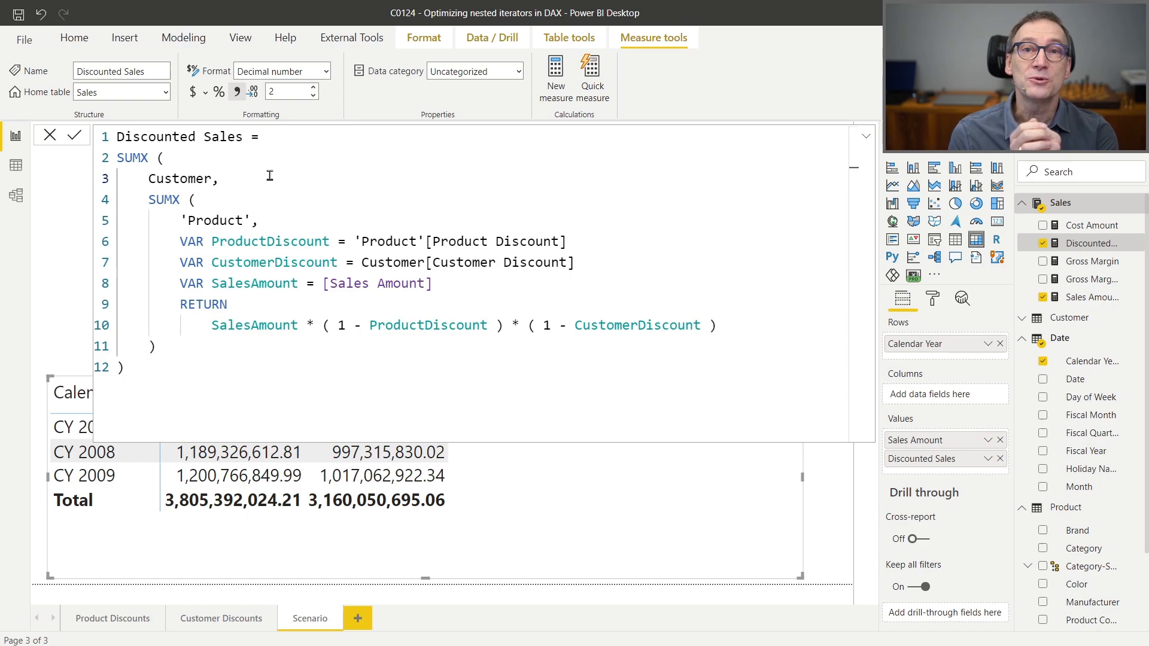
mouse_move(302, 154)
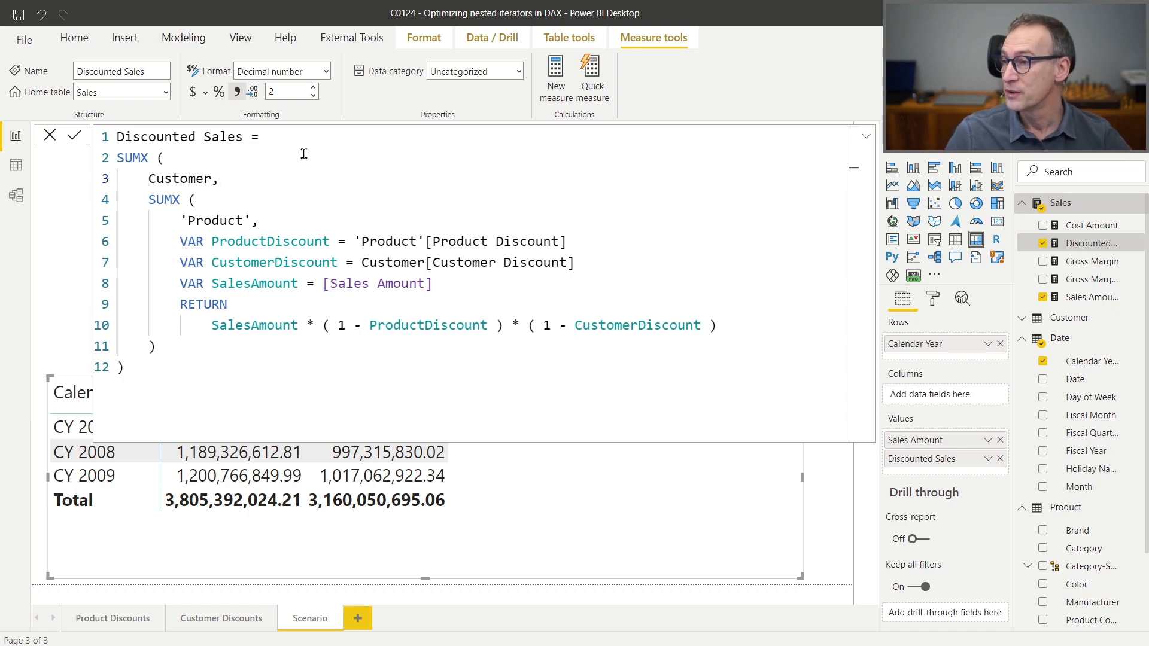
double_click(181, 179)
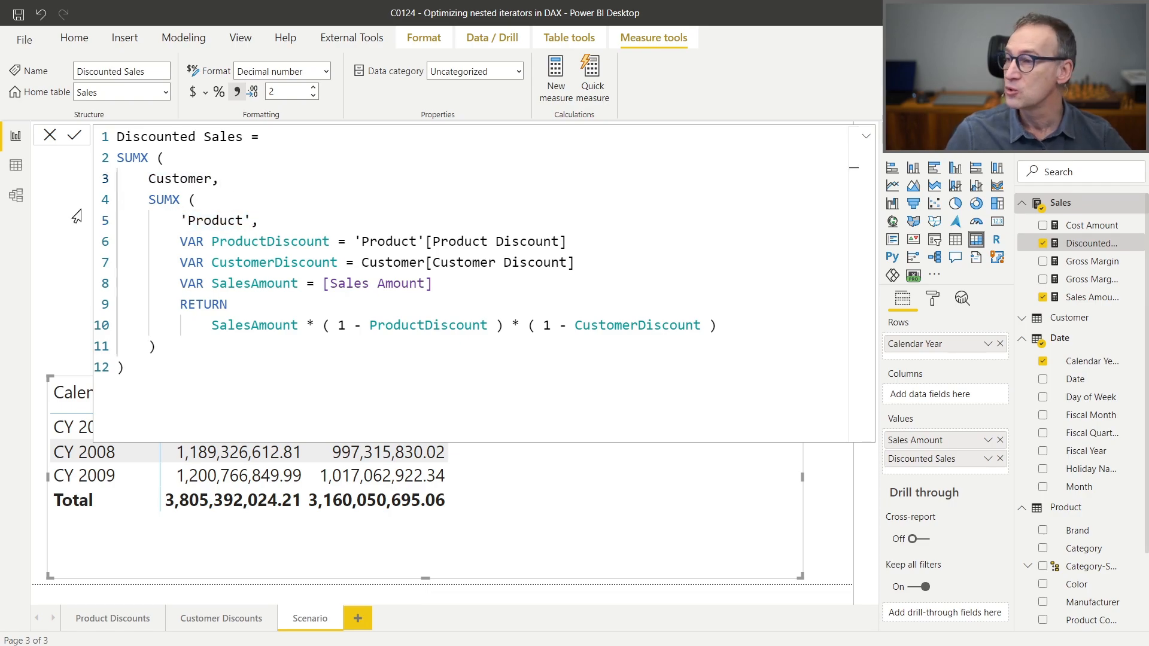
Step: Check the Customer table's row count in Data view and add a -- 18K comment
click(15, 164)
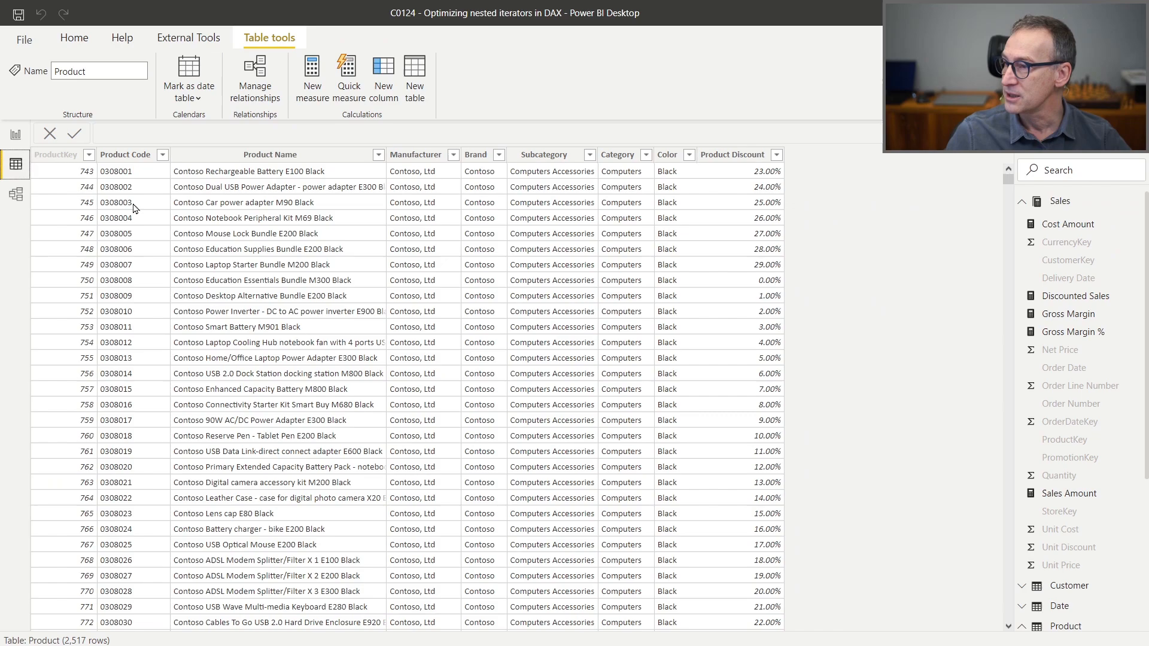
click(1059, 201)
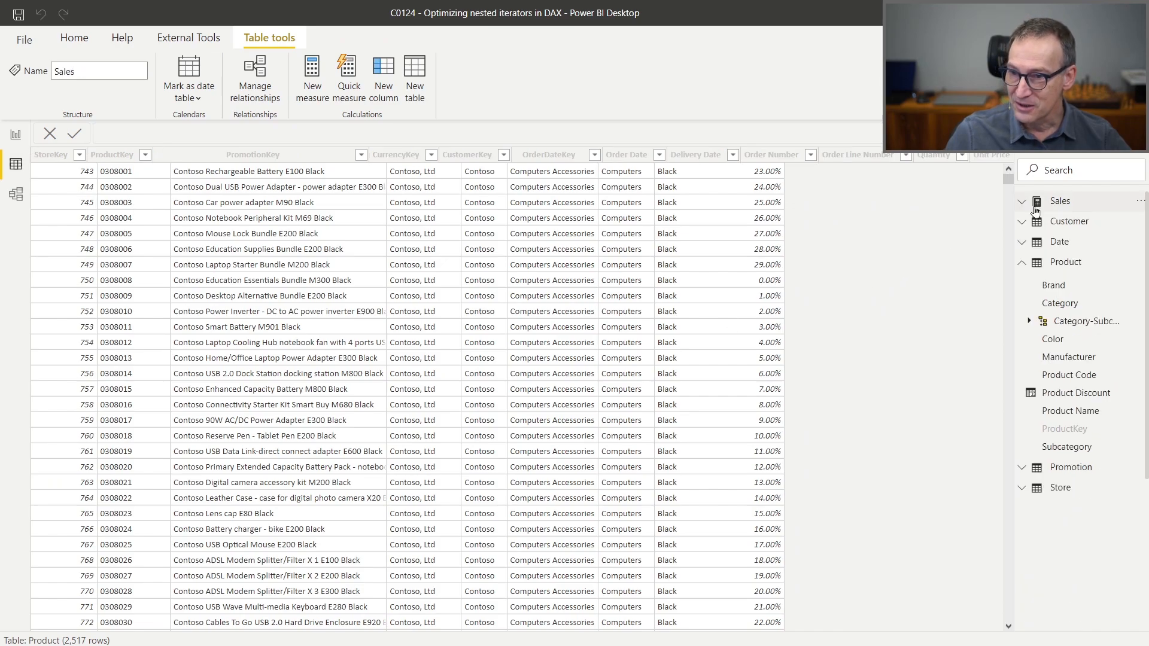
click(1068, 220)
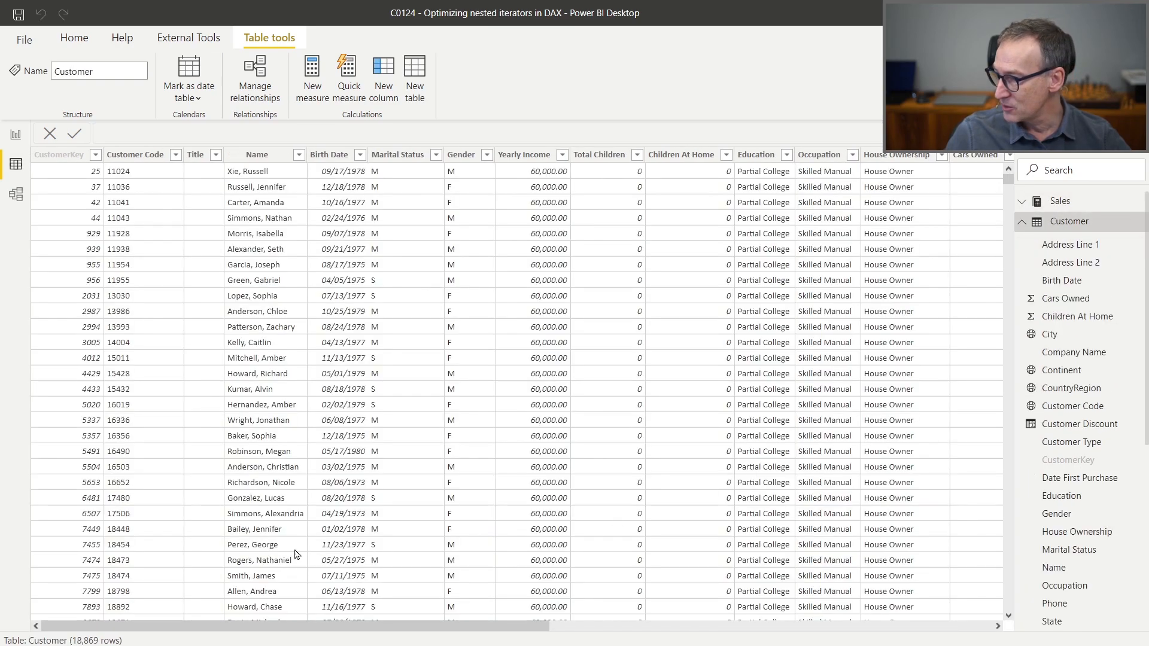
click(16, 134)
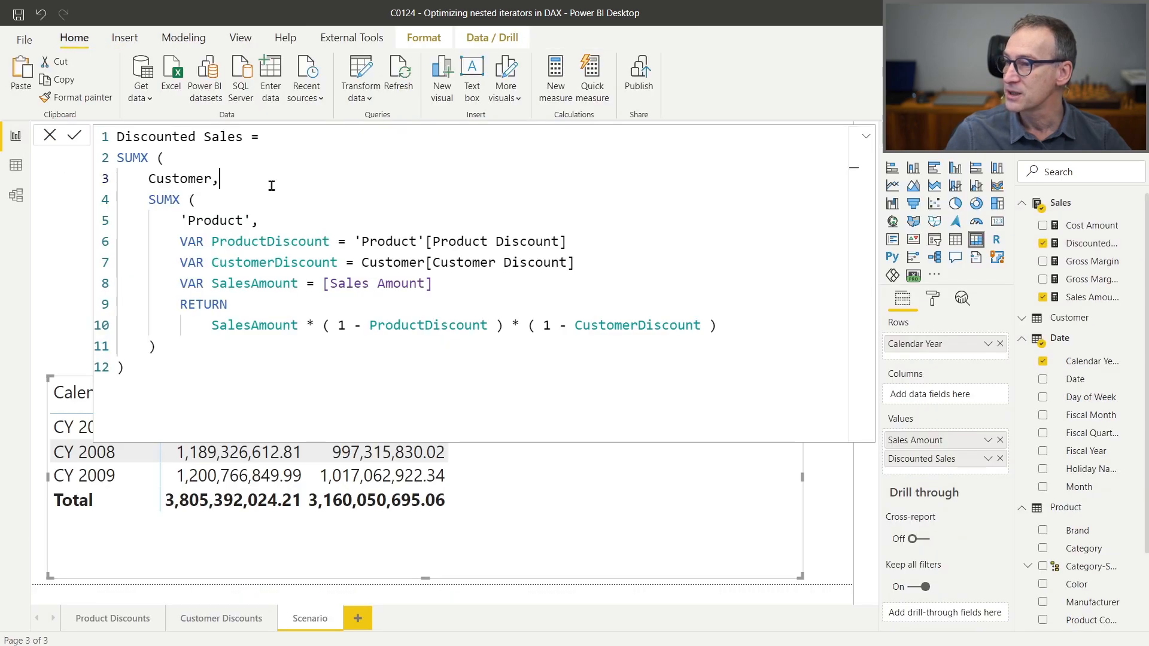
text(--)
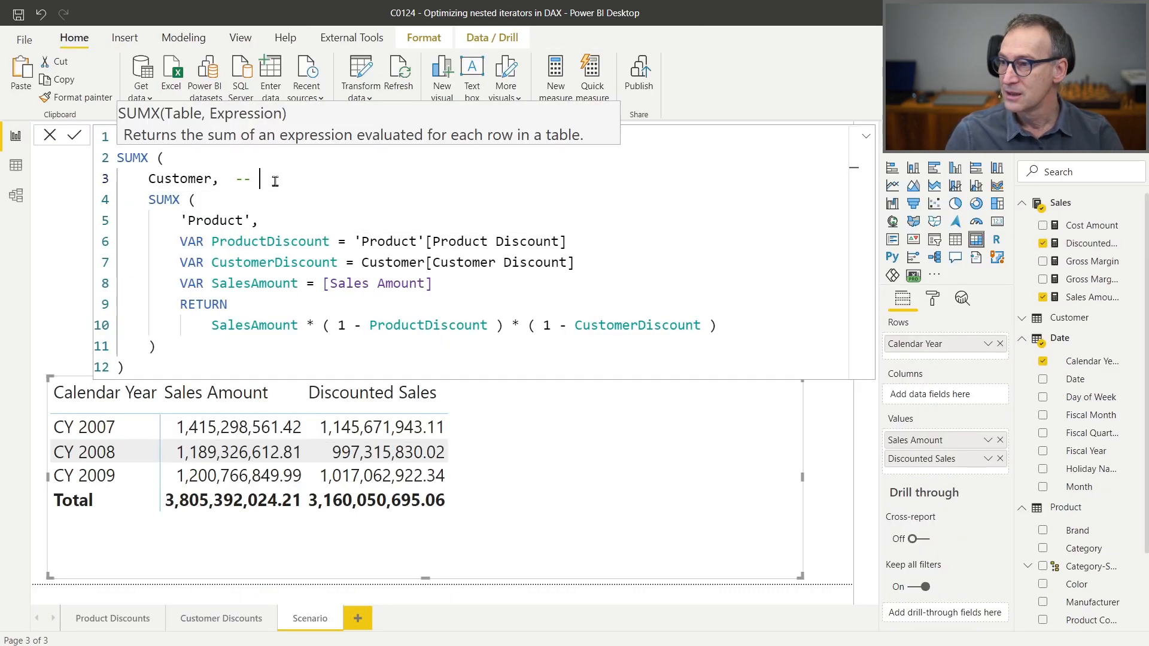
text(18k)
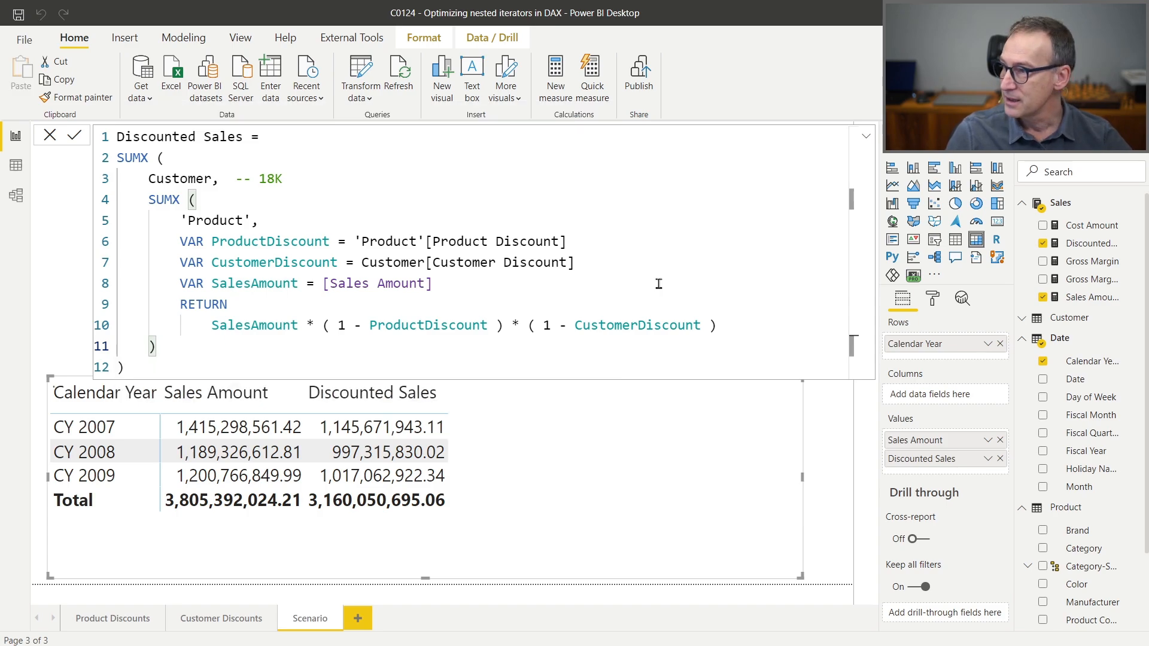
Step: Check the Product table's row count in Data view and return to the formula
click(15, 164)
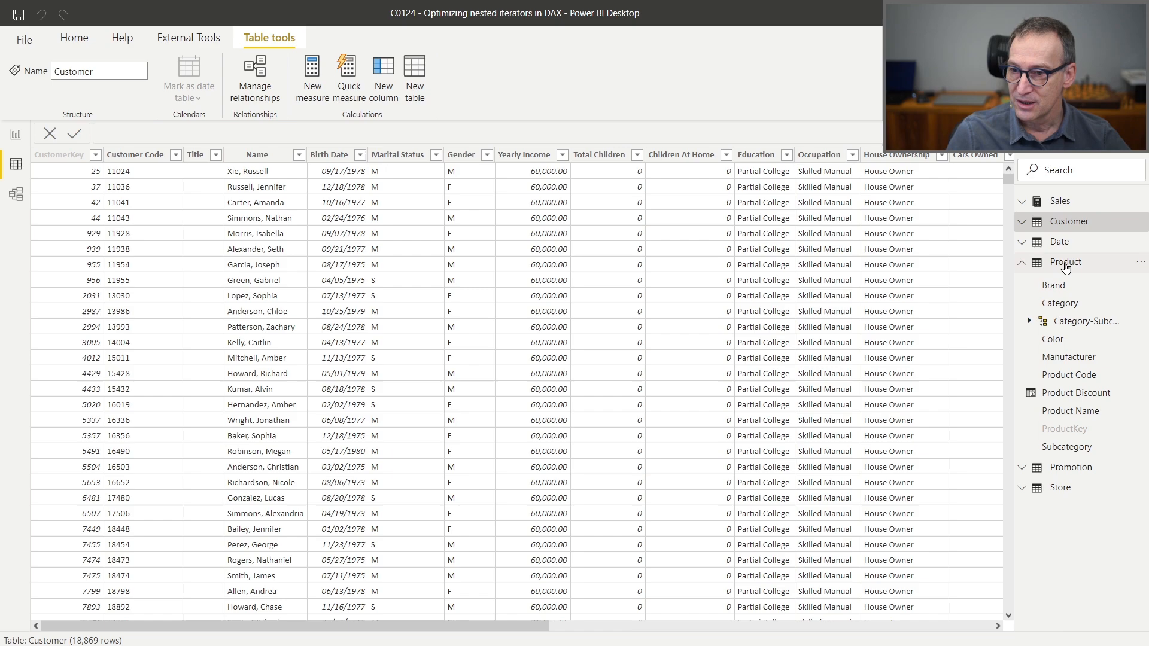
click(1065, 262)
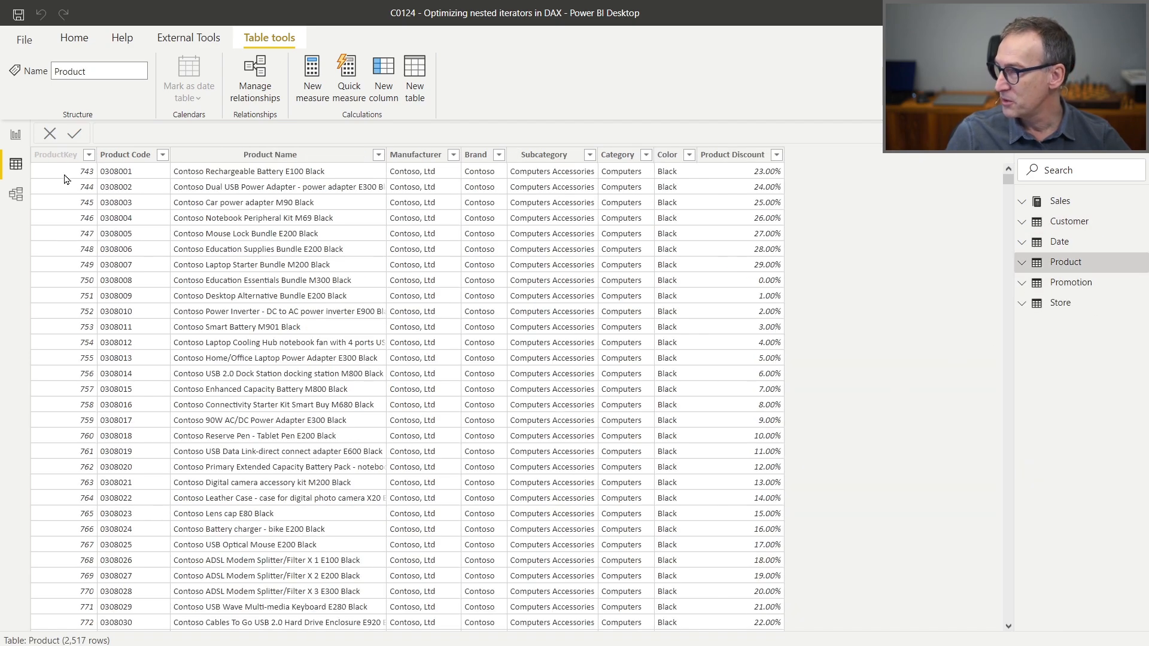
click(16, 133)
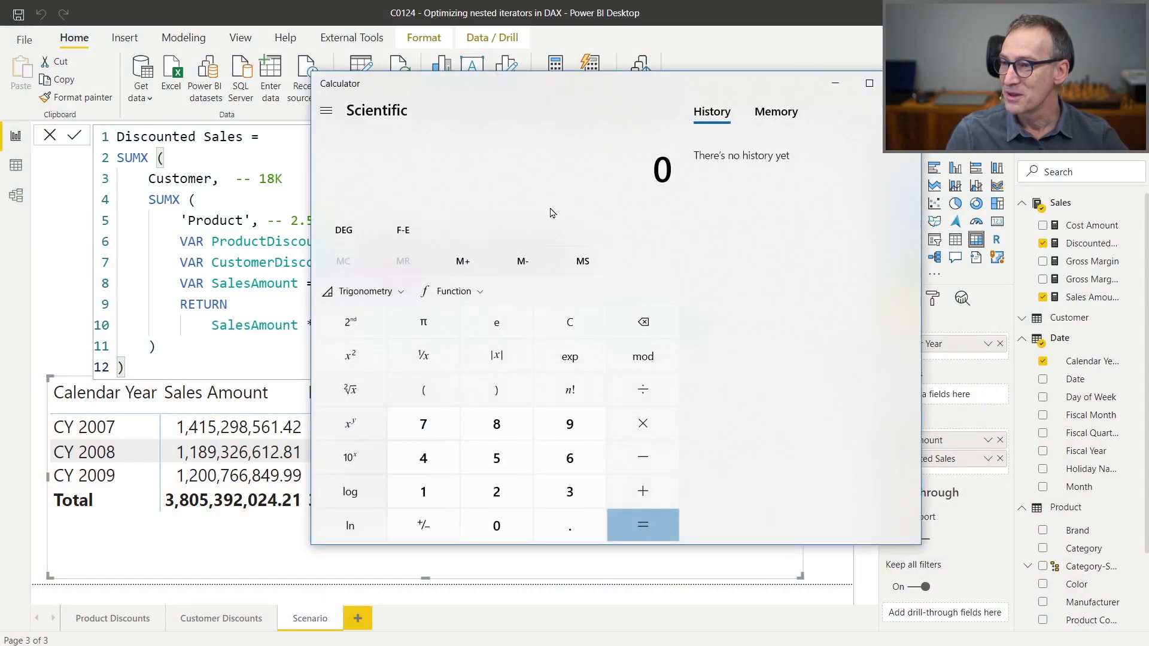
Step: Multiply 18,000 by 2.5 thousand in Calculator, then close it
click(496, 525)
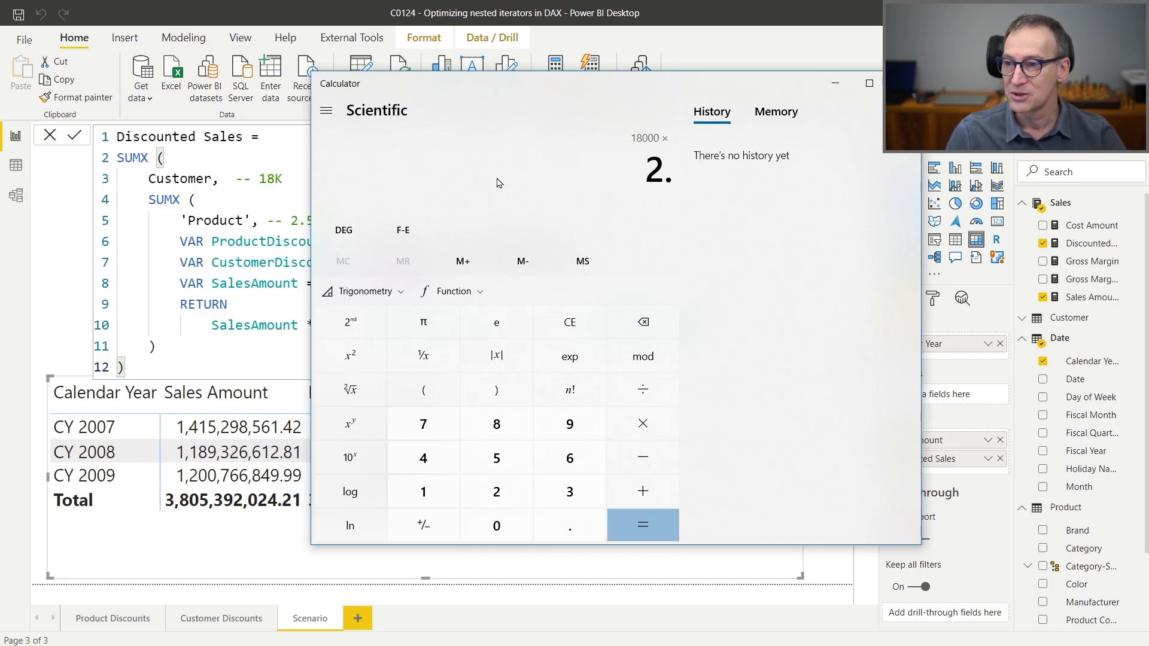
click(496, 457)
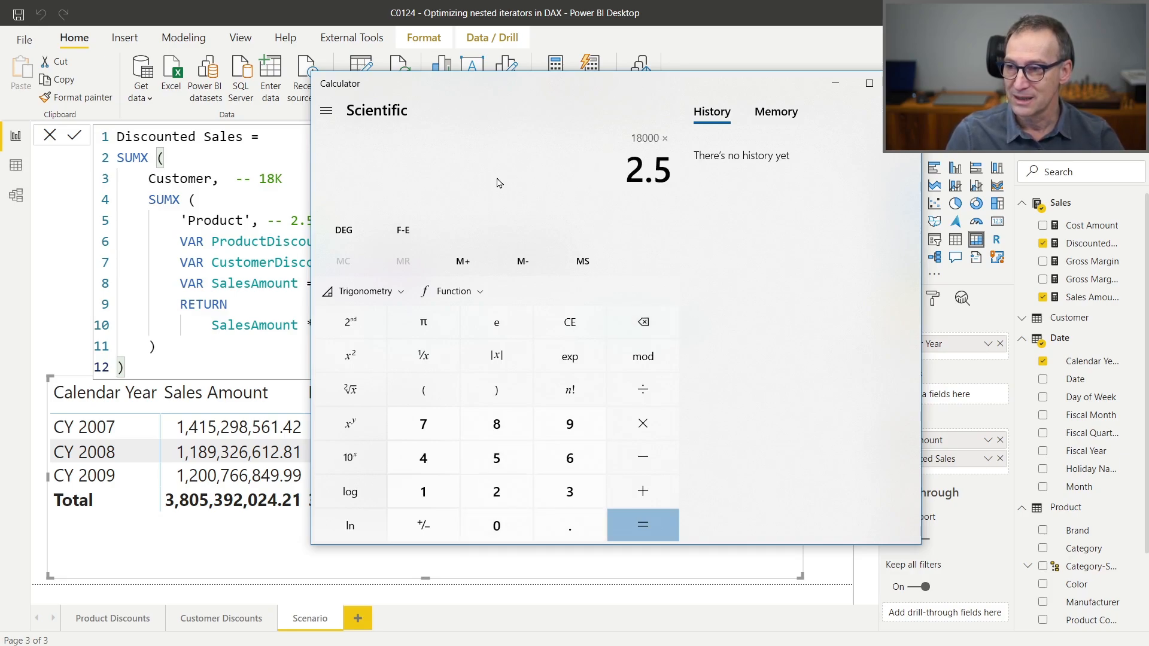
click(642, 525)
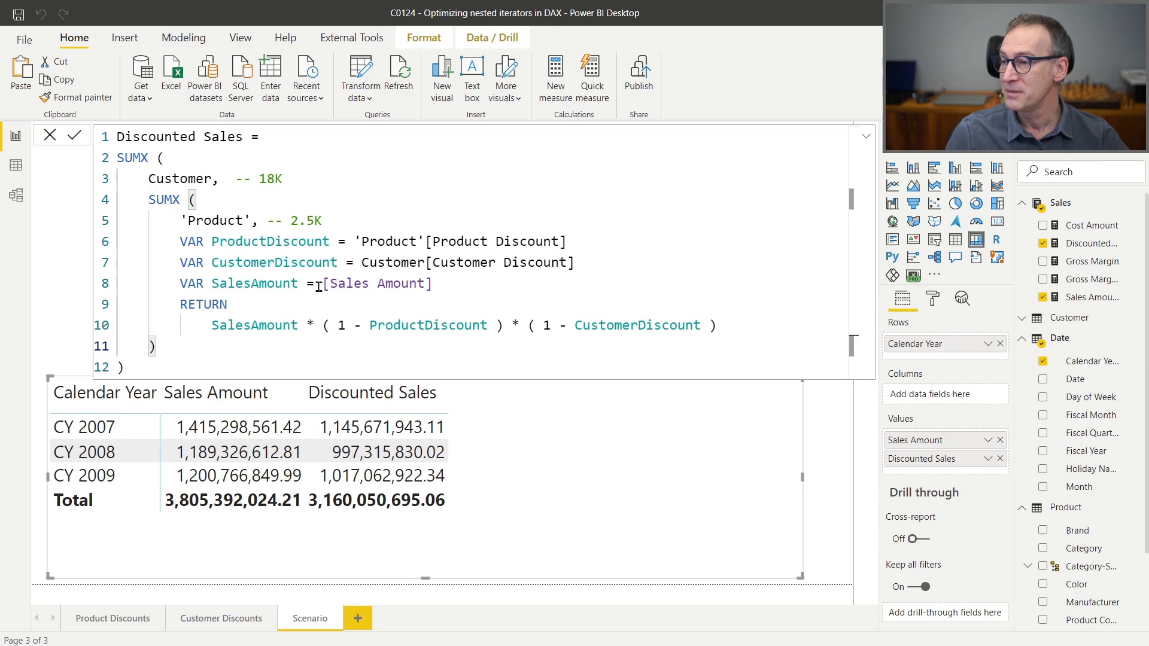
double_click(373, 284)
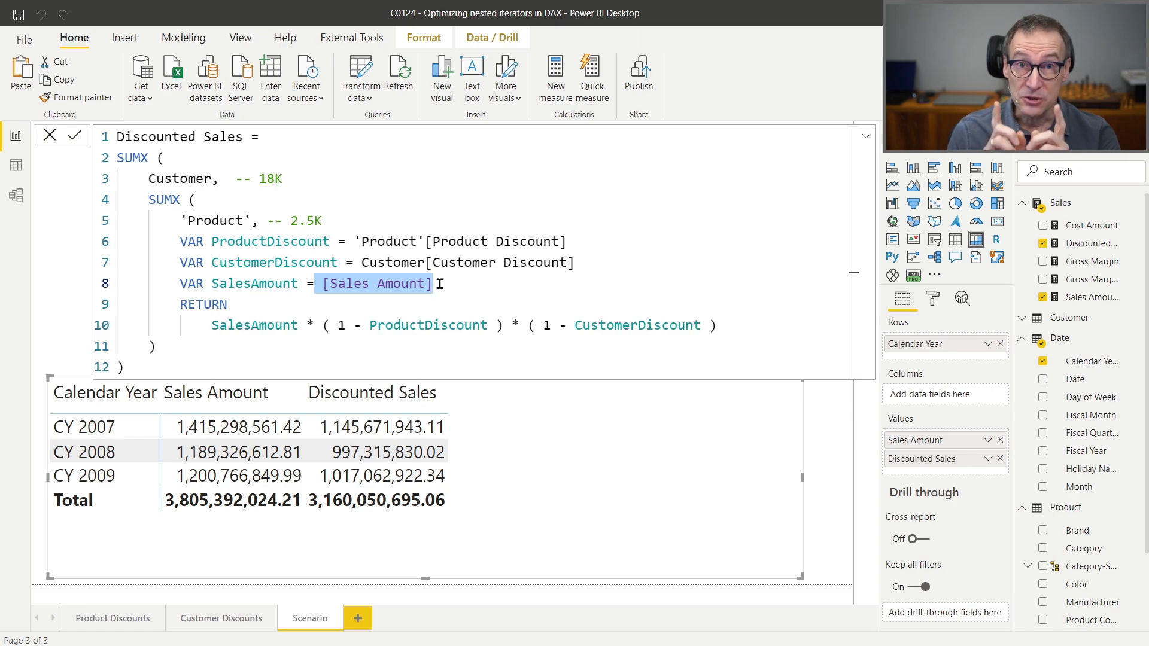
click(174, 157)
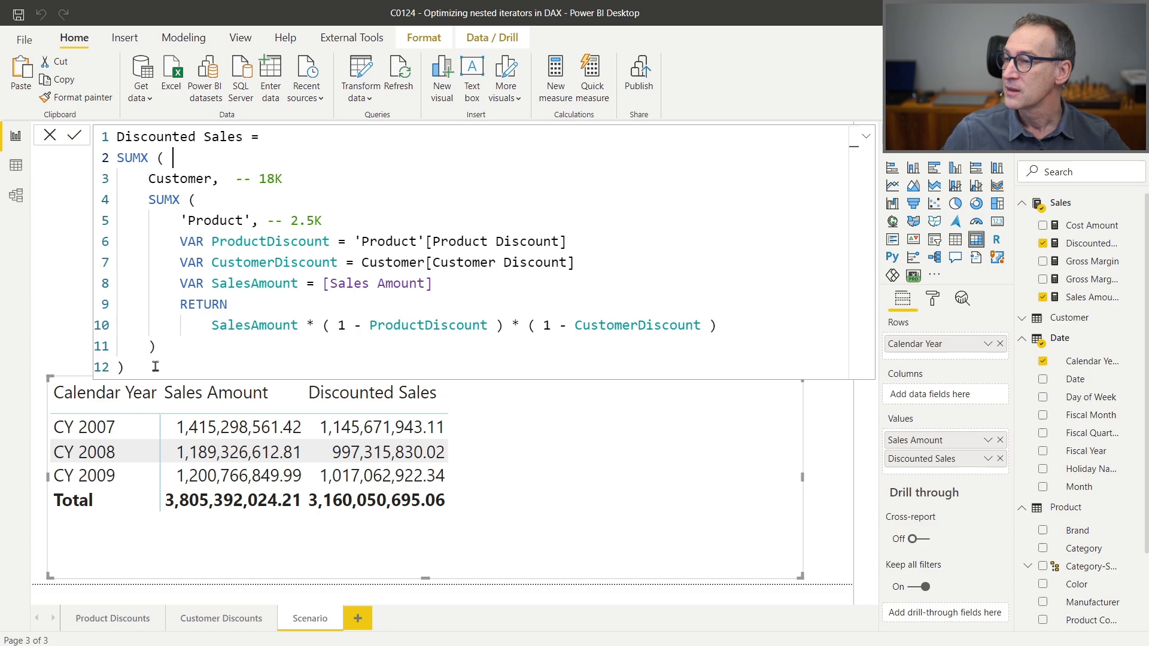
key(ctrl+a)
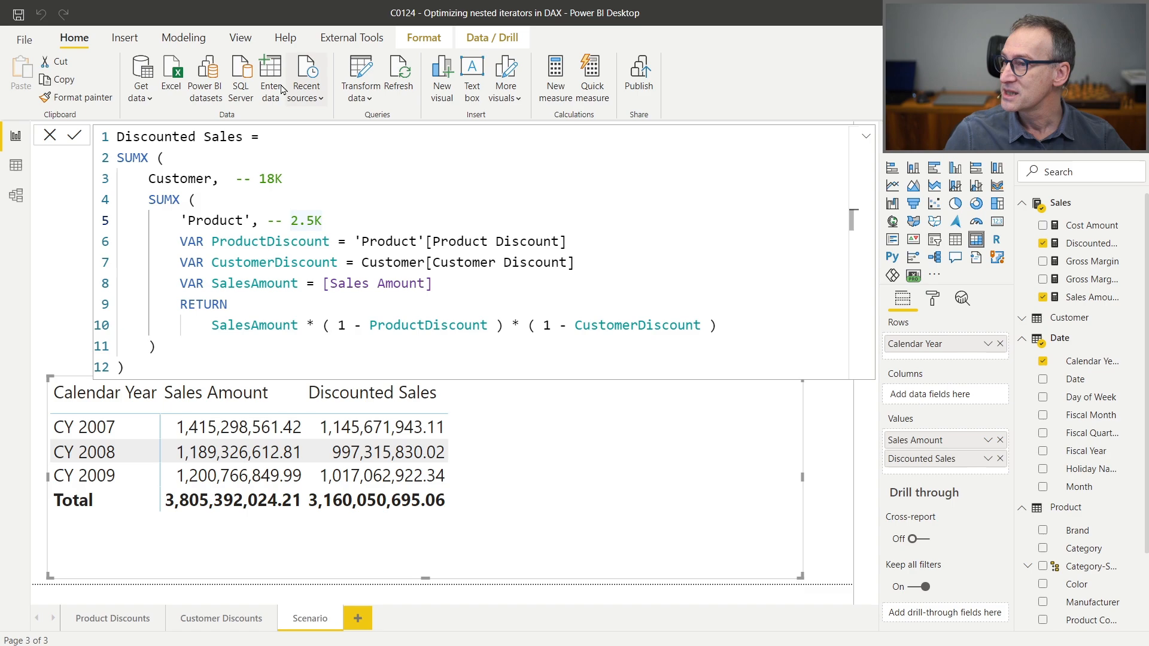
Step: Launch DAX Studio from External Tools, connected to the report's model
click(351, 37)
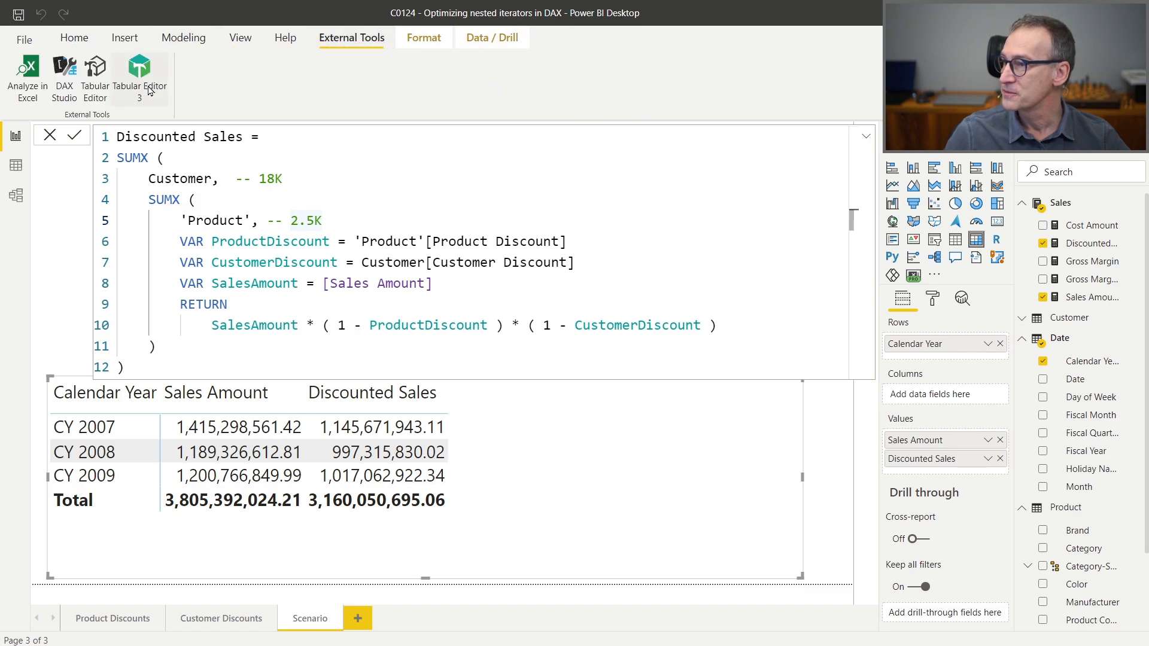
click(64, 70)
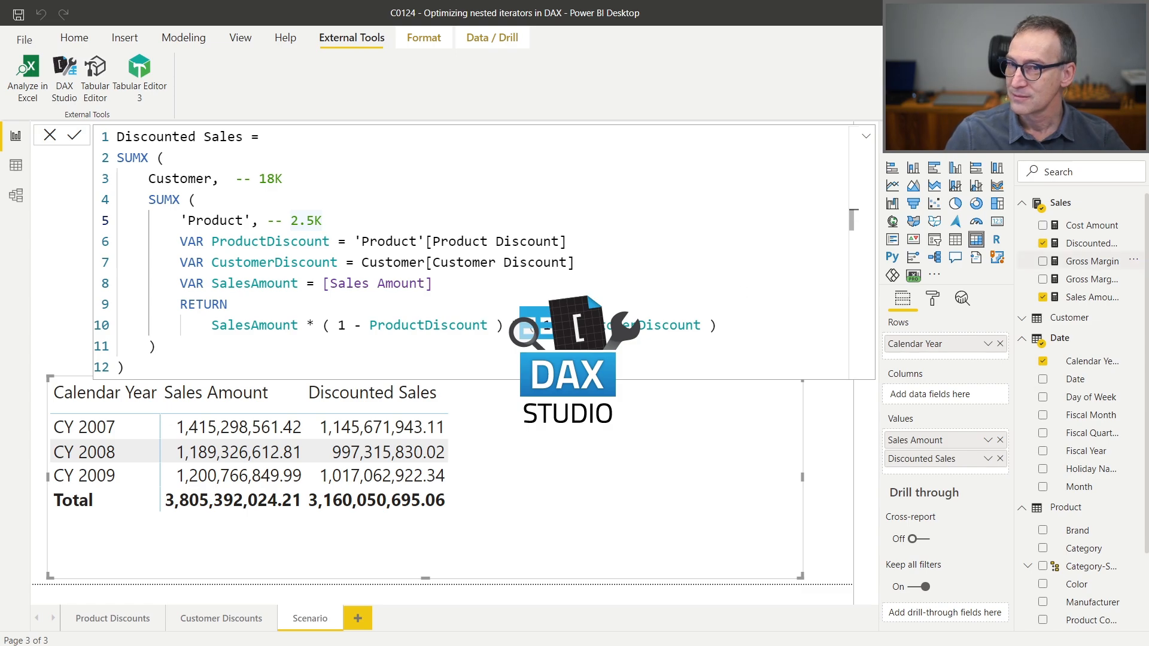
click(64, 78)
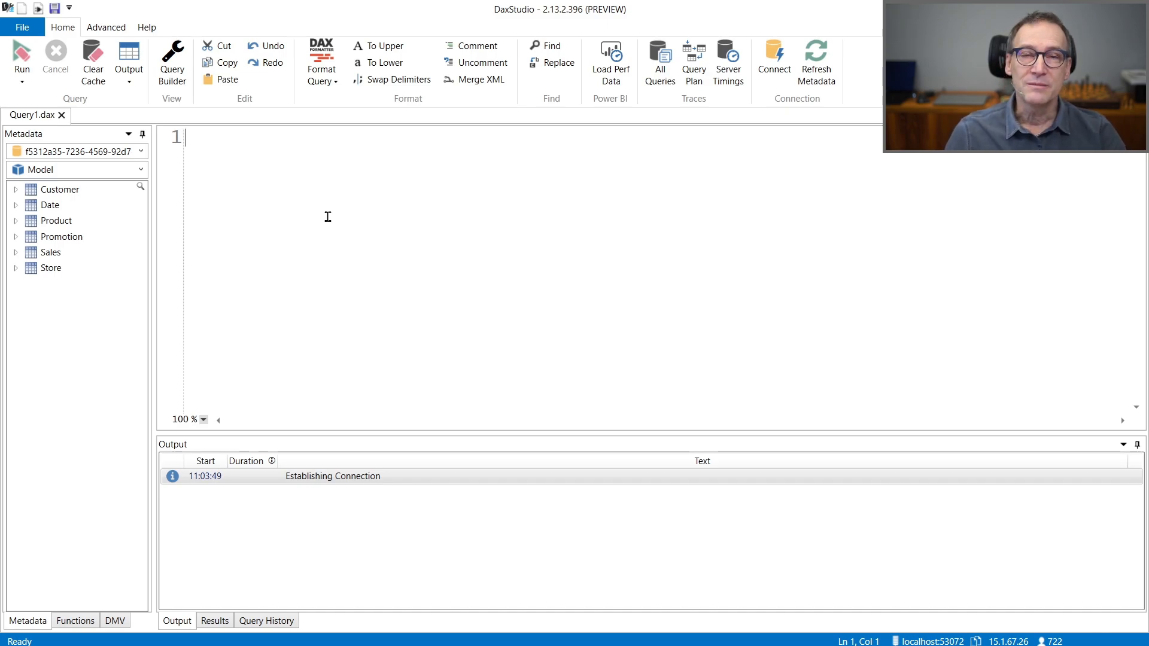
Step: Write EVALUATE SUMMARIZECOLUMNS('Date'[Calendar Year], ...) and add the Discounted Sales measure definition
text(EVALUATYE)
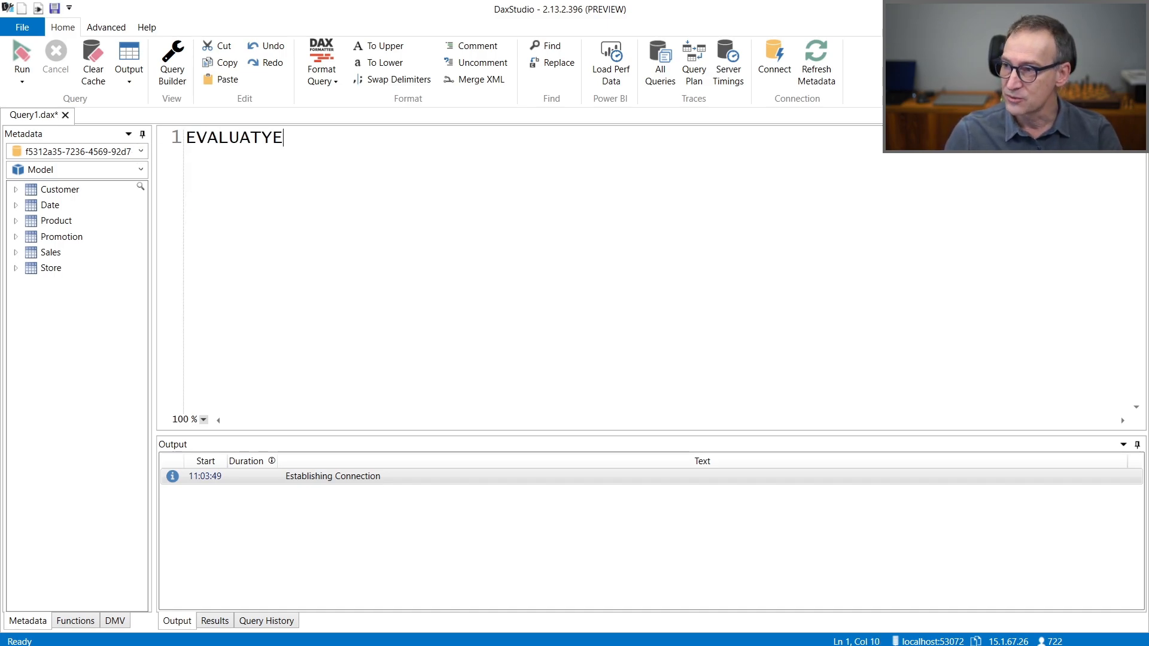
key(Backspace)
text(SUMMARI)
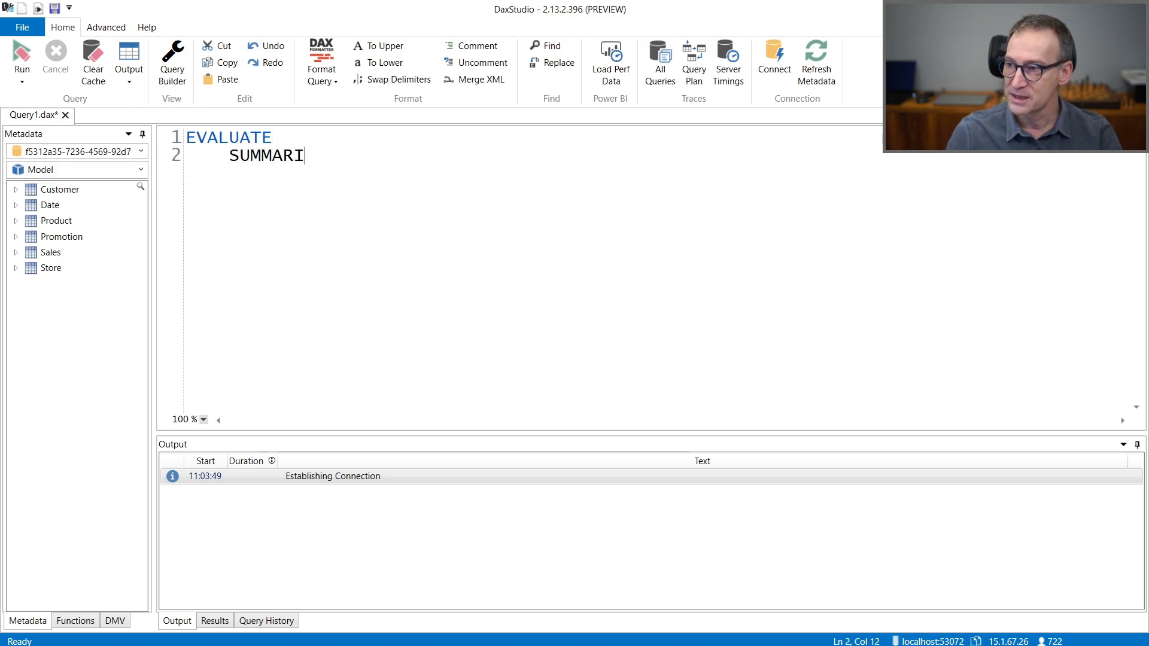
text(ZECOLUMNS ()
text('Date'[Calendar)
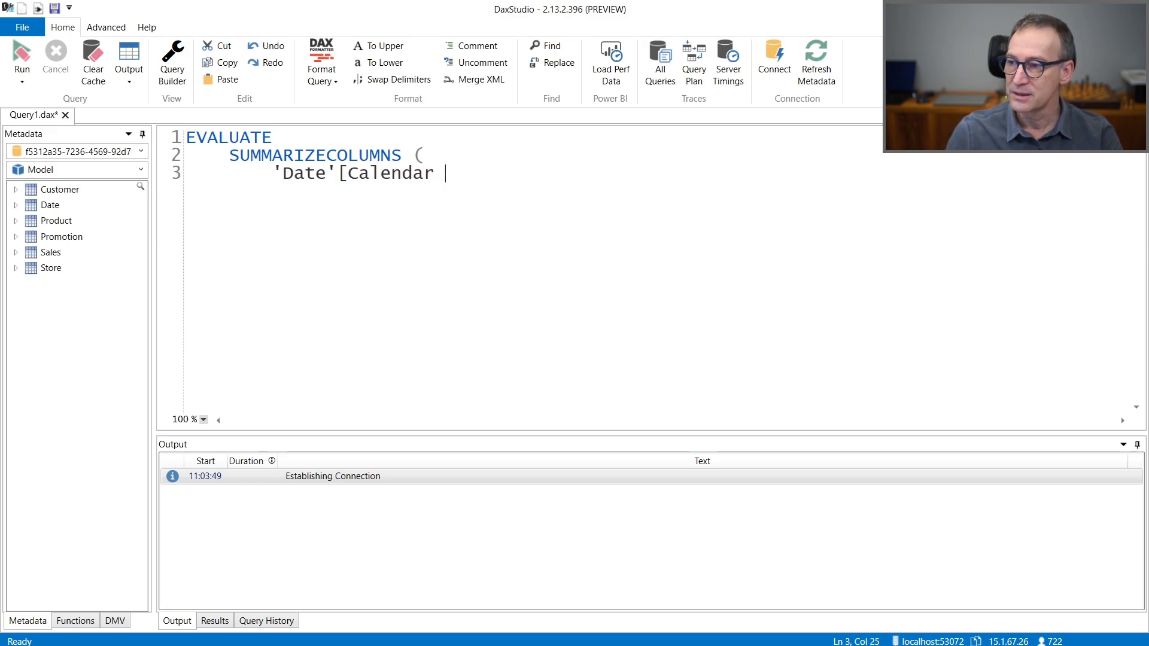
text(Year],)
text("Amt", [)
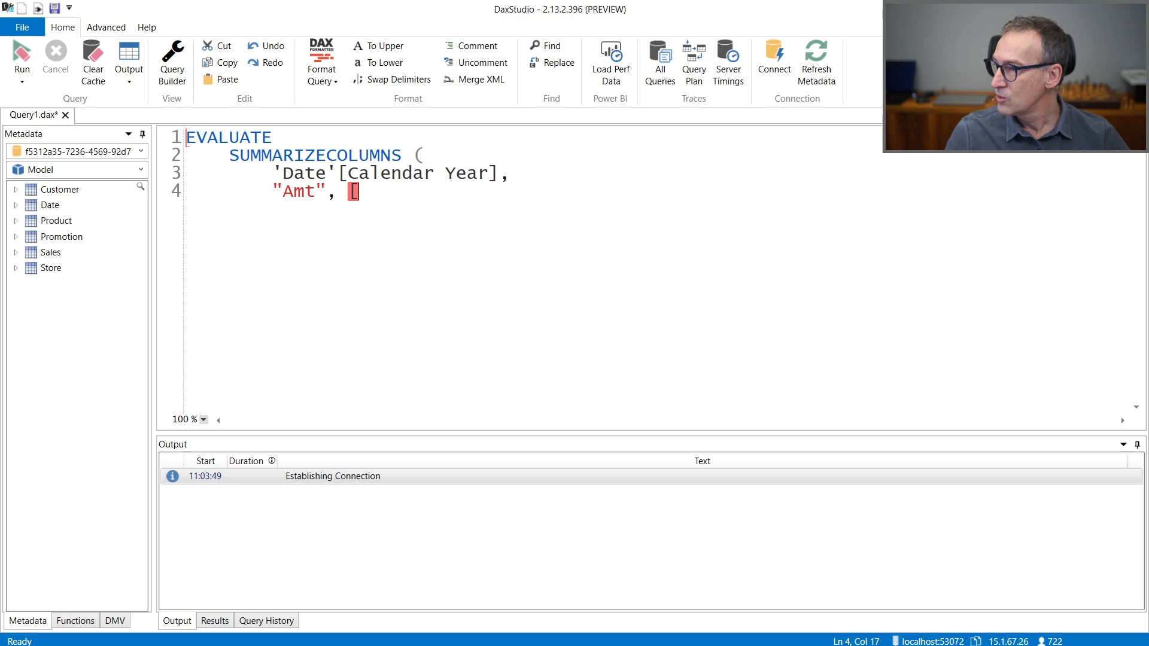
click(15, 252)
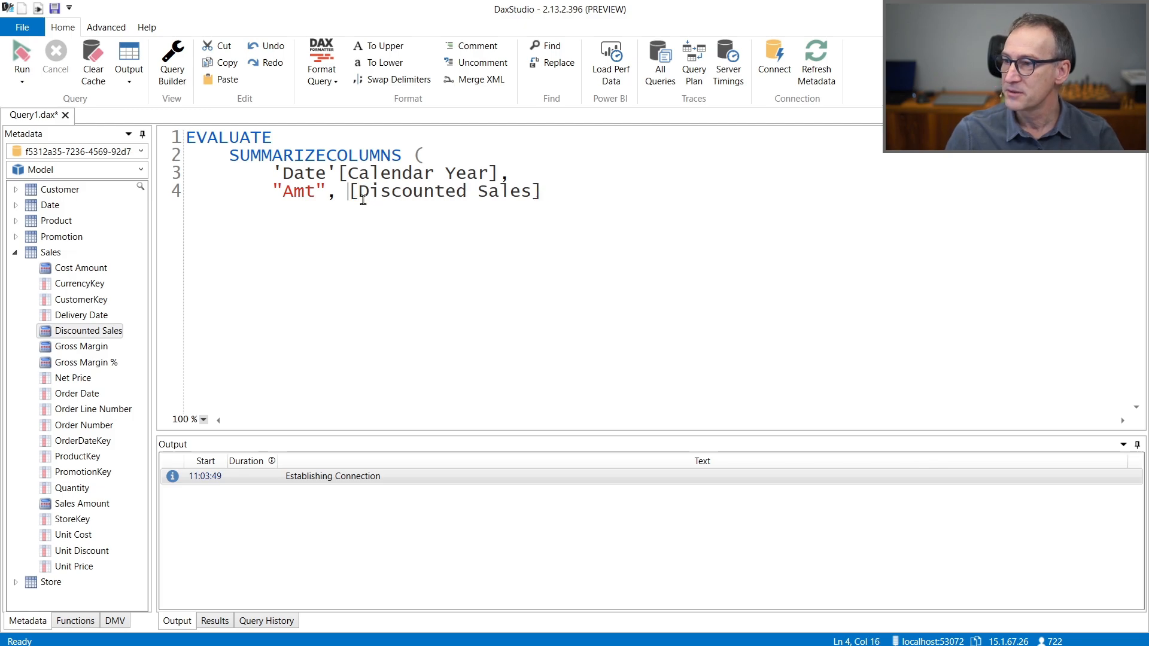
key(enter)
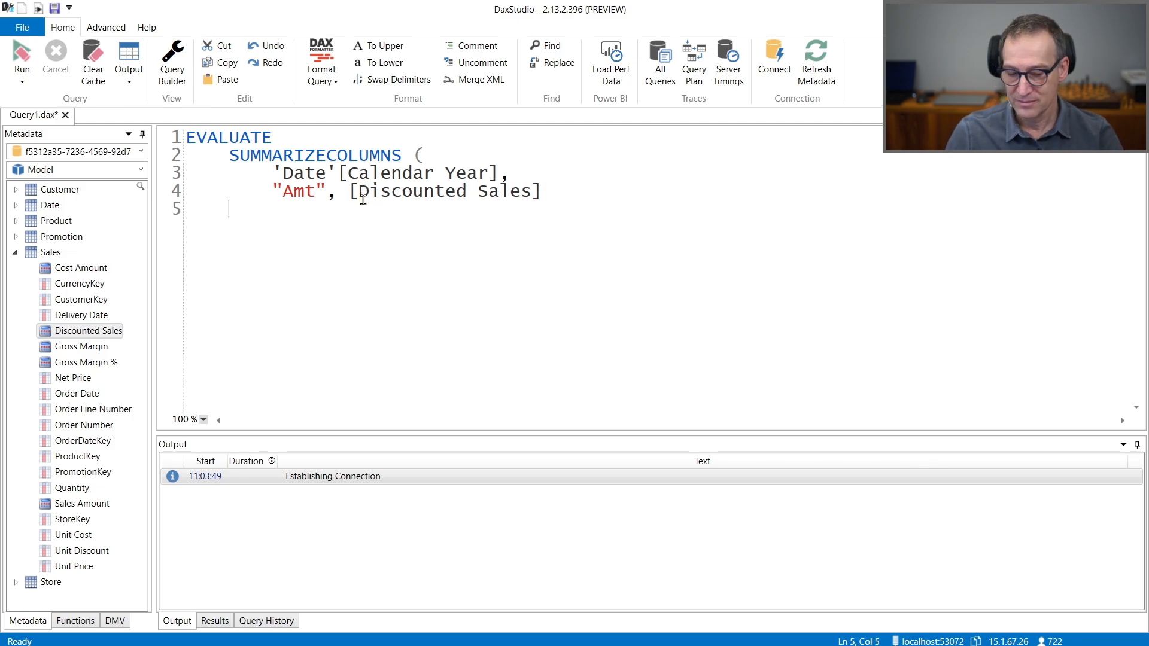
text())
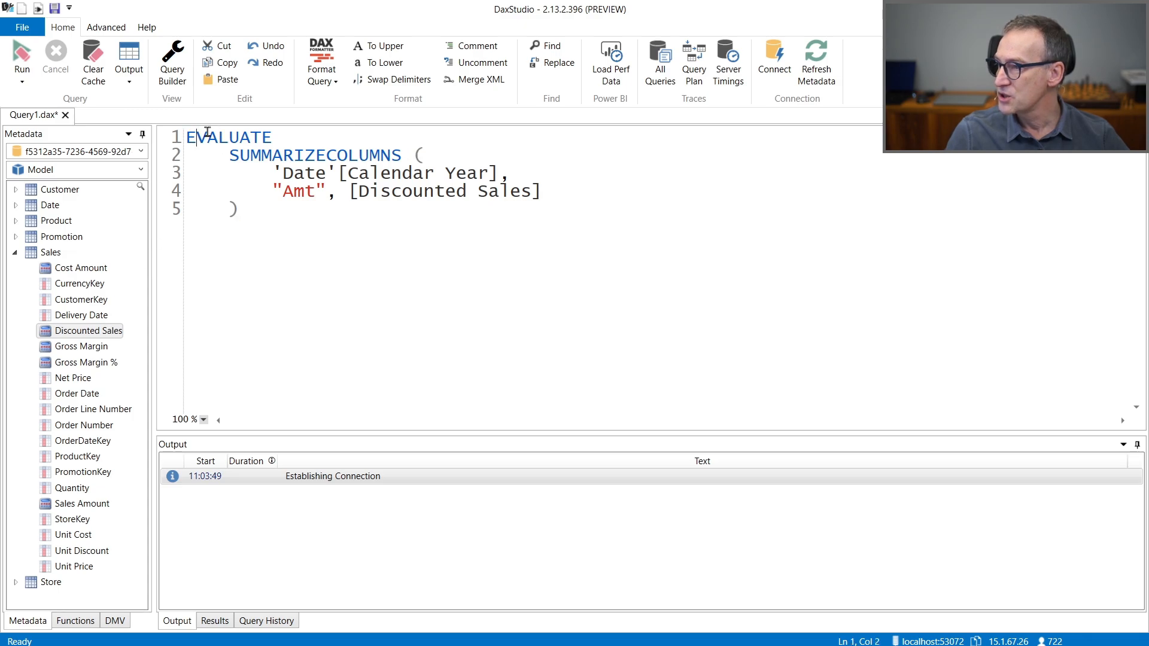
click(88, 331)
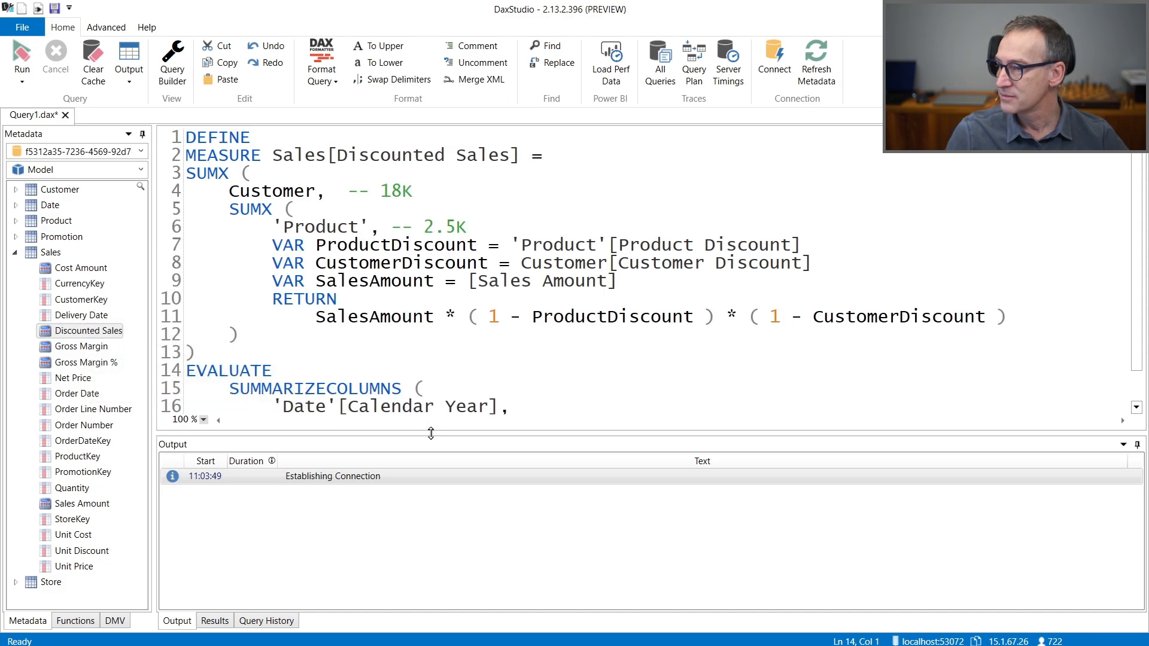
Step: Complete the "Amt" argument, enable Server Timings, run the query and view its timings
text("Amt", [Discounted Sales])
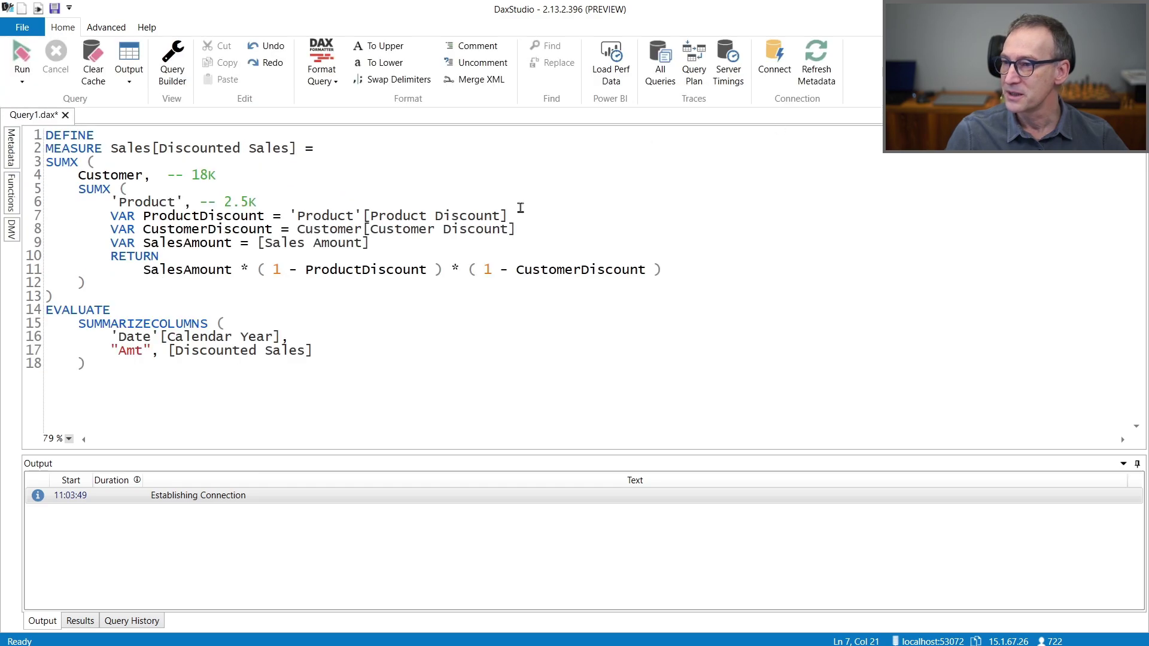
mouse_move(728, 60)
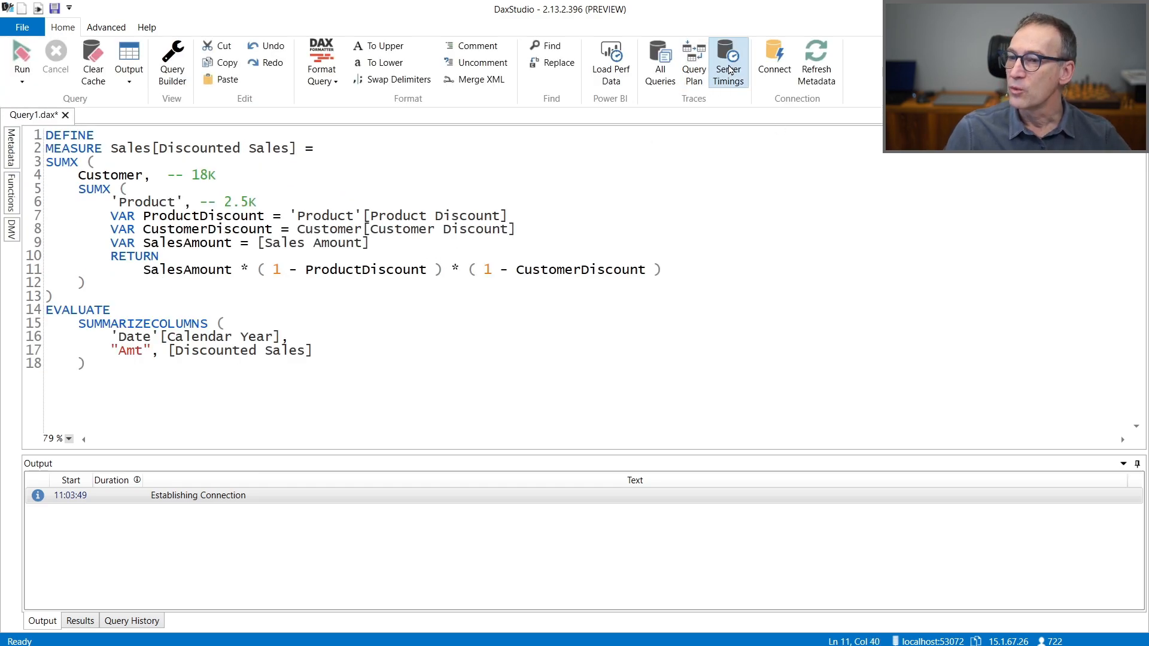
click(729, 61)
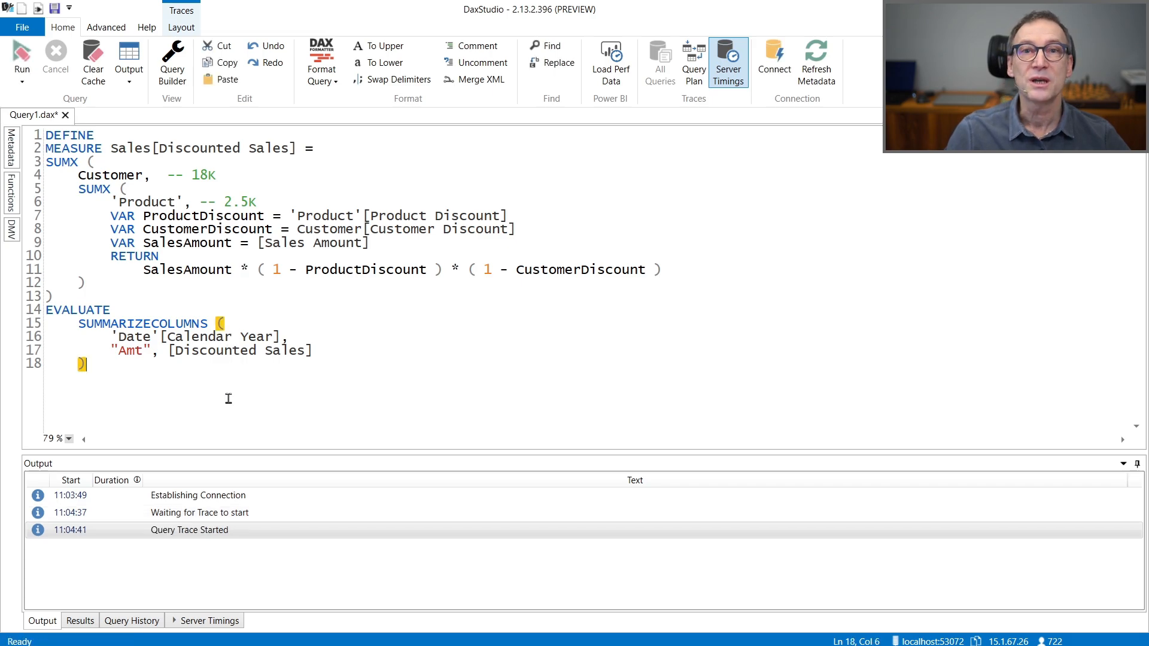
click(21, 59)
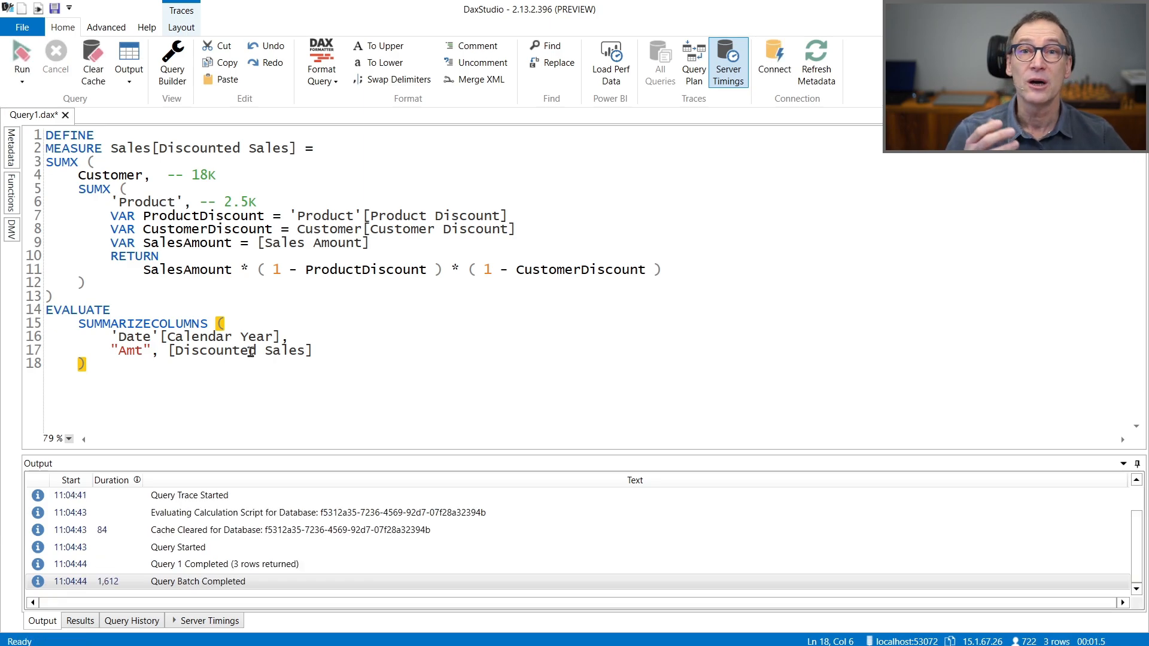
click(211, 620)
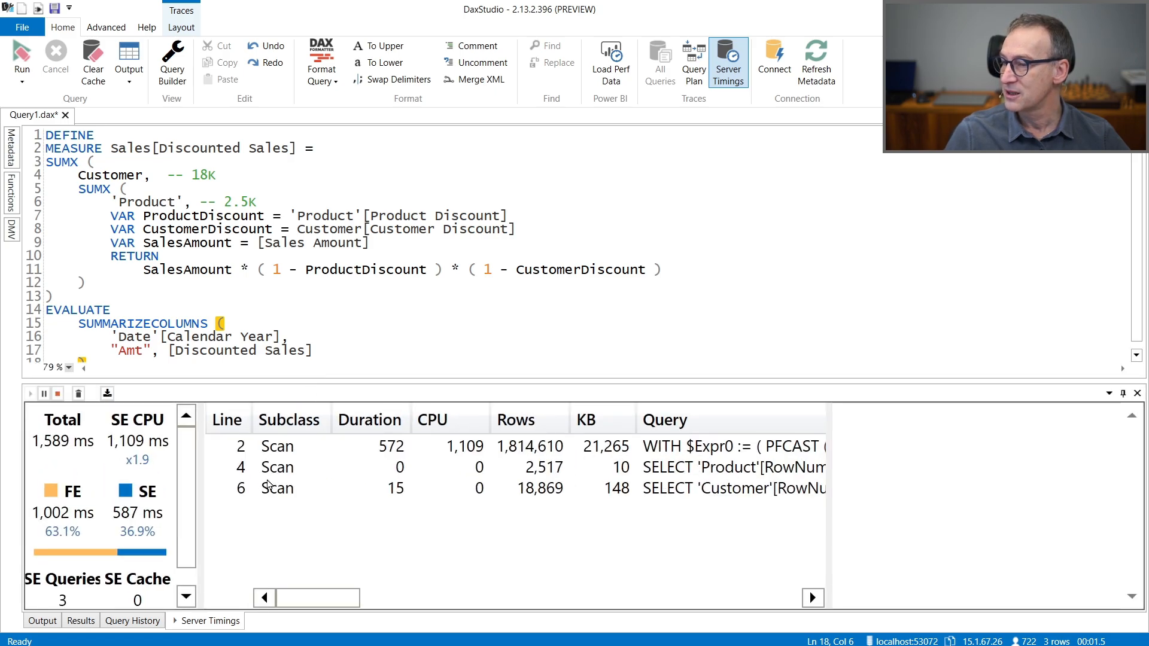
mouse_move(62, 441)
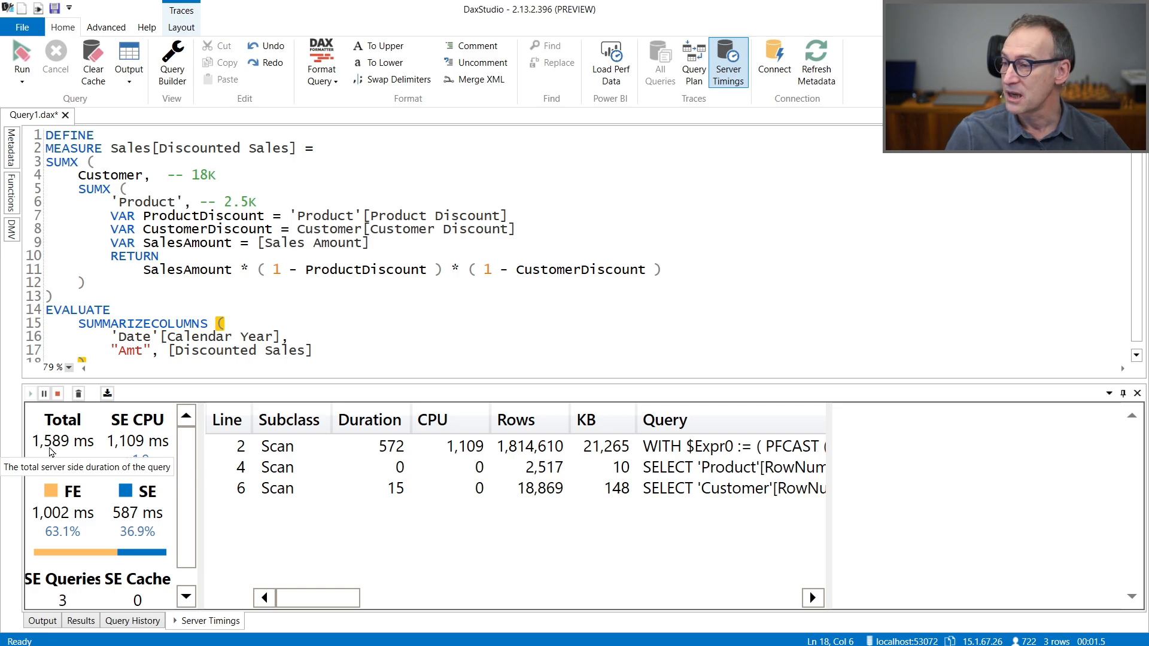
mouse_move(119, 555)
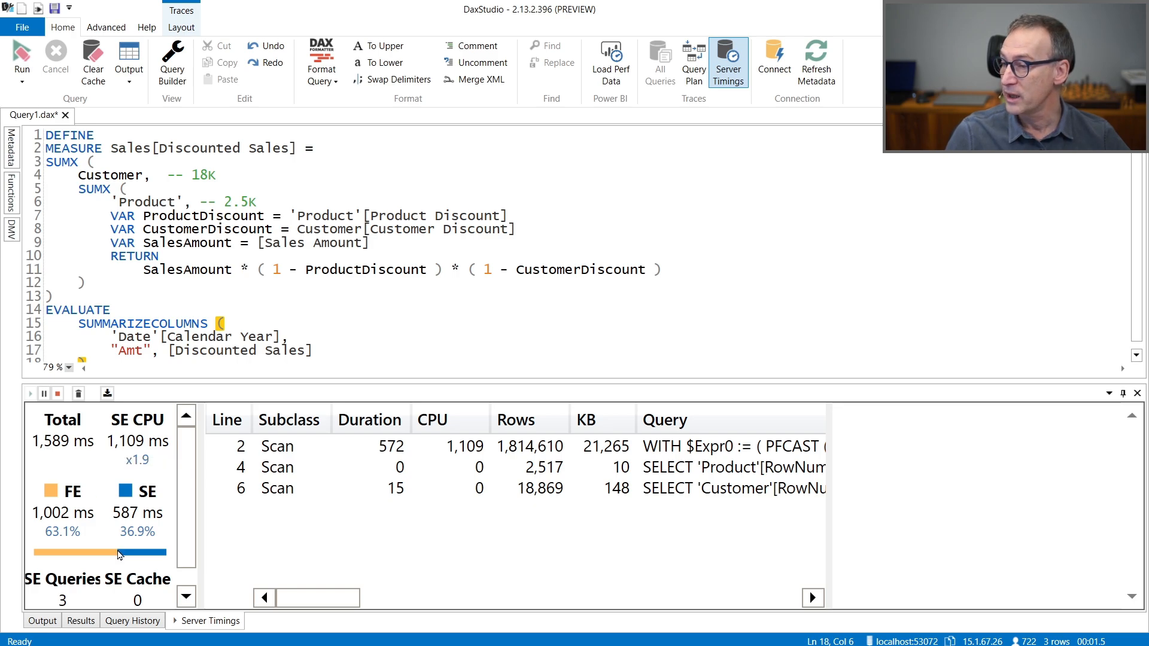
mouse_move(153, 519)
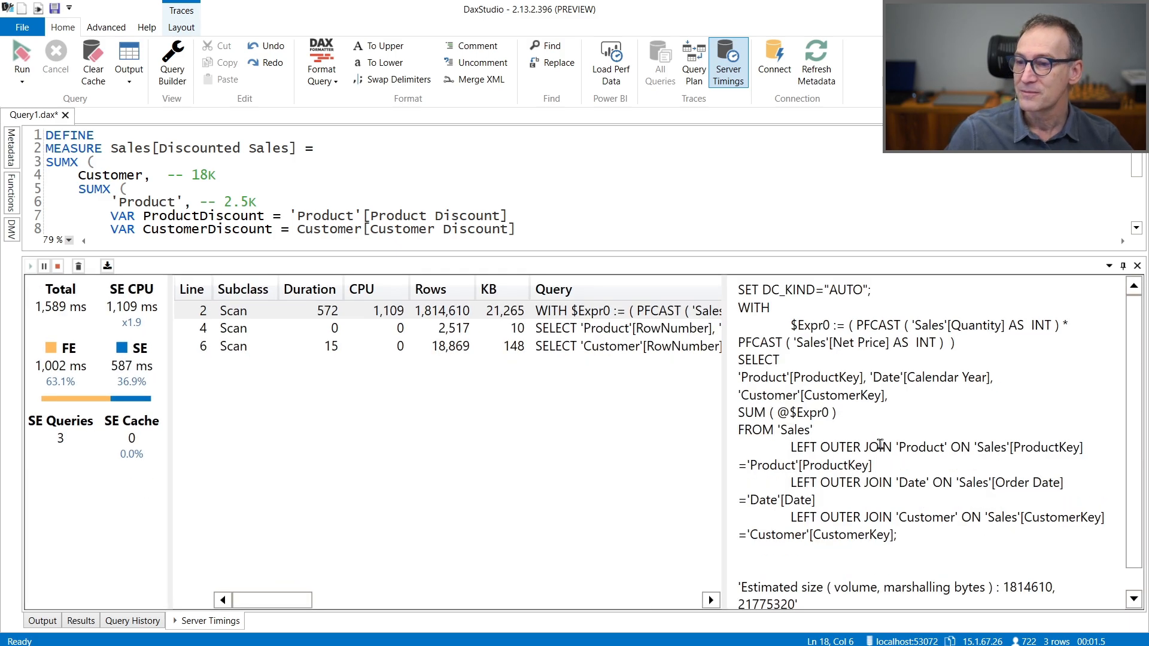
mouse_move(993, 325)
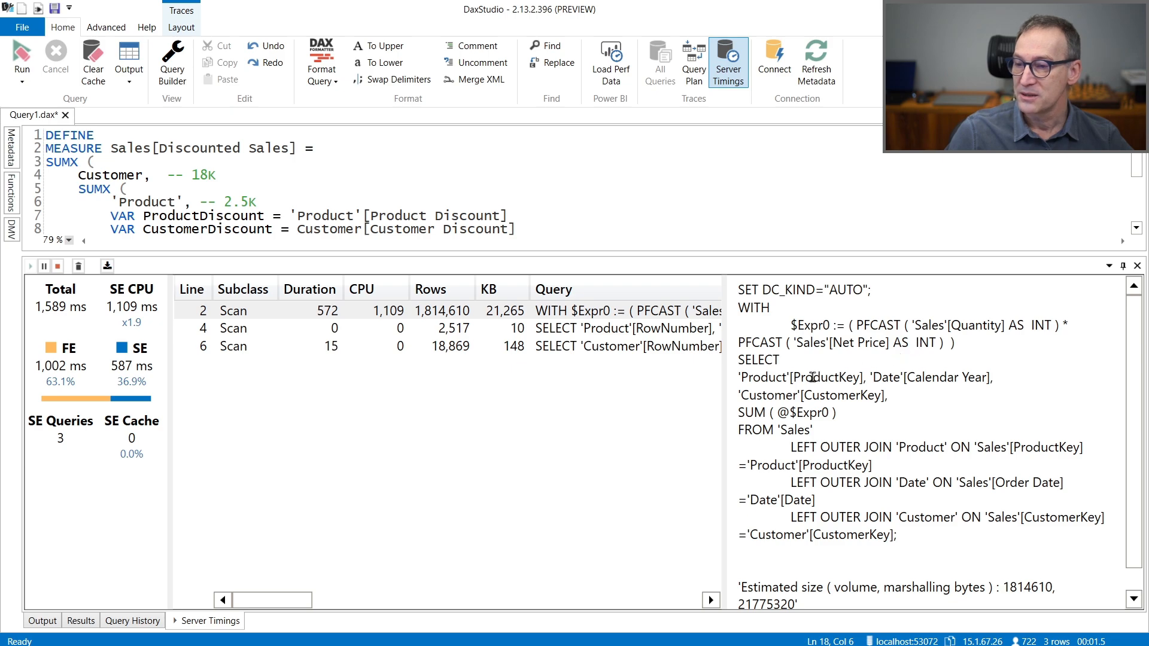
mouse_move(951, 379)
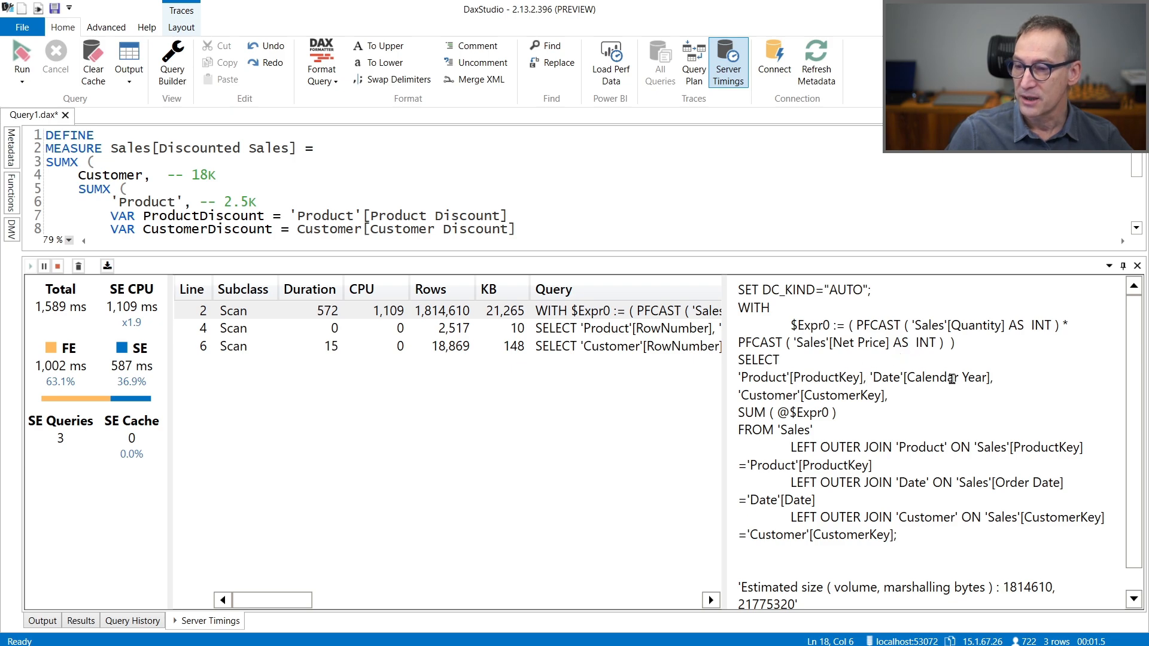
mouse_move(867, 394)
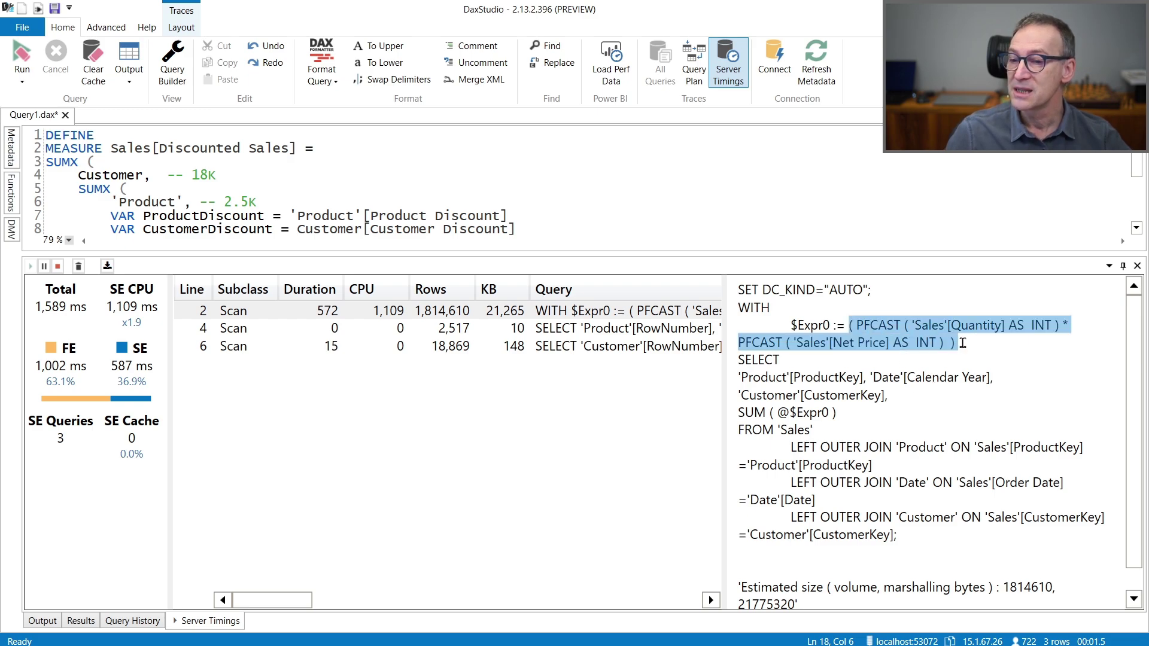
click(964, 342)
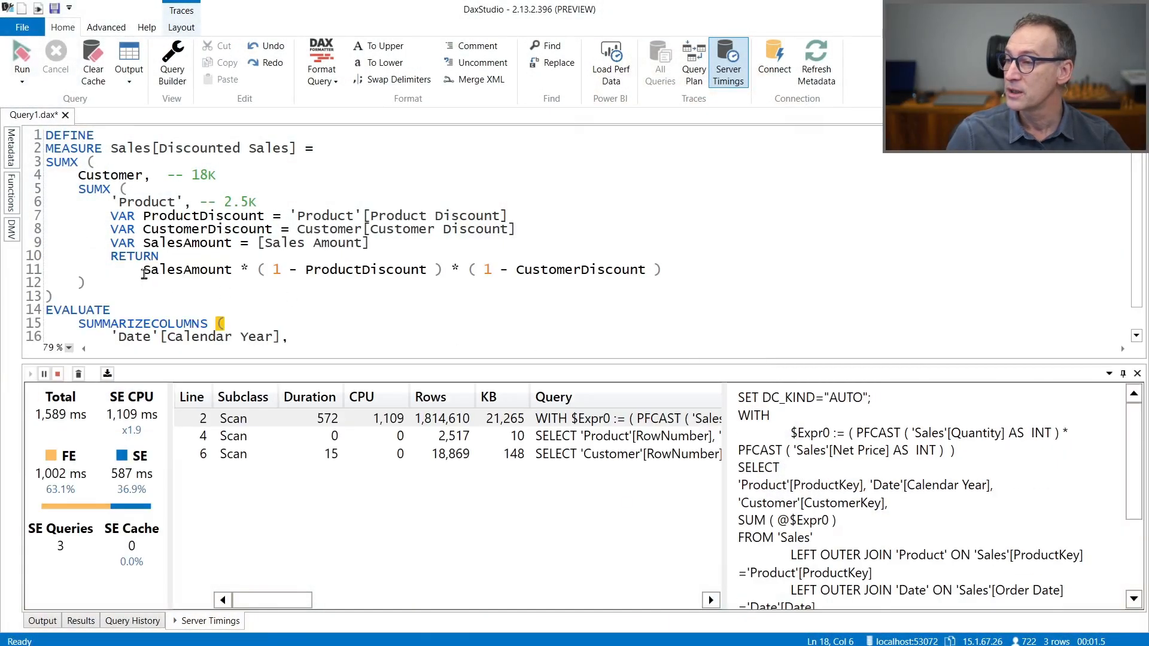
Step: Highlight the [Sales Amount] reference, then select the entire query text
double_click(311, 243)
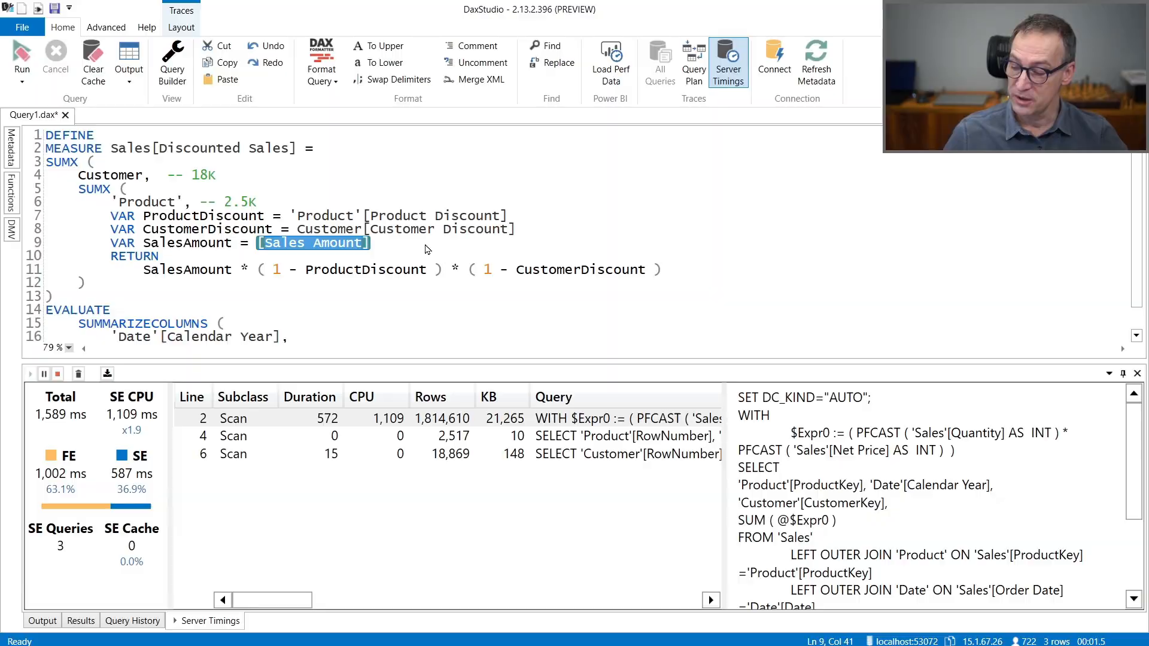
click(329, 270)
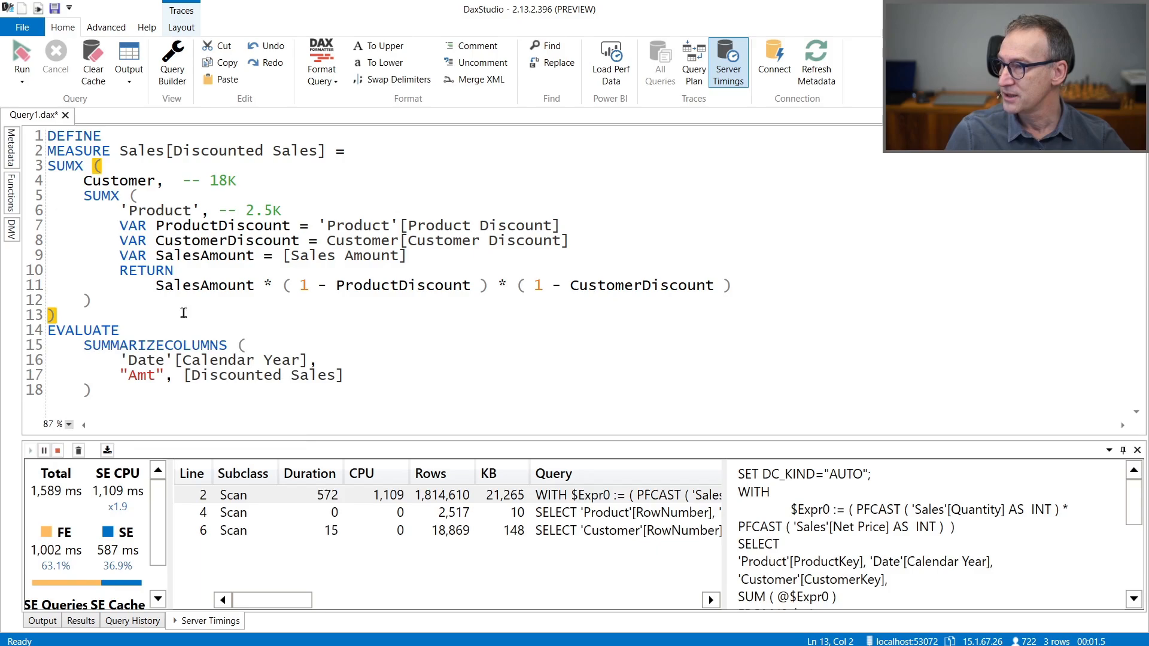
key(ctrl+a)
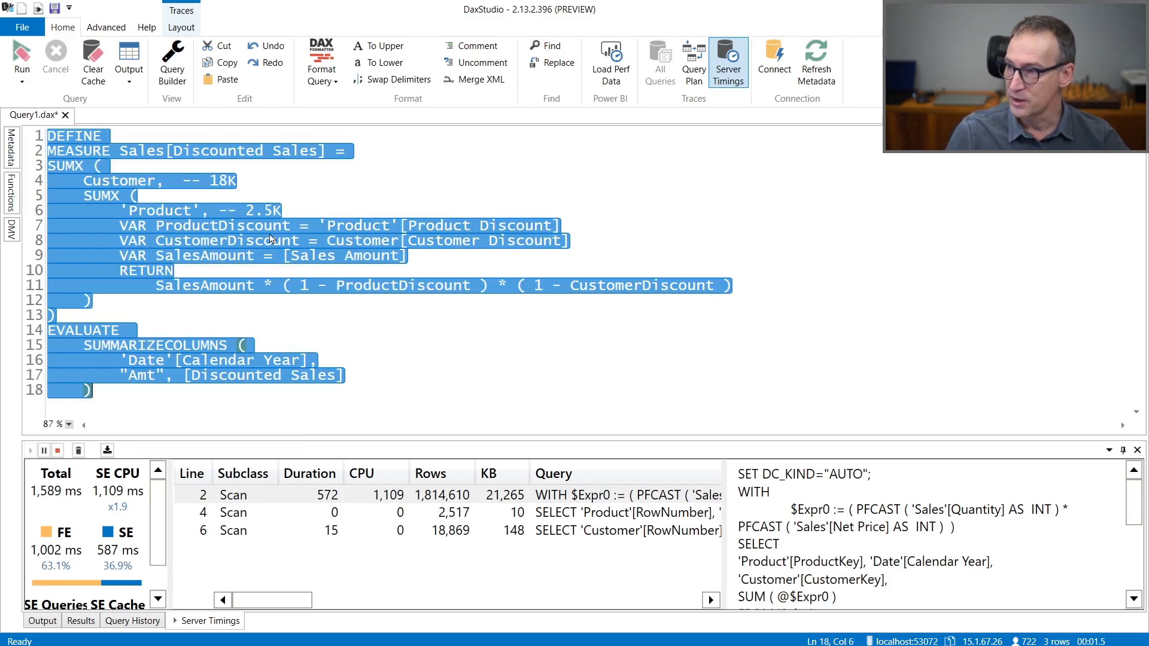
Step: In a new query with server timings on, wrap the discount references in RELATED
click(37, 17)
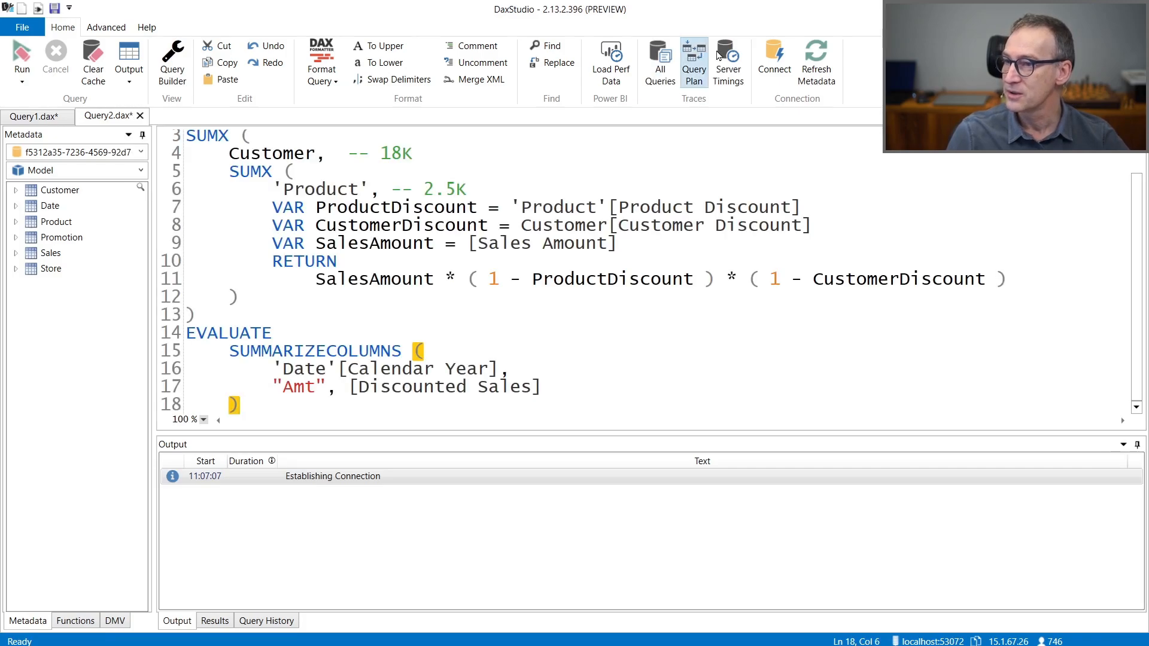
click(728, 62)
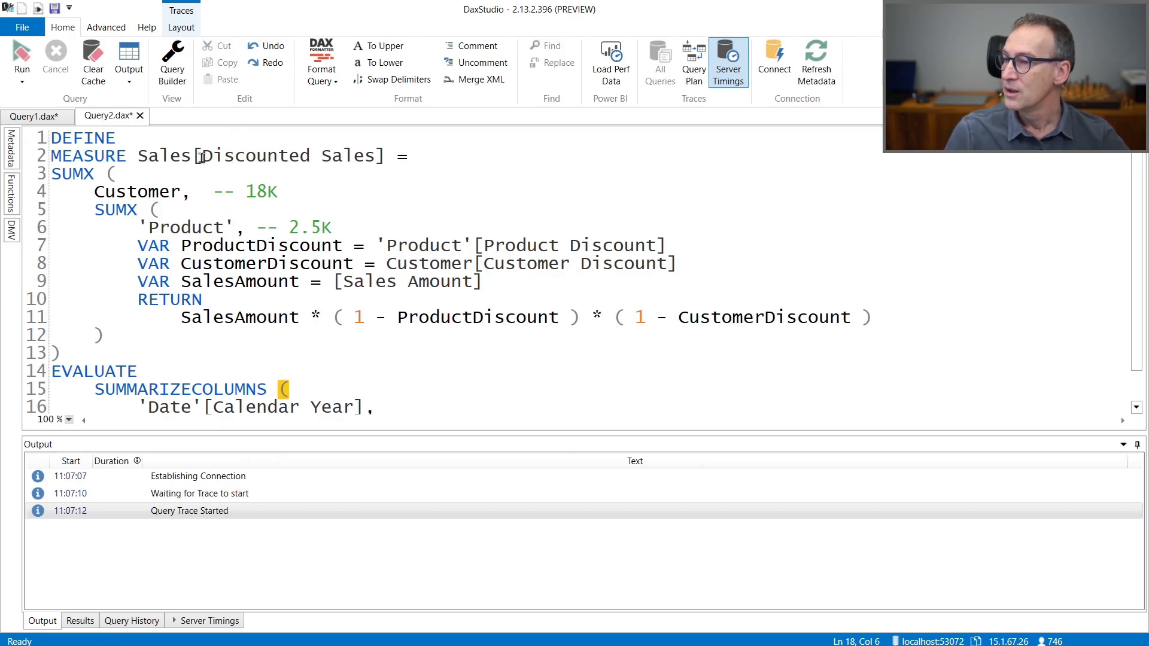
click(153, 209)
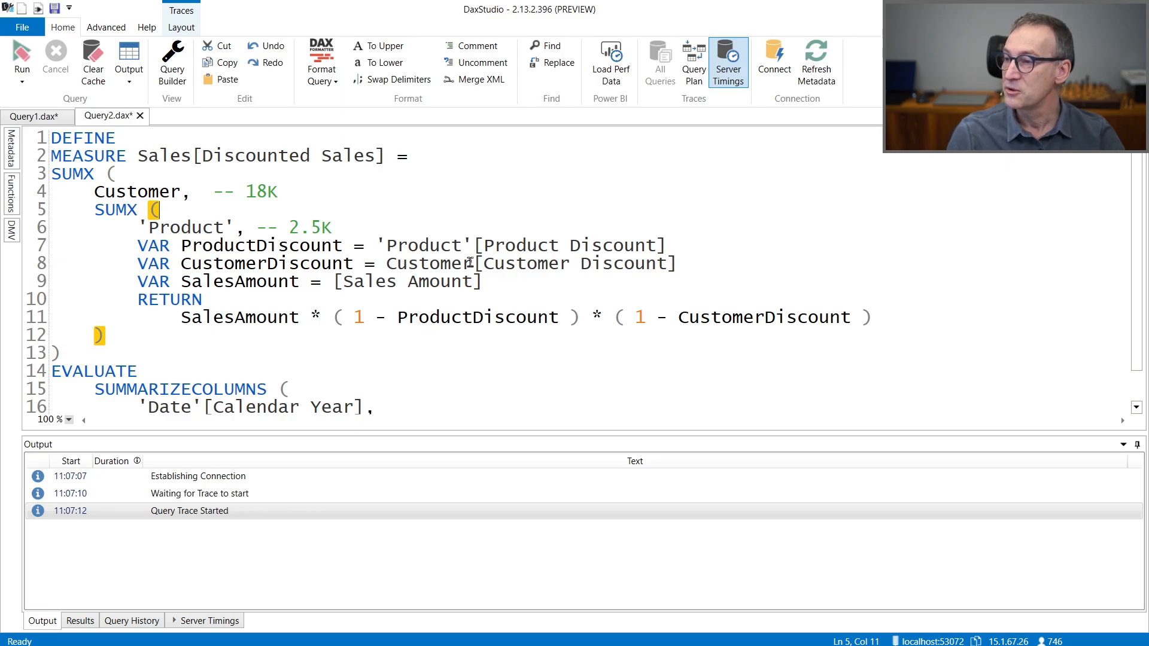
text(Sales,)
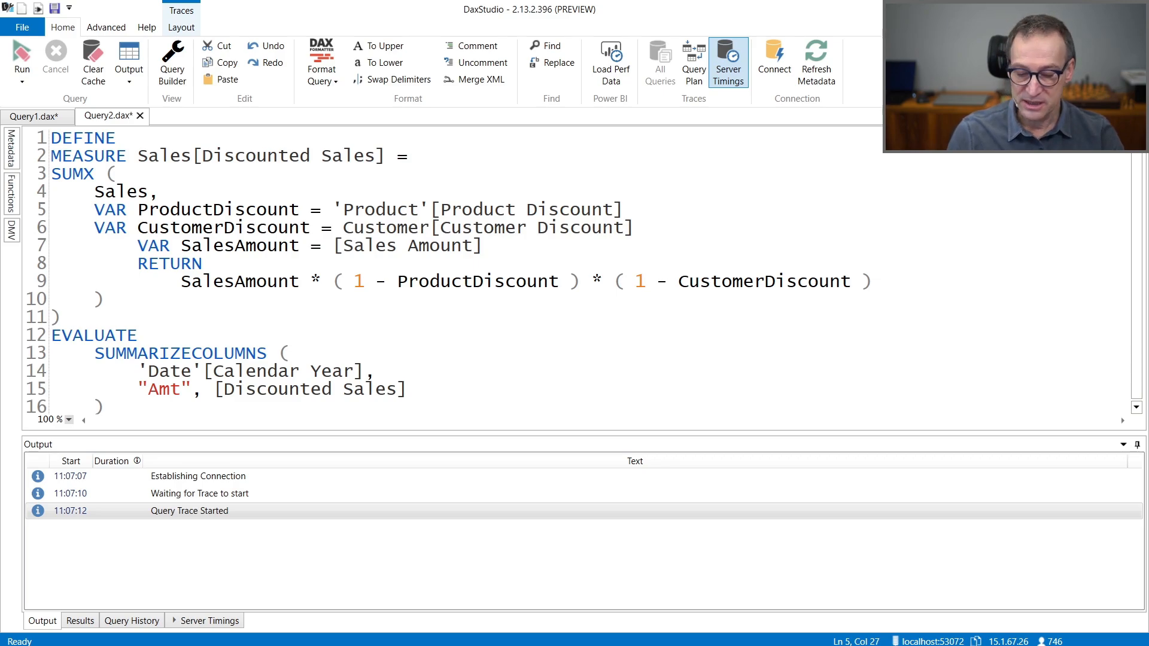
text(RELATED ()
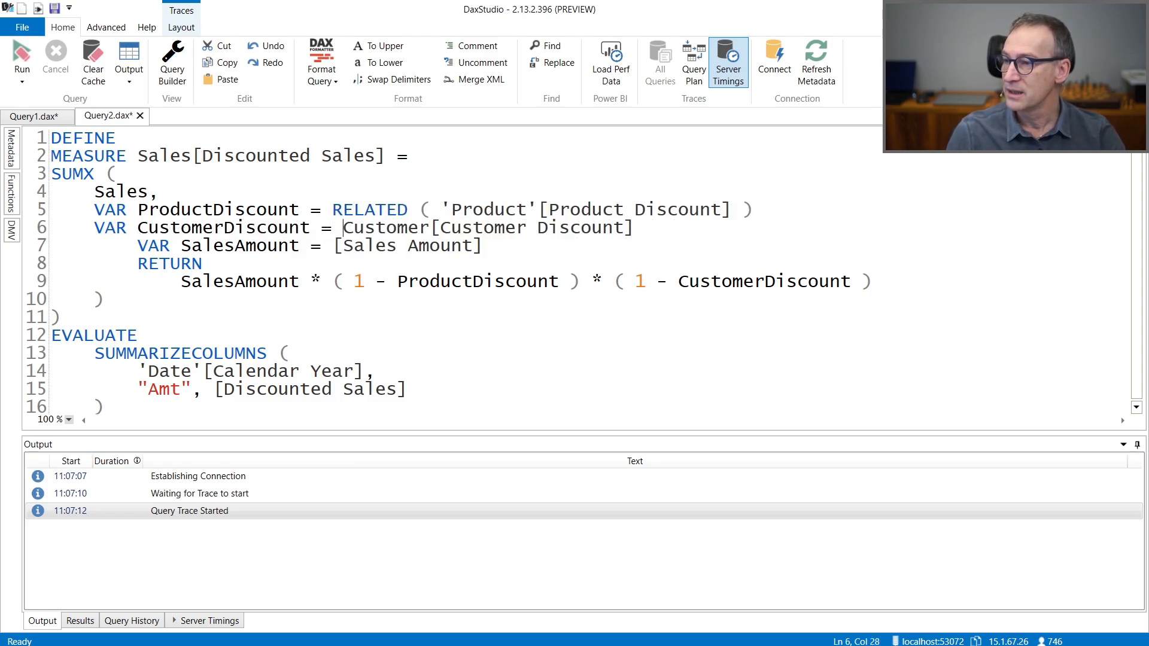
text(RELATED ()
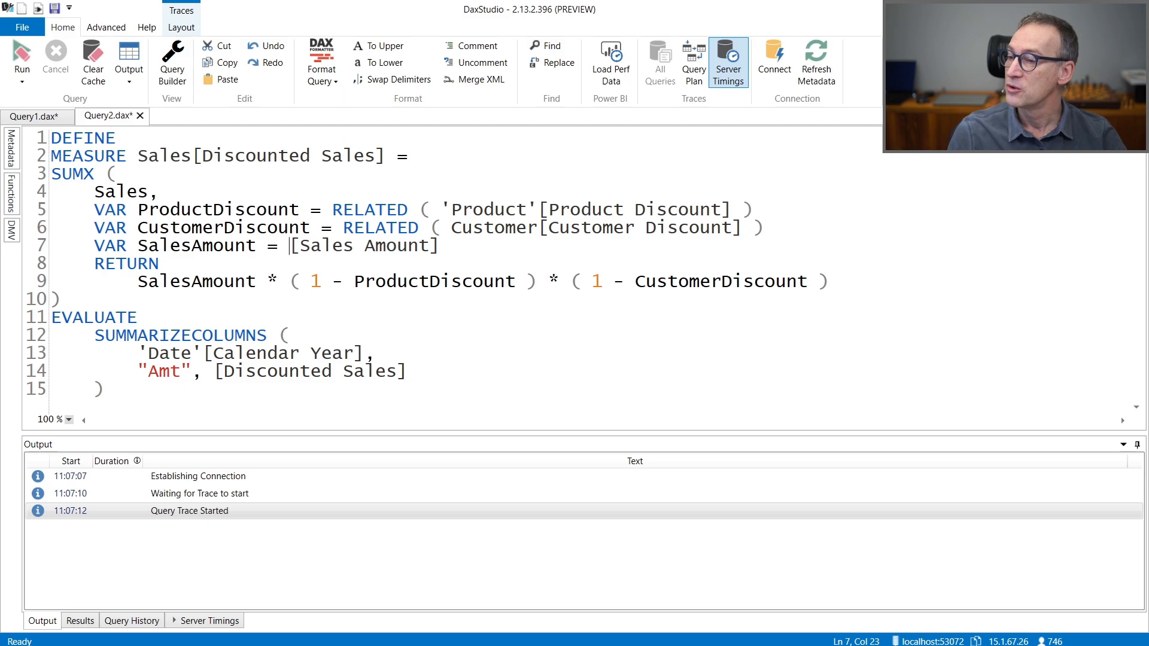
Step: Replace [Sales Amount] with Sales[Quantity] * Sales[Net Price]
double_click(364, 246)
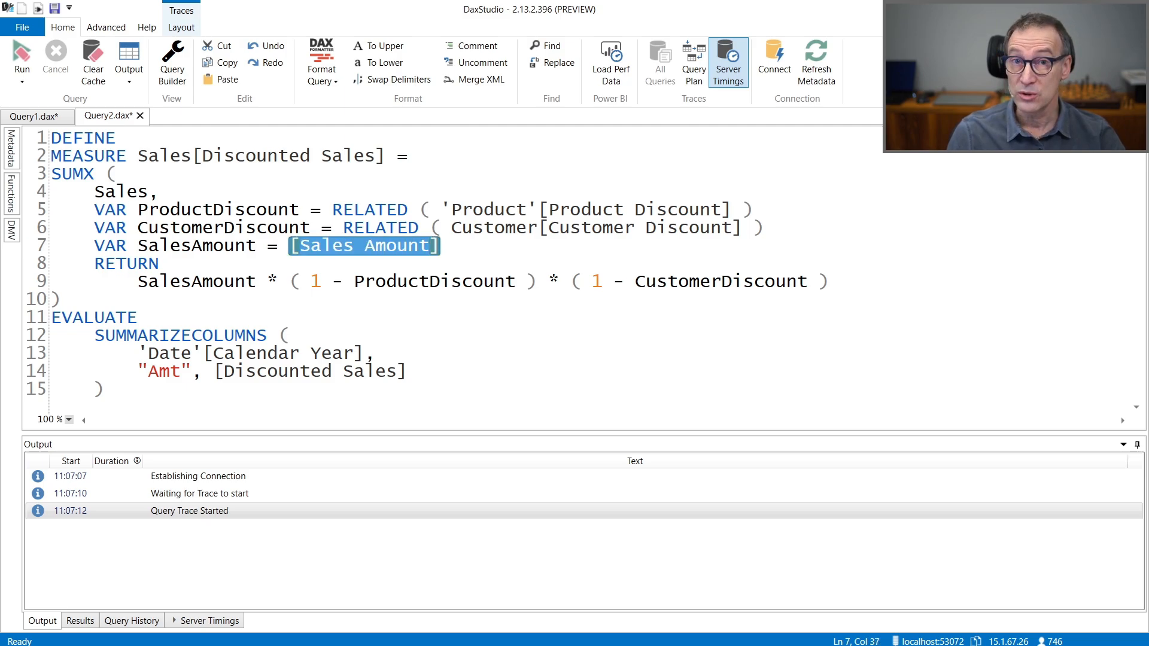
text(Sale)
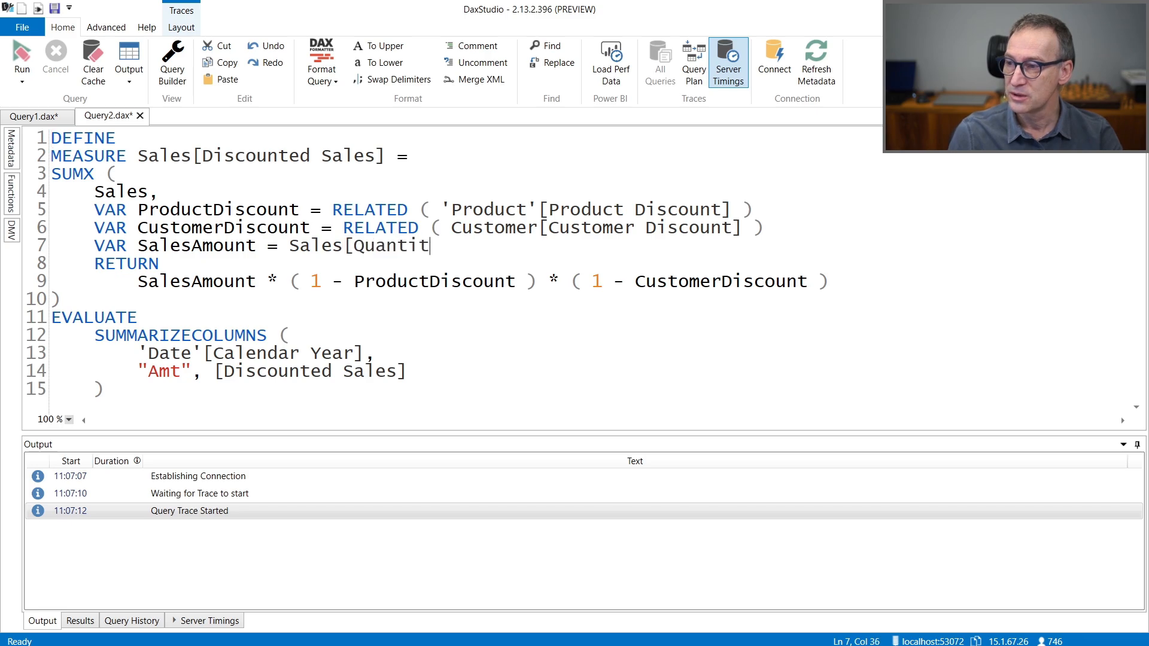
text(y] *)
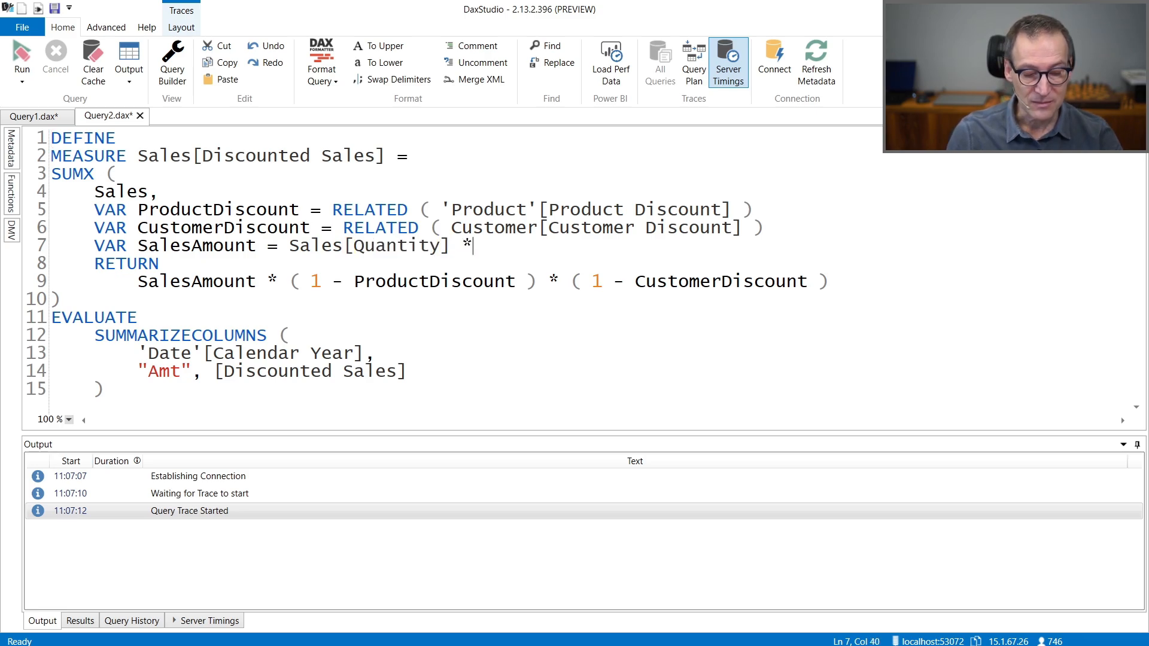
text(Sales[e)
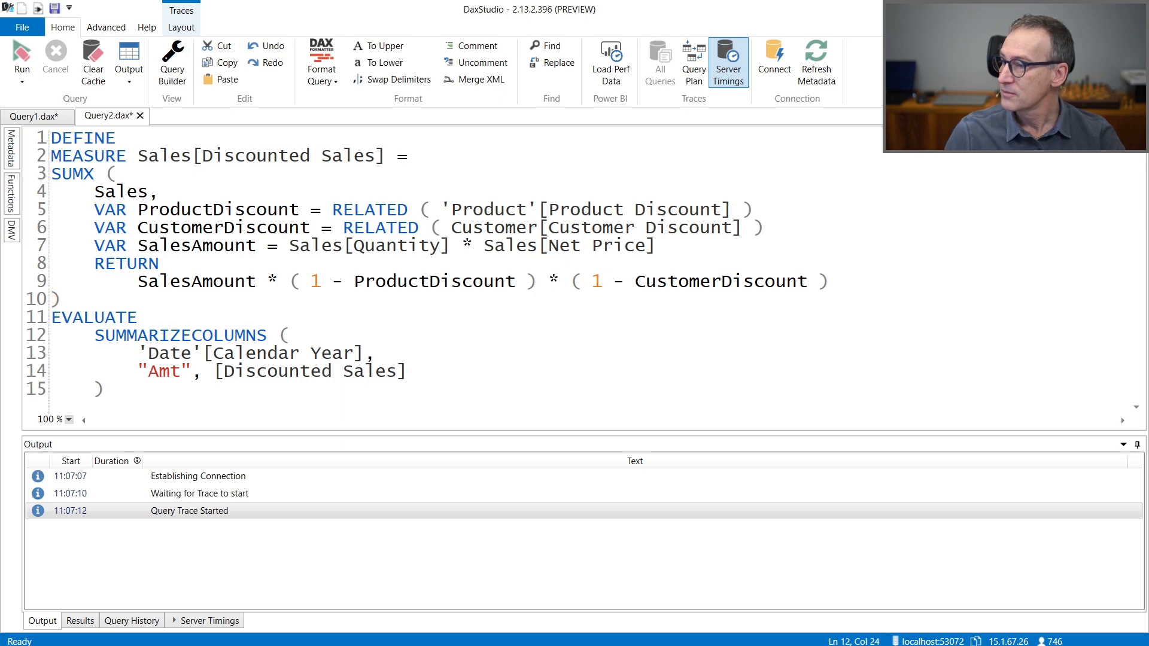
click(297, 335)
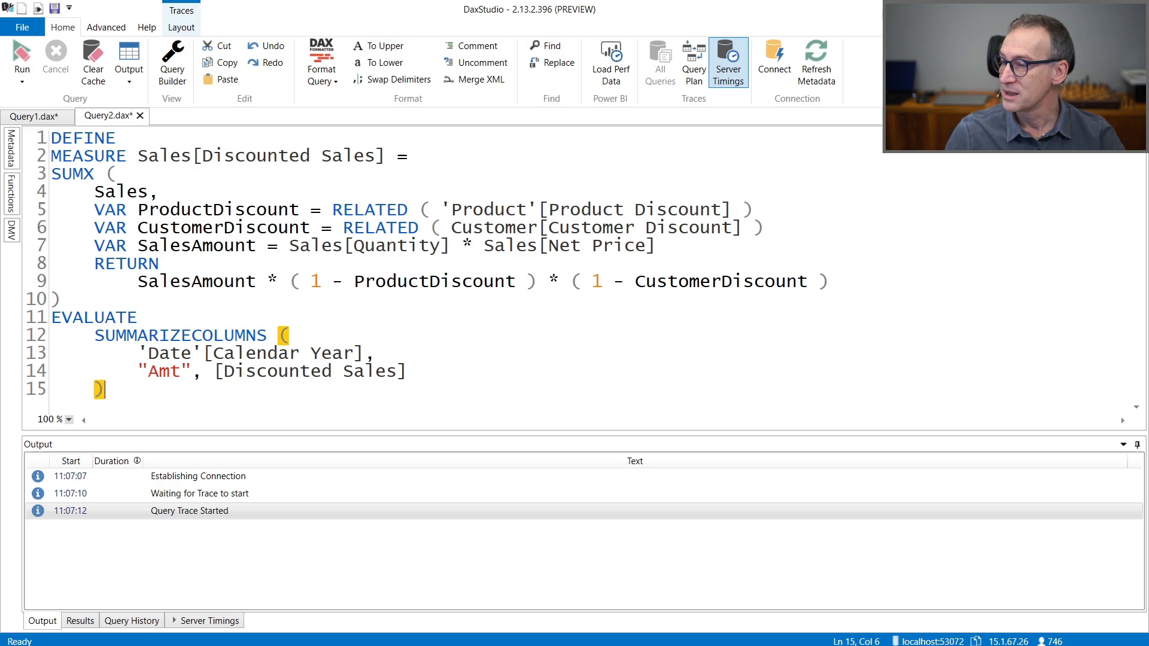
Step: Run the query and view the single scan's xmSQL in Server Timings (58 ms total)
click(22, 55)
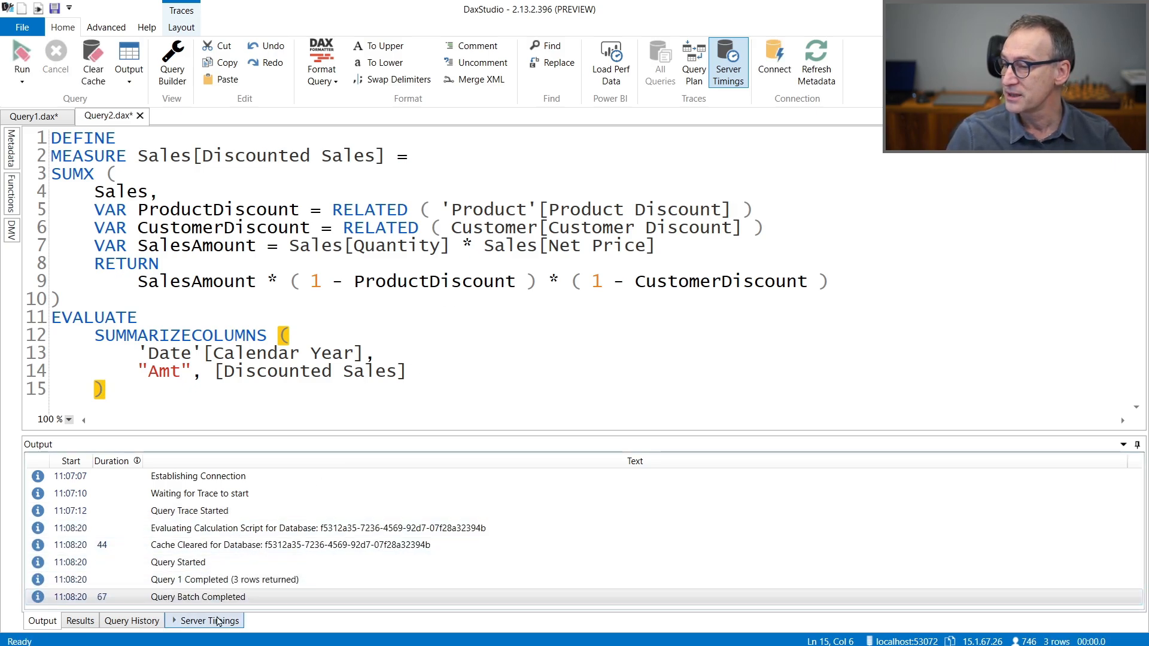
click(211, 620)
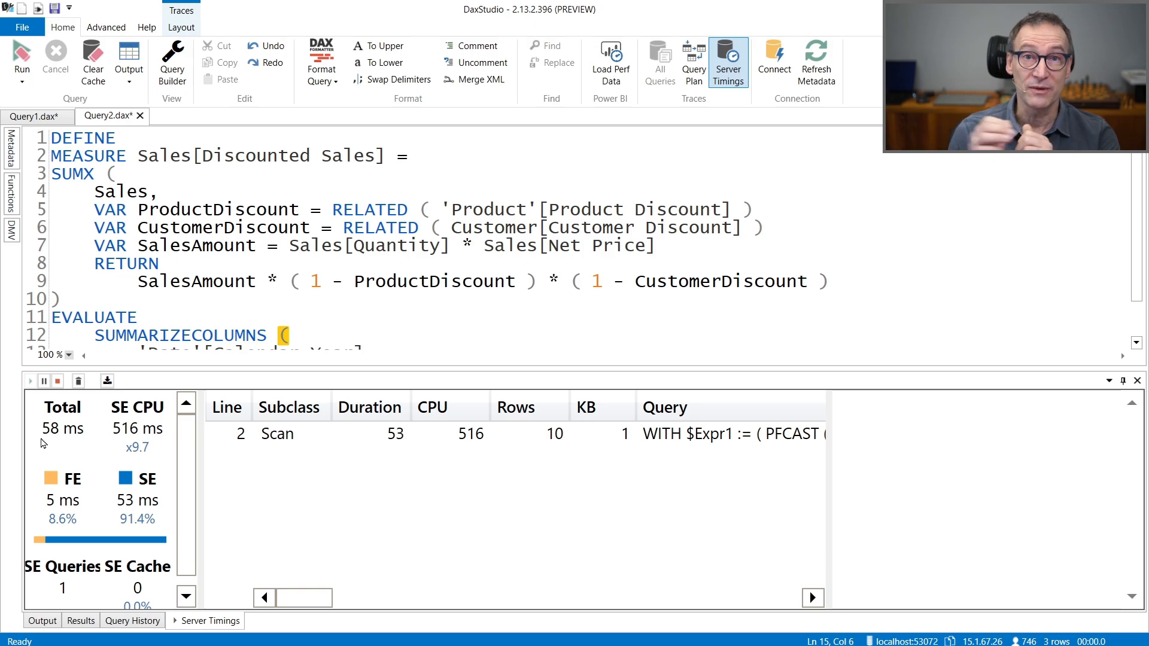
mouse_move(274, 440)
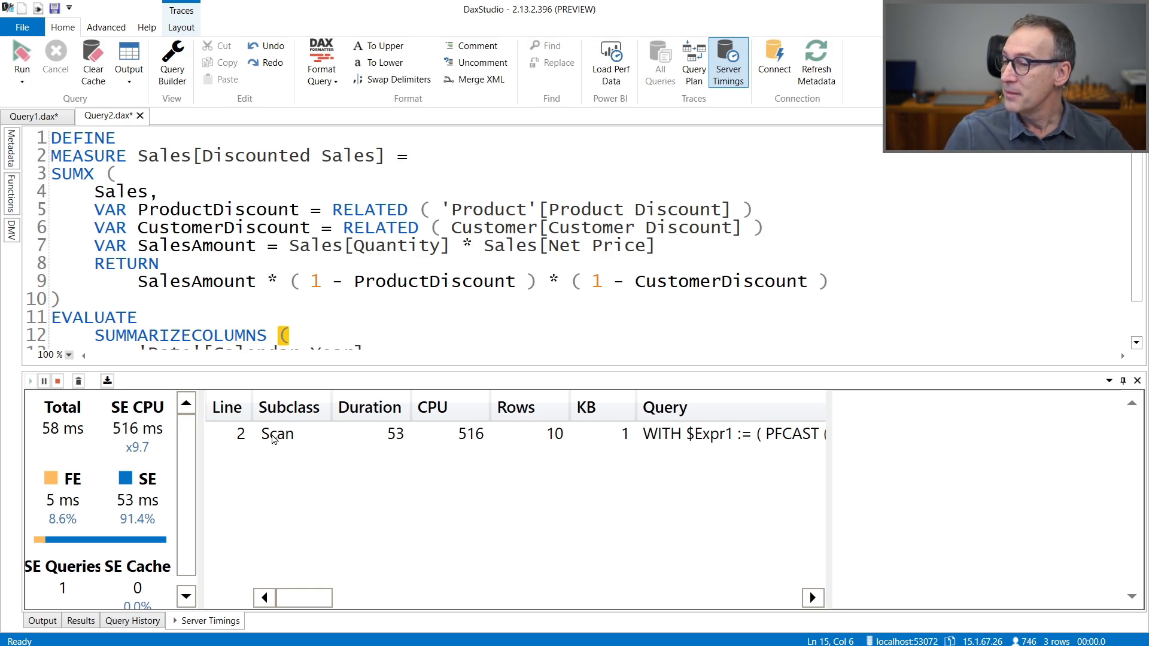
mouse_move(39, 541)
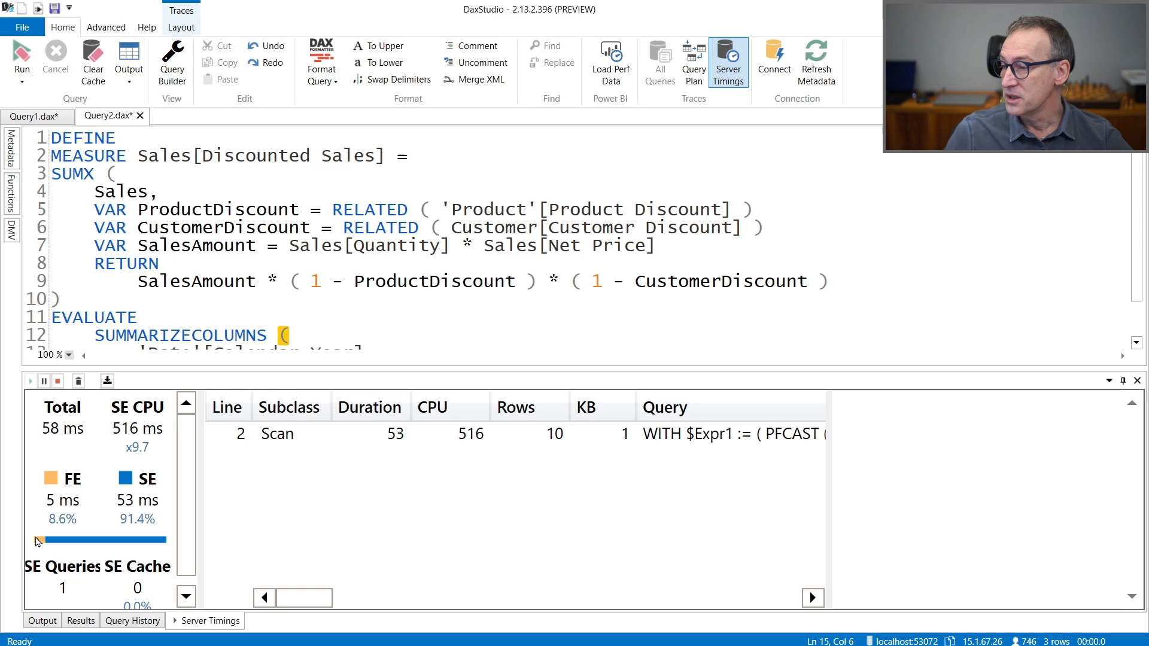
mouse_move(332, 450)
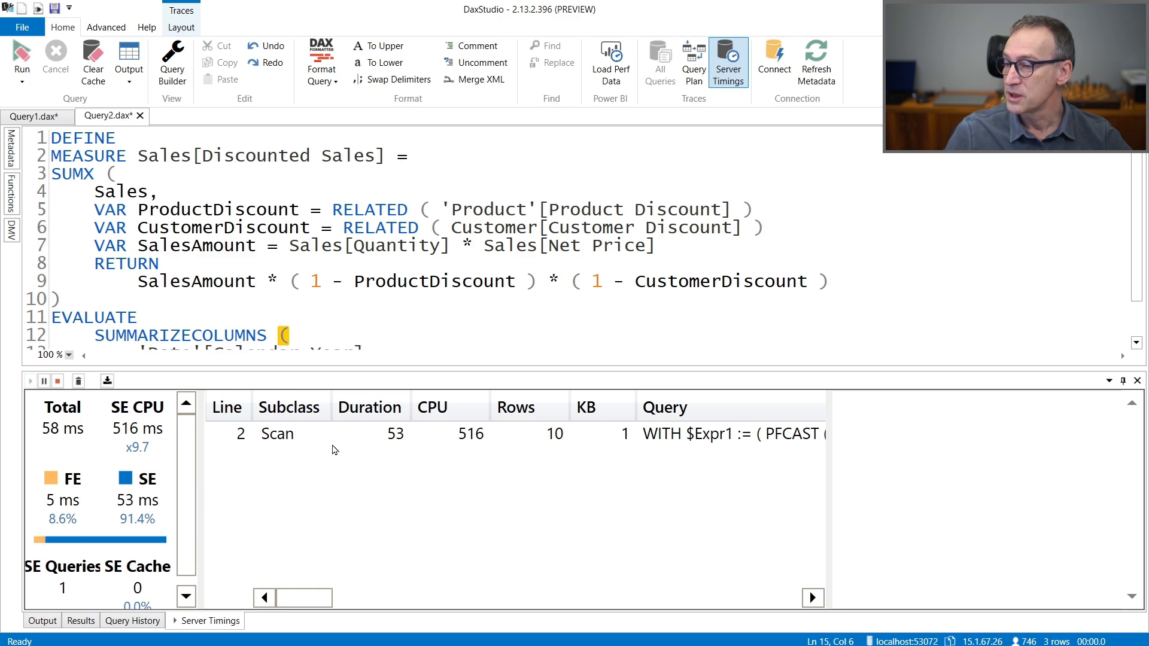
click(395, 433)
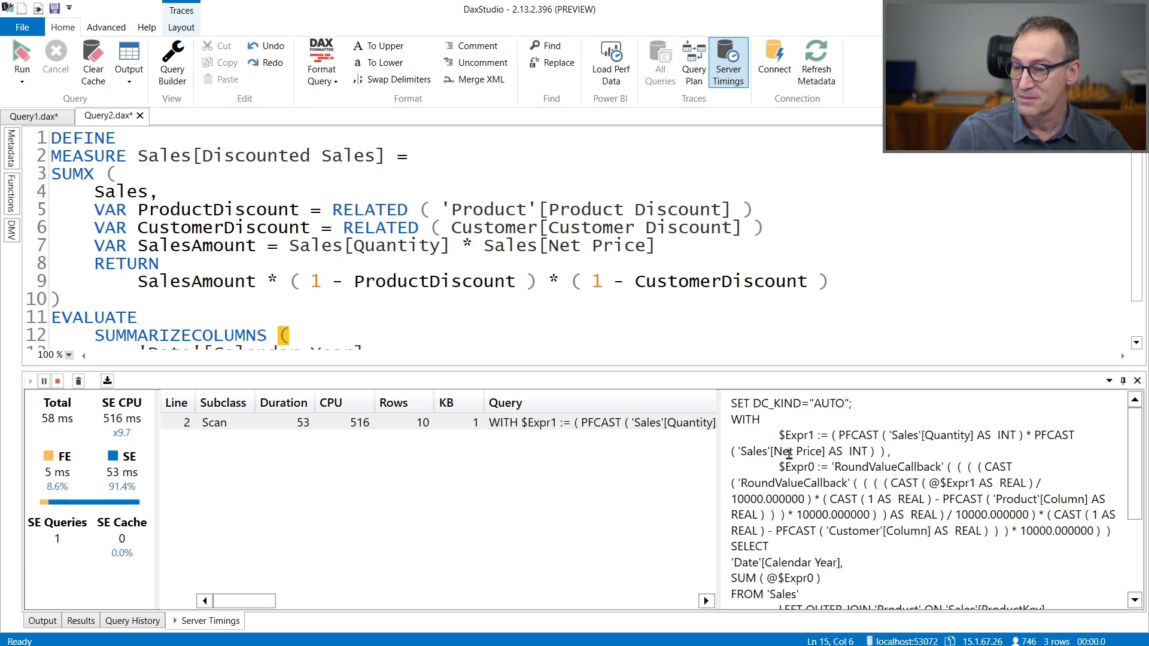
scroll(down, 3)
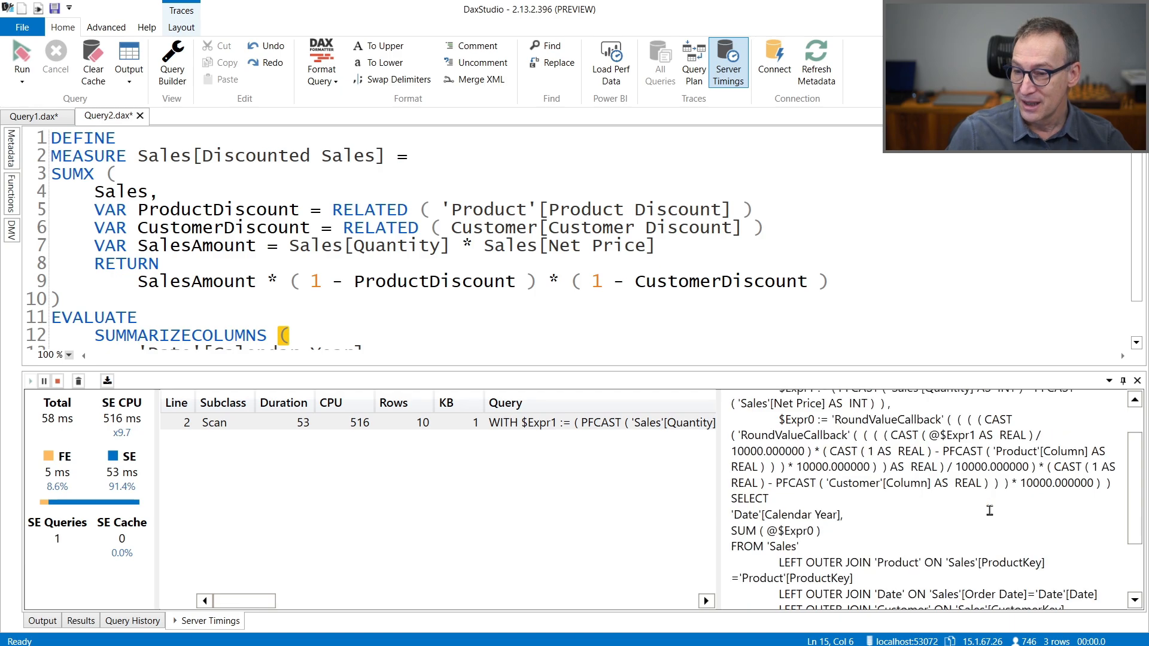
scroll(down, 3)
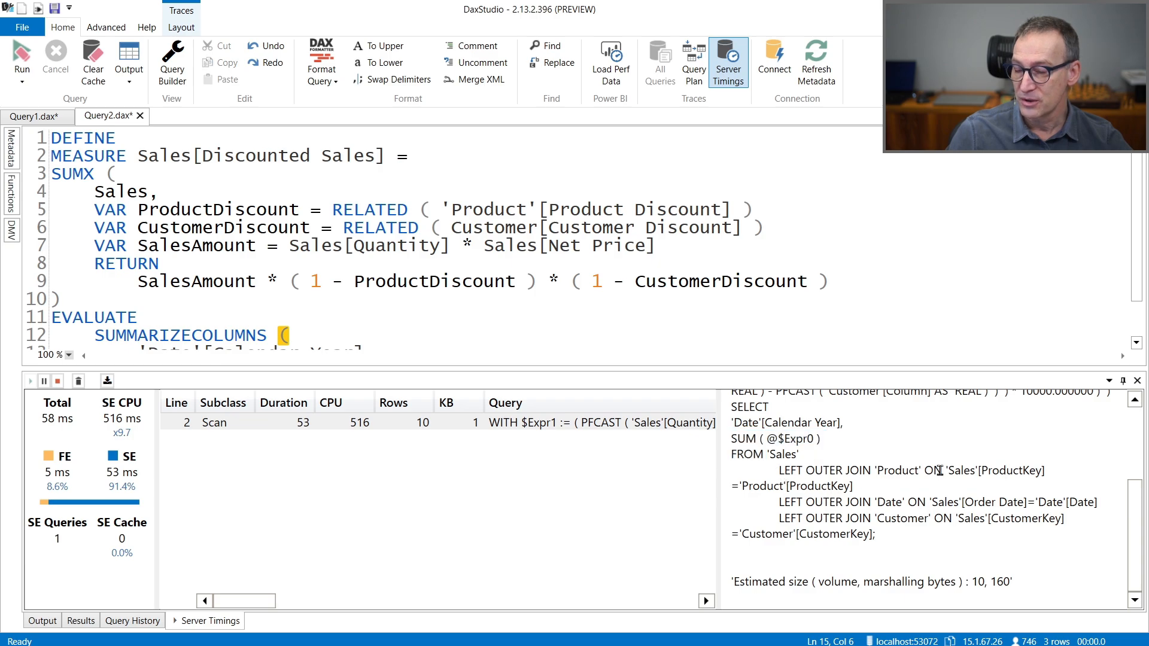
mouse_move(995, 489)
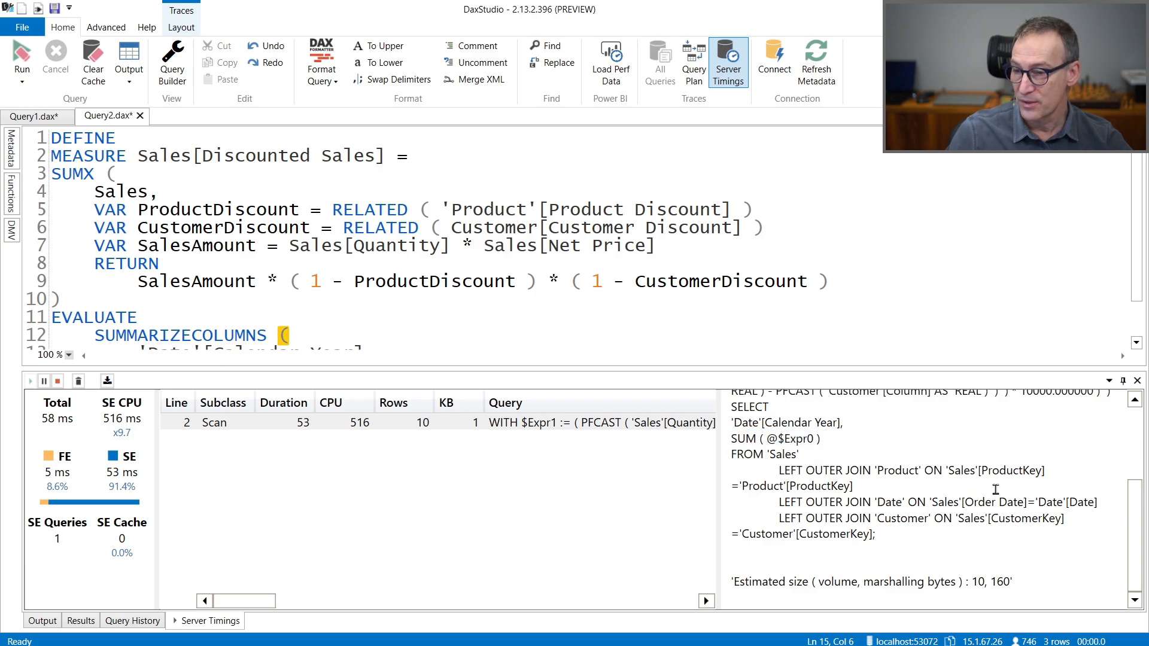
mouse_move(897, 523)
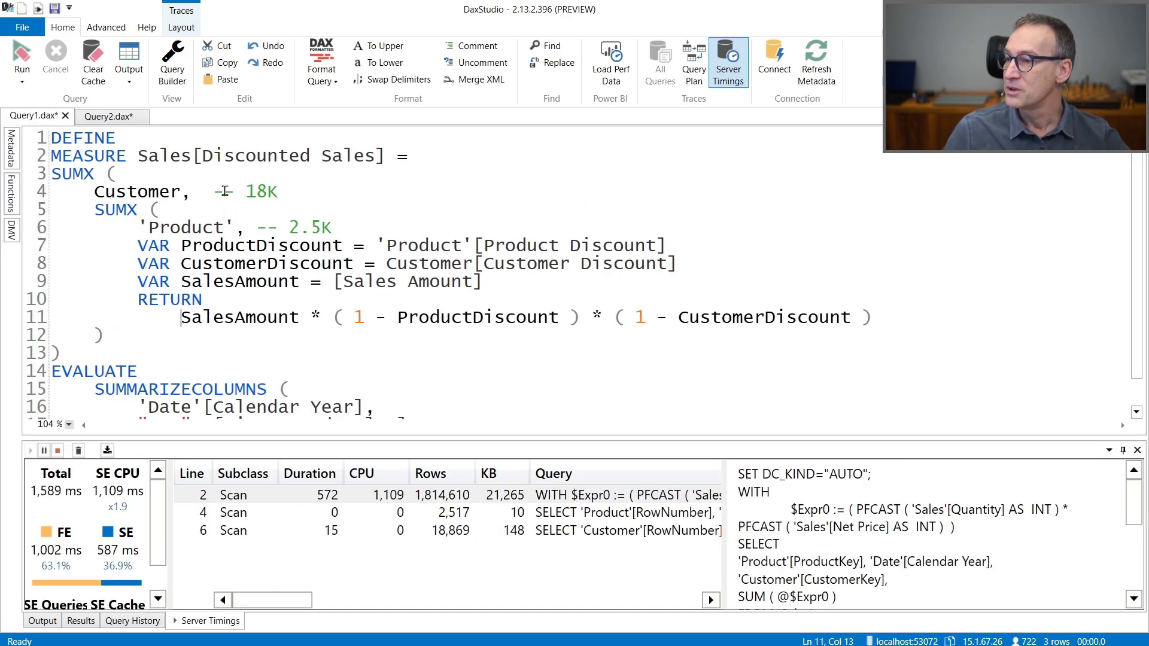
Step: In Query1.dax, highlight the 18K comment and Customer[Customer Discount], then select the whole query
double_click(252, 192)
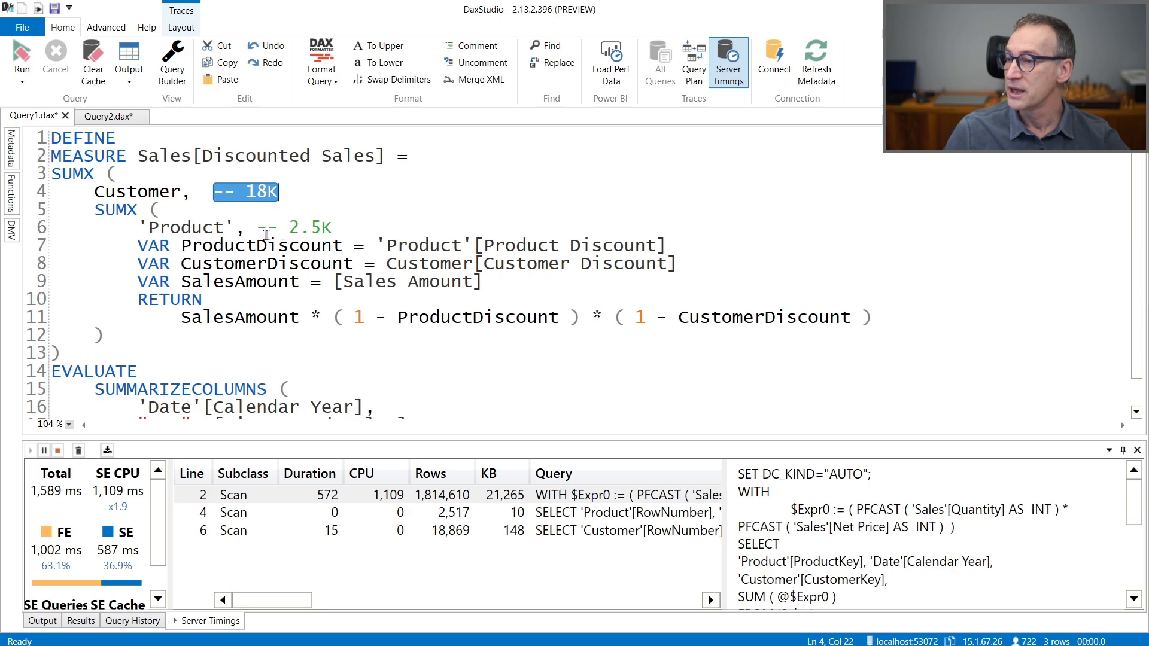
click(364, 228)
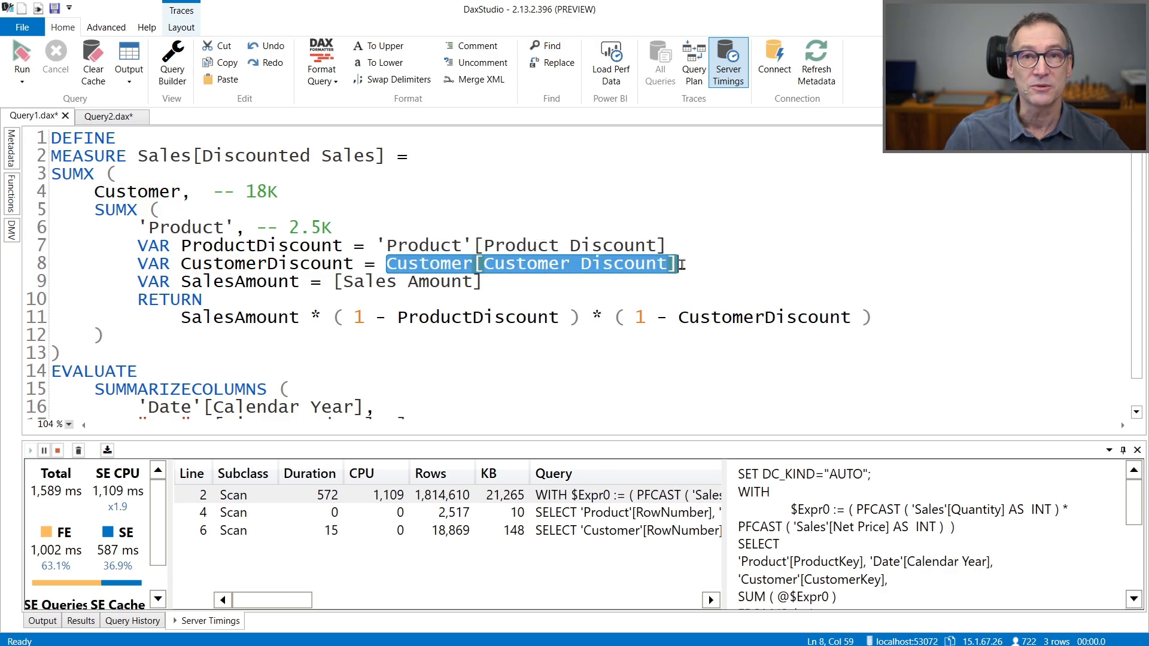
mouse_move(682, 270)
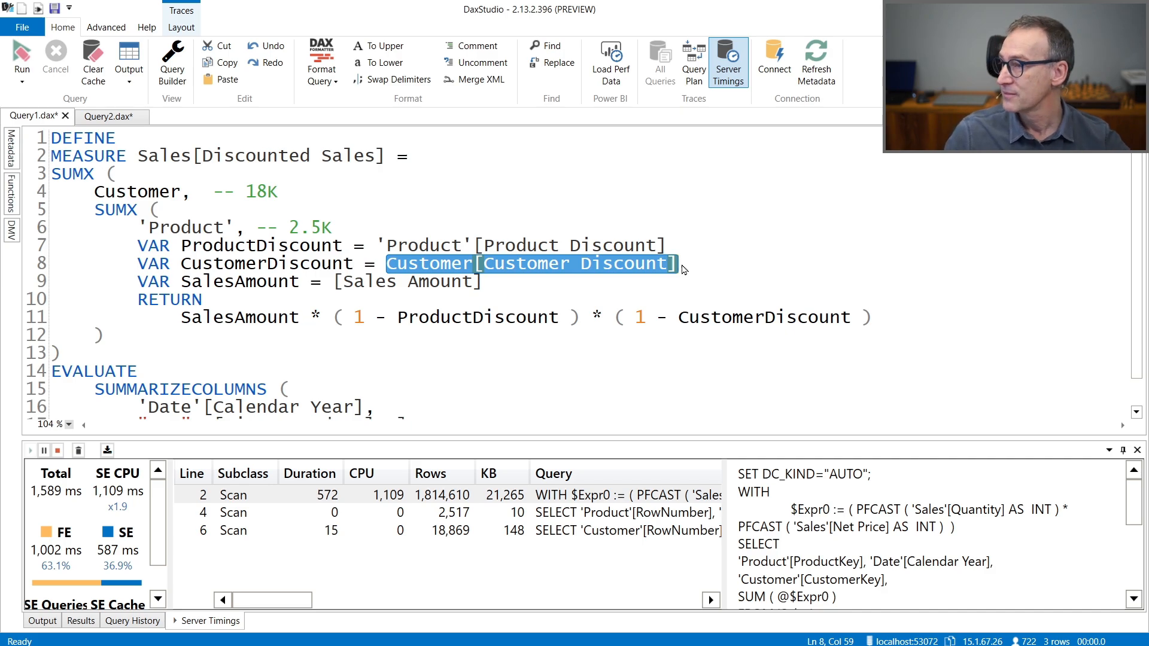
click(97, 191)
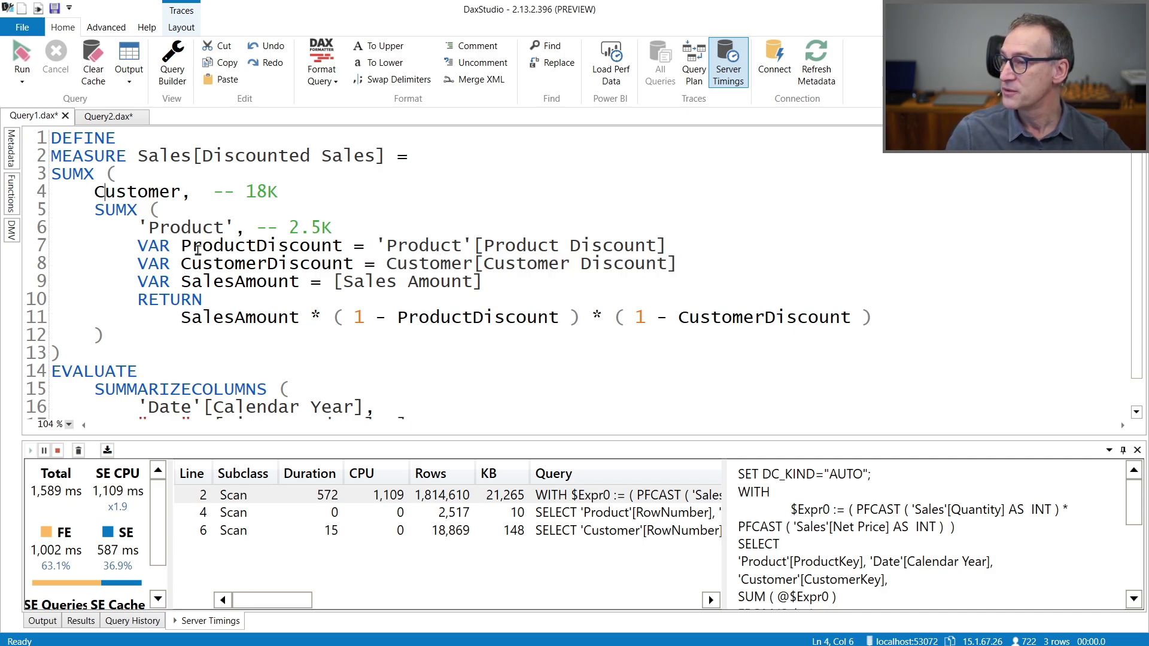
key(ctrl+a)
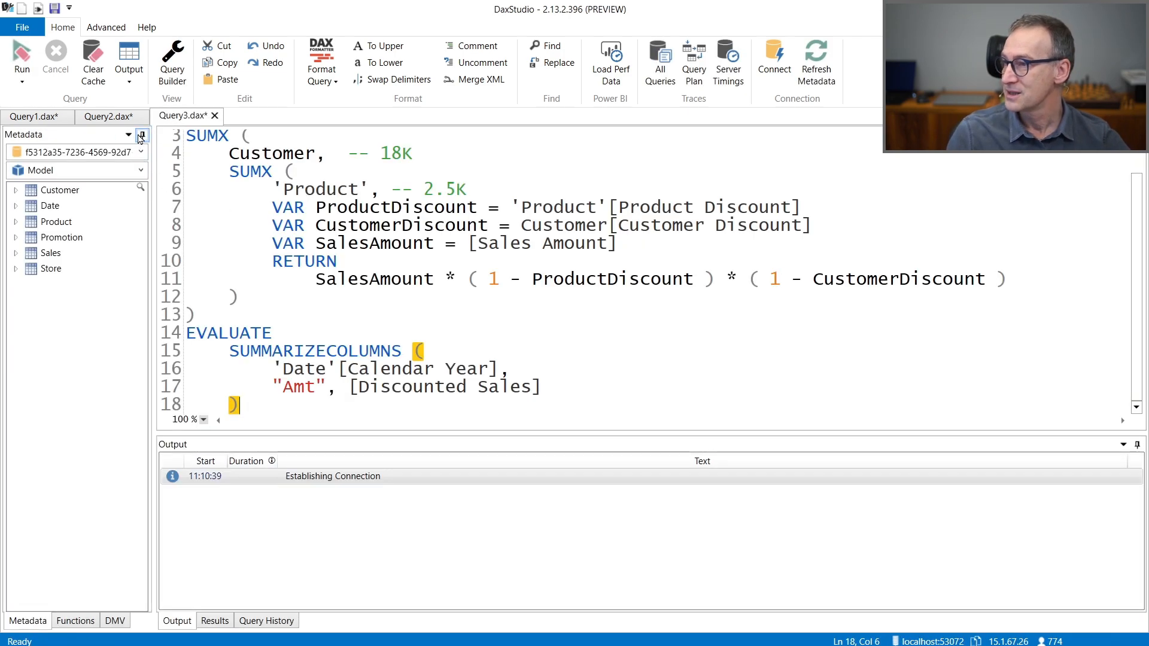
Step: With server timings on, make the outer SUMX iterate VALUES ( Customer[Customer Discount] )
click(140, 135)
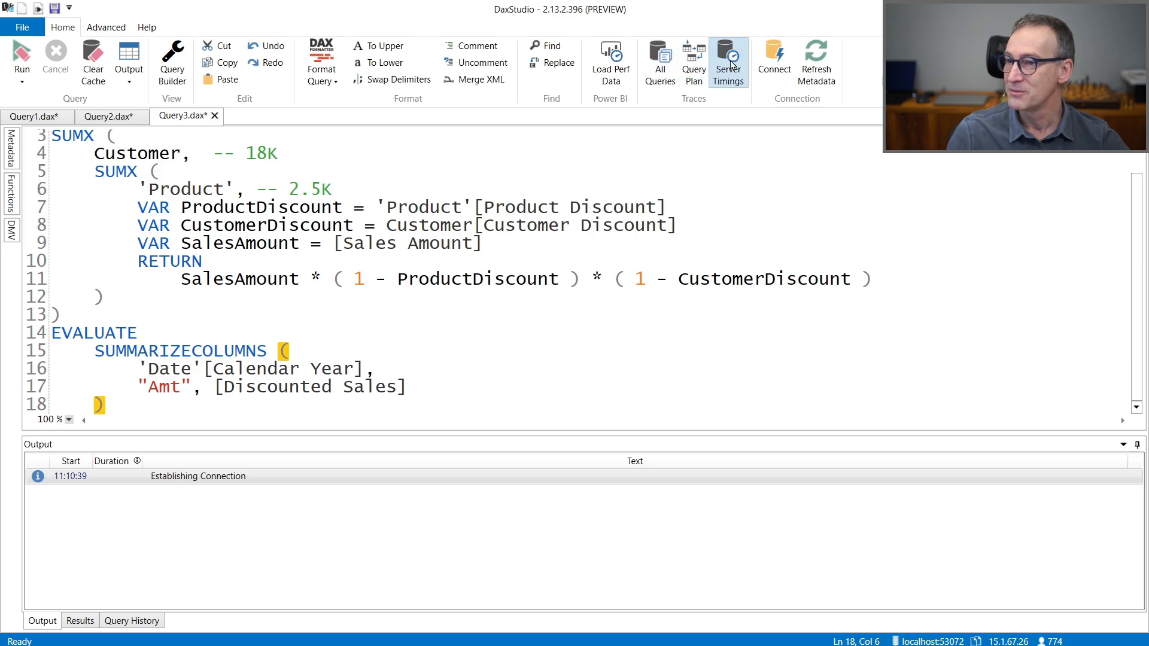
click(728, 61)
text(VALUES ()
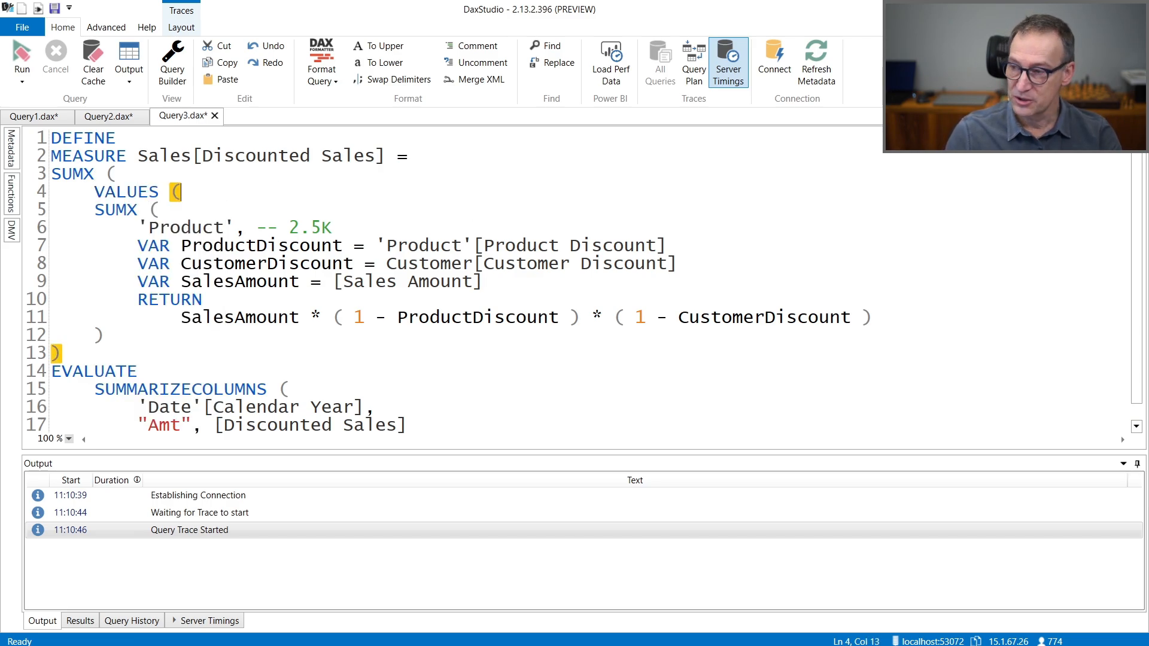
text(Customer)
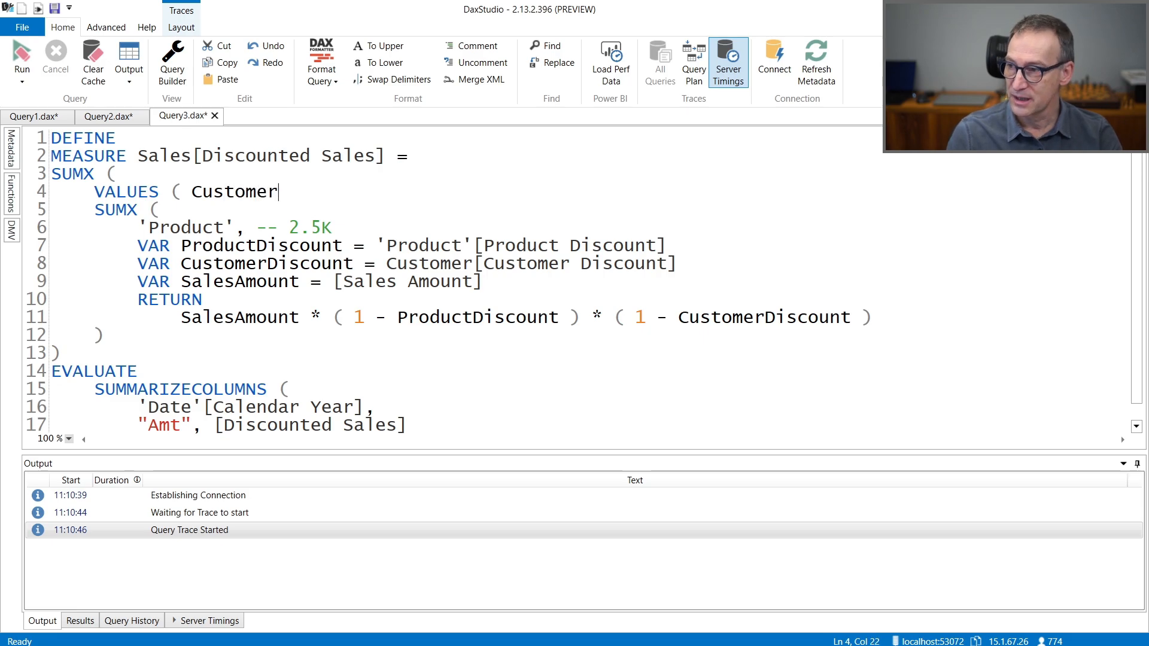
text([Customer D)
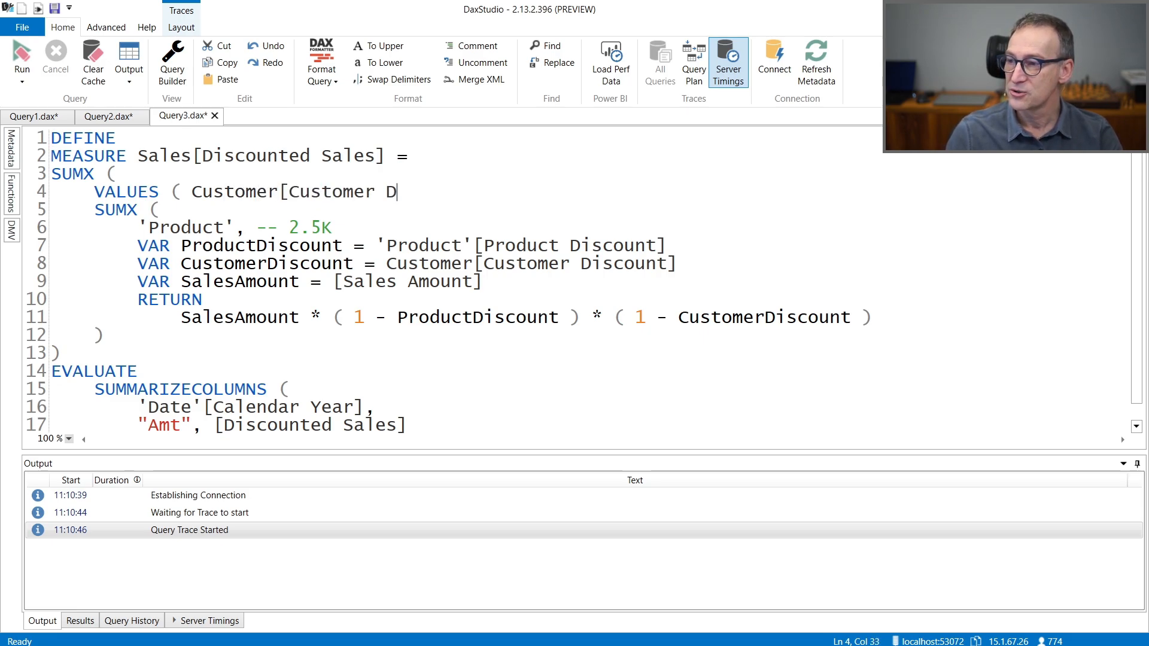
text(iscount] ))
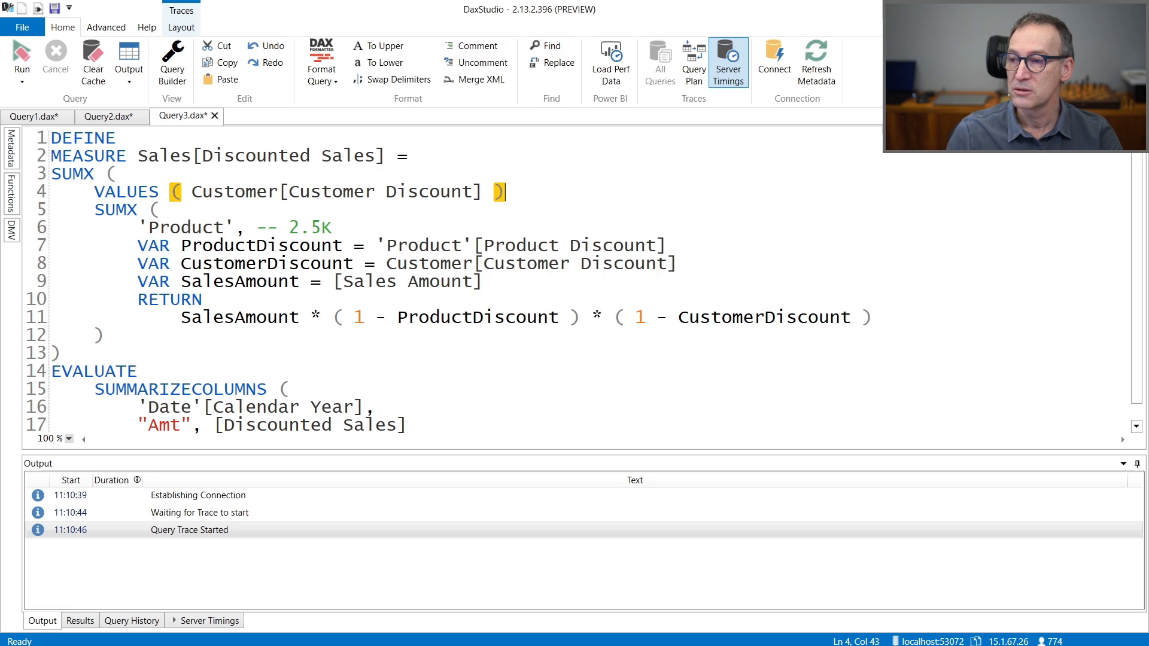
text(,)
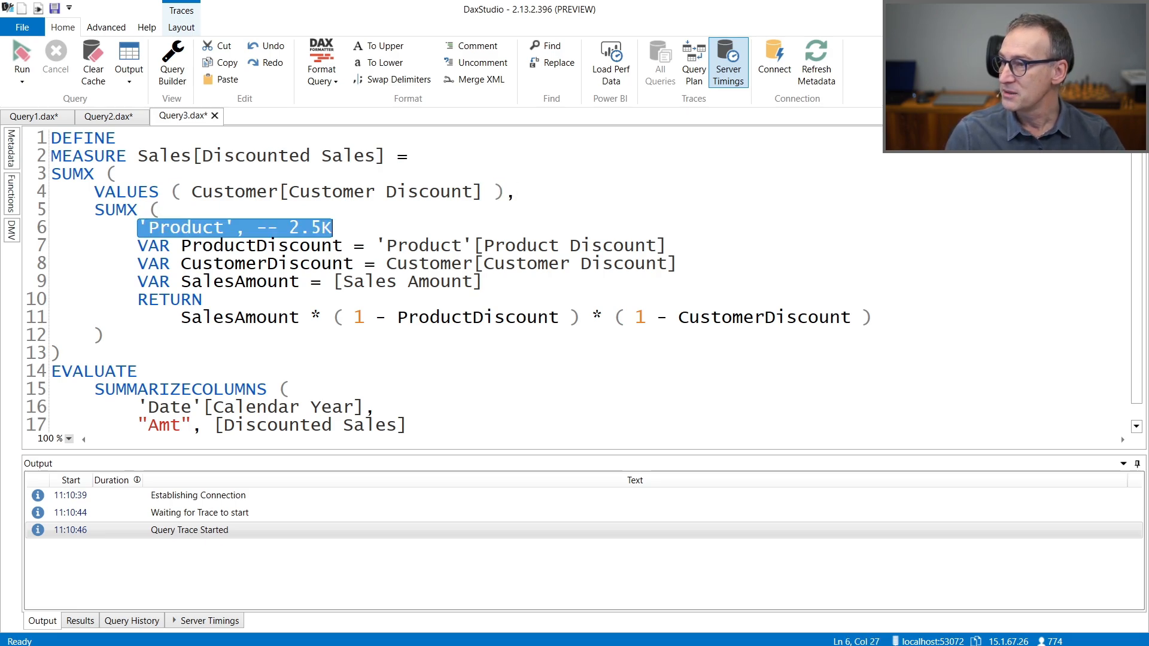
Step: Make the inner SUMX iterate VALUES ( 'Product'[Product Discount] )
text(VALUES ( Product[Product)
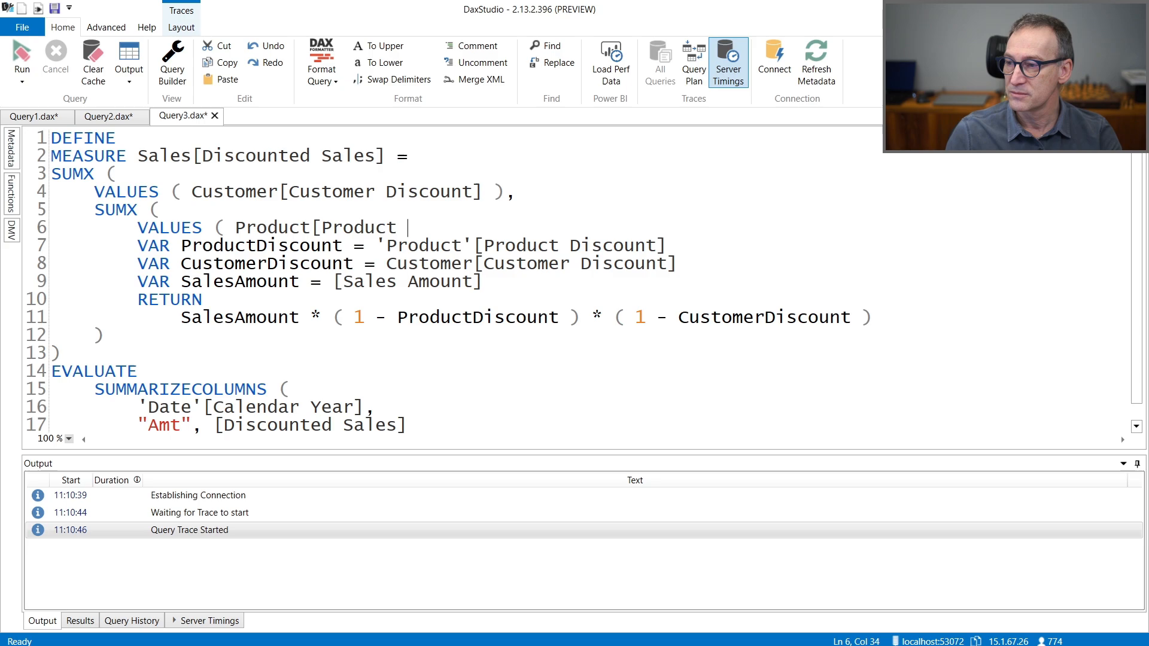
text(Discount]))
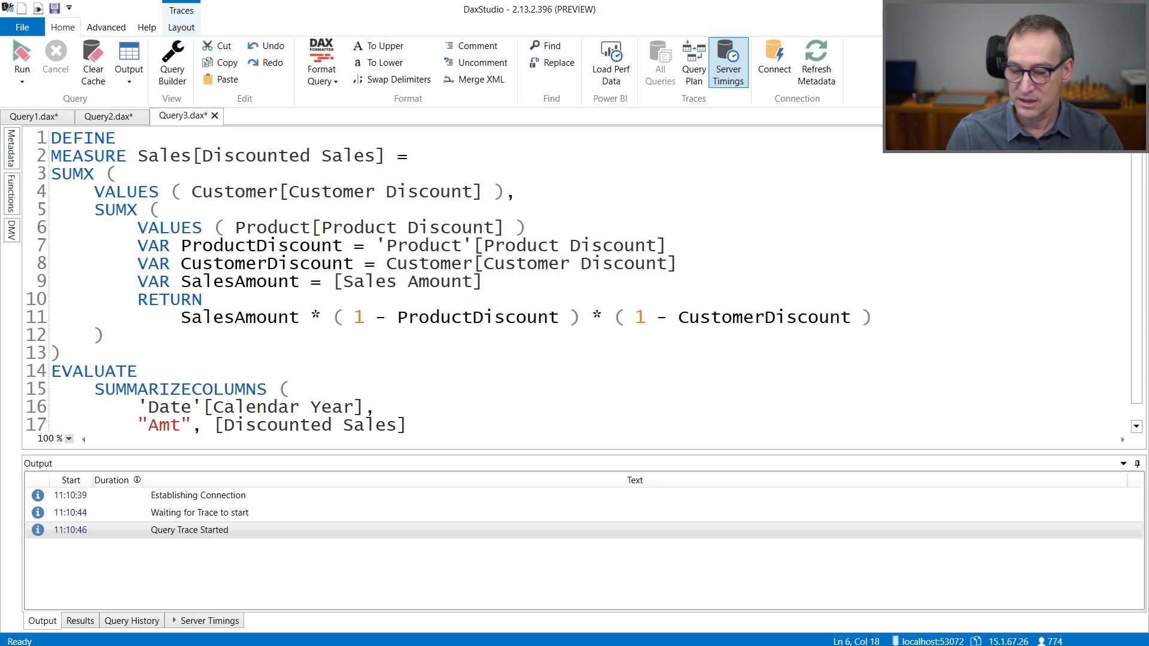
text('Product')
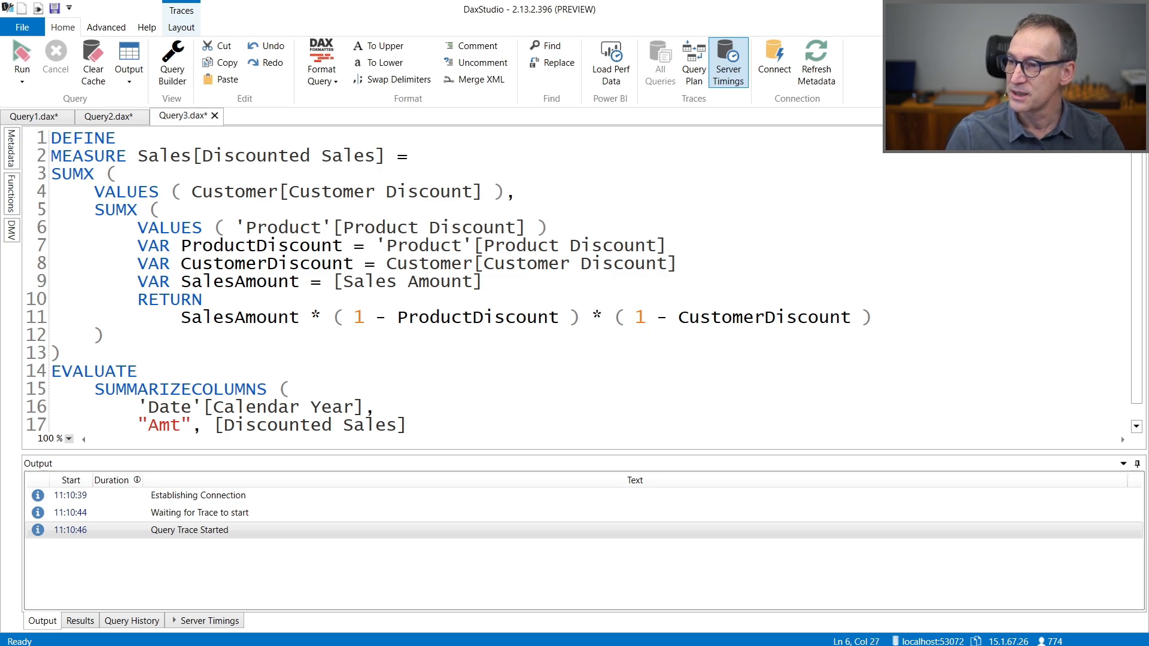
click(143, 228)
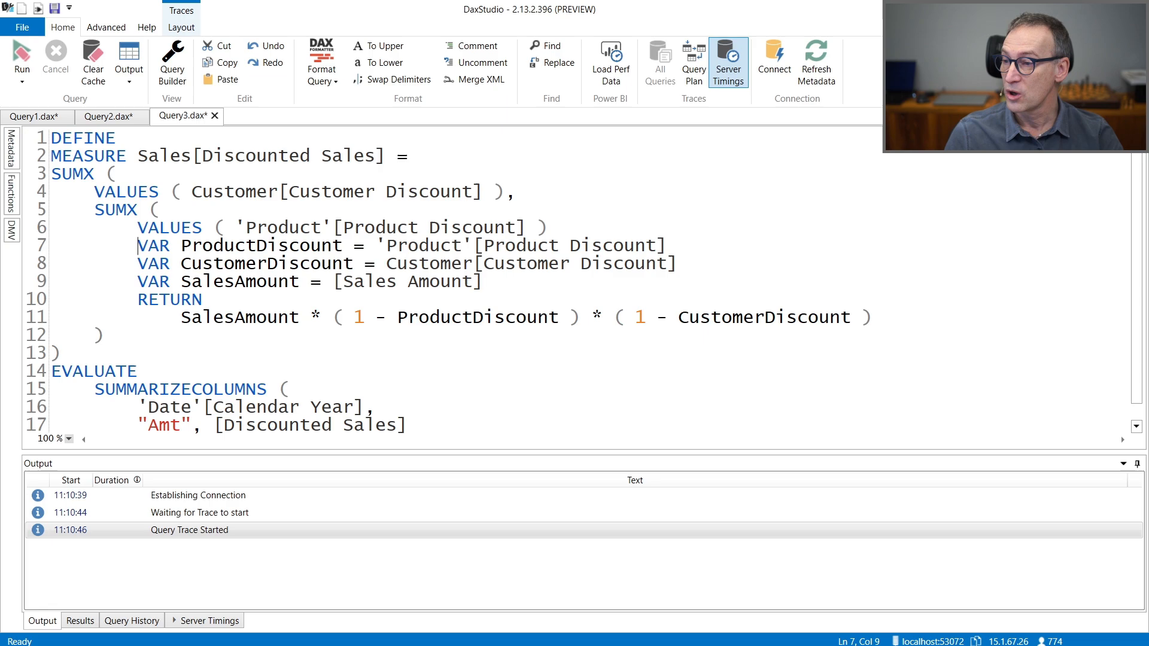
click(136, 264)
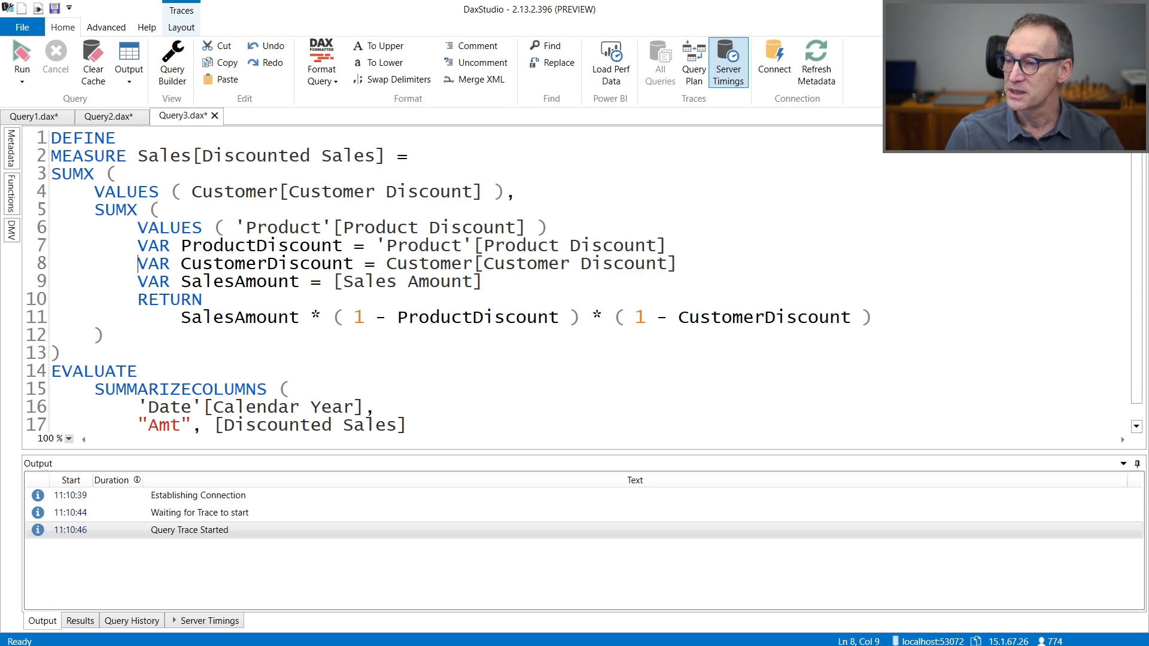
triple_click(366, 264)
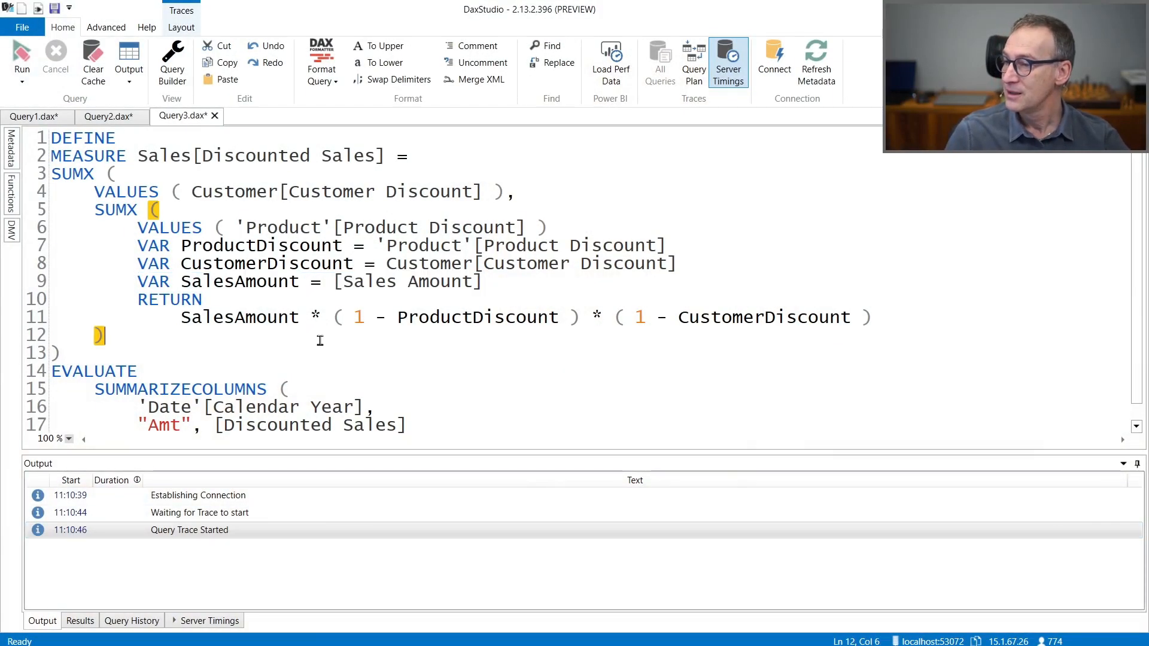
Step: Run the VALUES-based query and inspect its 21 ms timings and 10,890-row scan xmSQL
click(21, 55)
text(,)
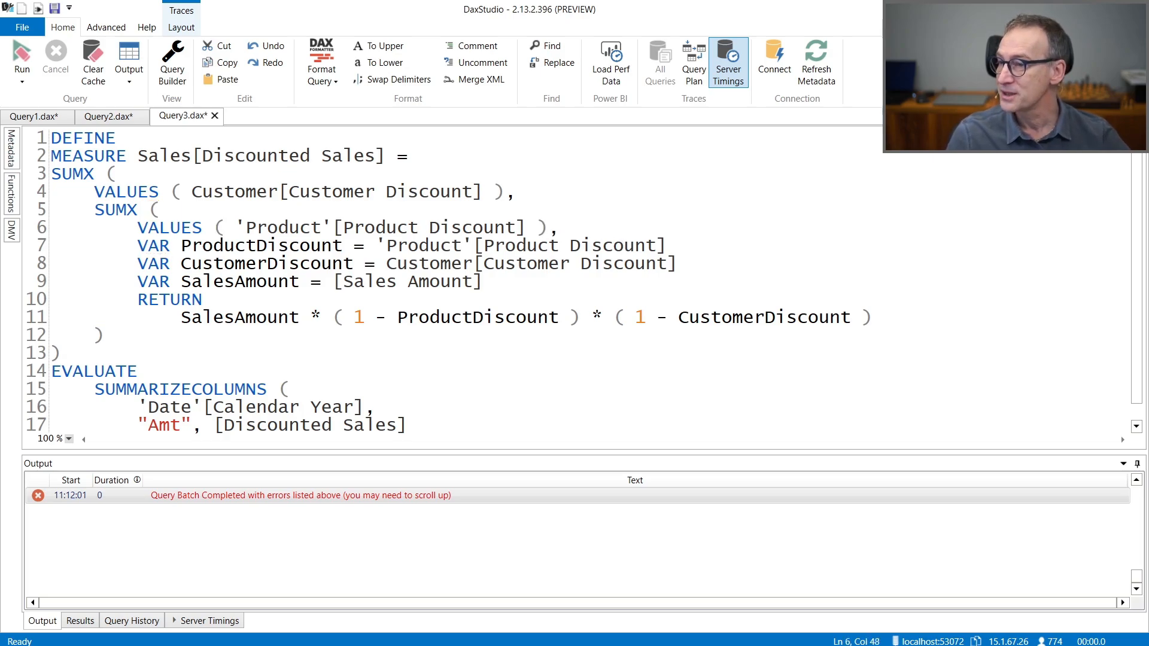
click(21, 55)
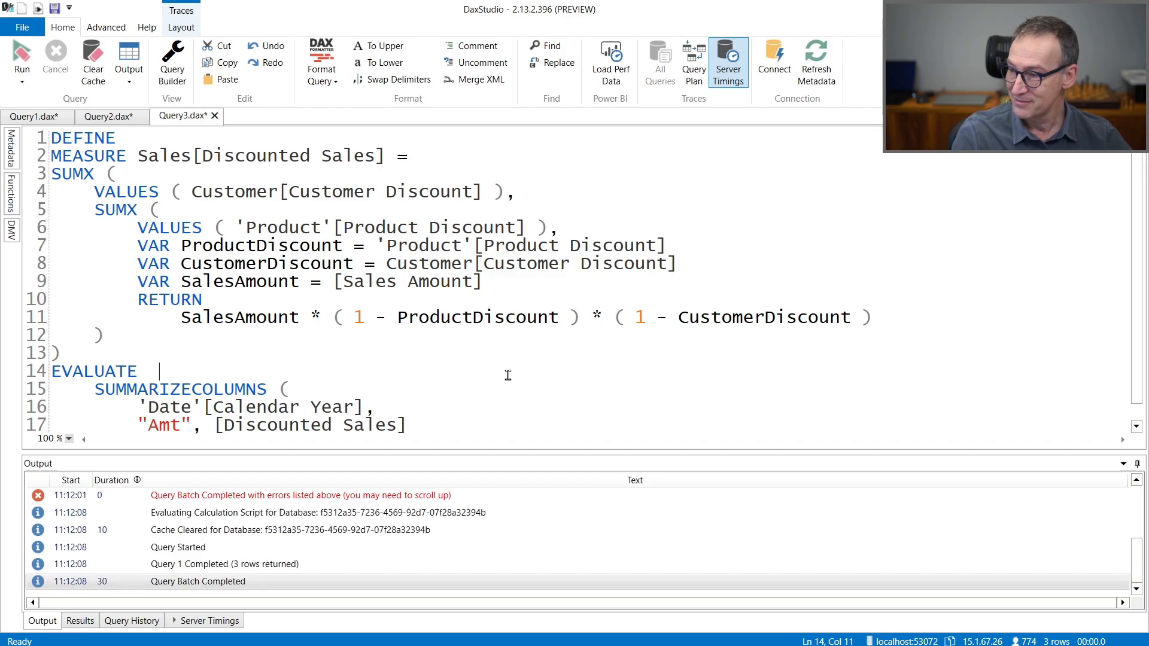
click(211, 620)
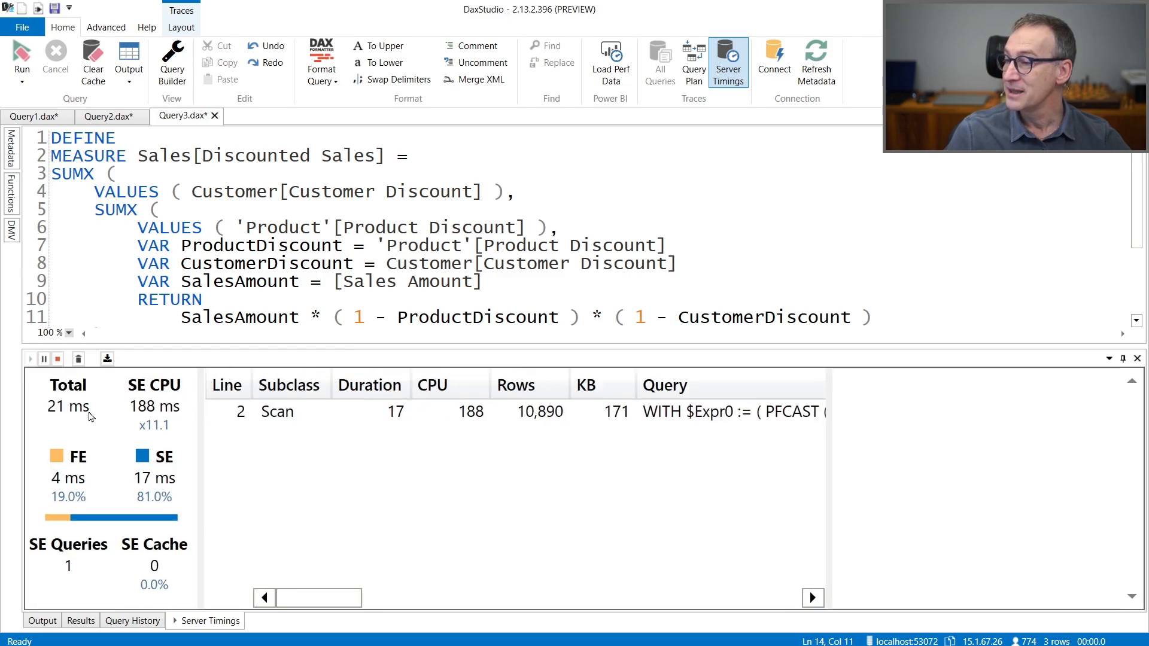
mouse_move(67, 407)
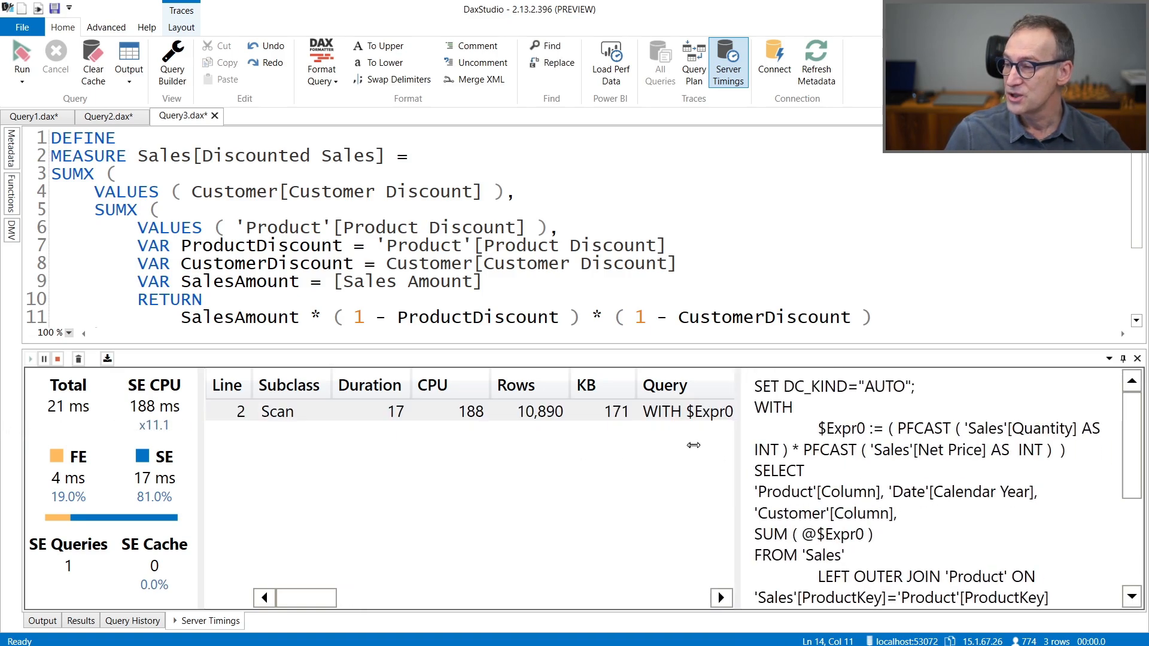
scroll(down, 3)
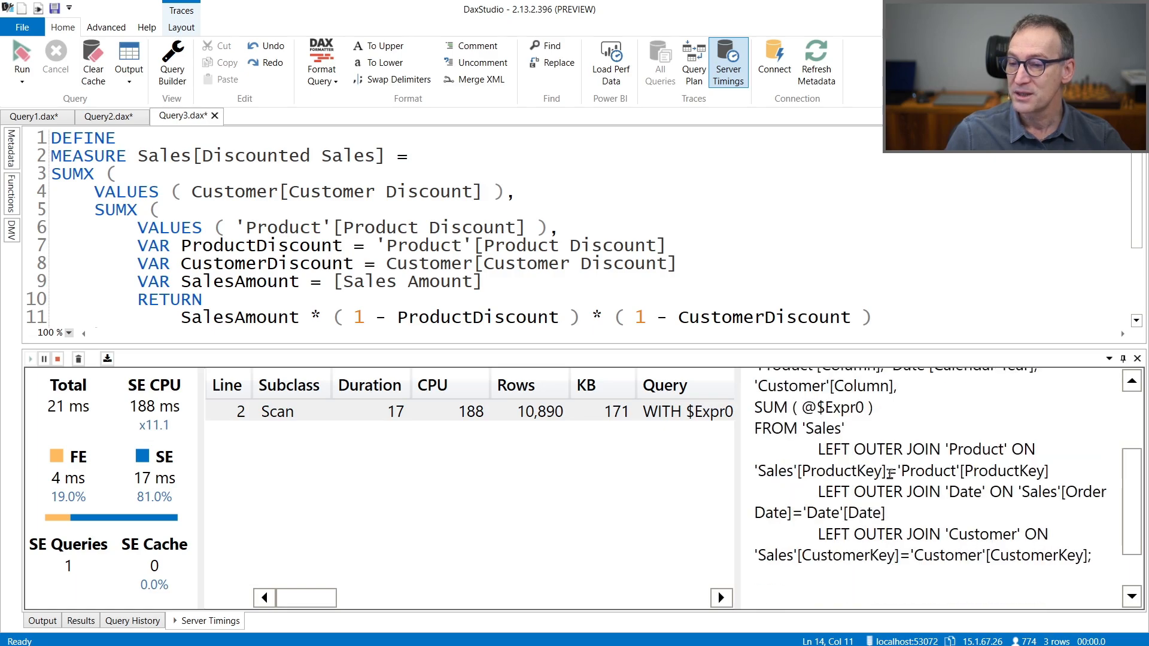
scroll(up, 3)
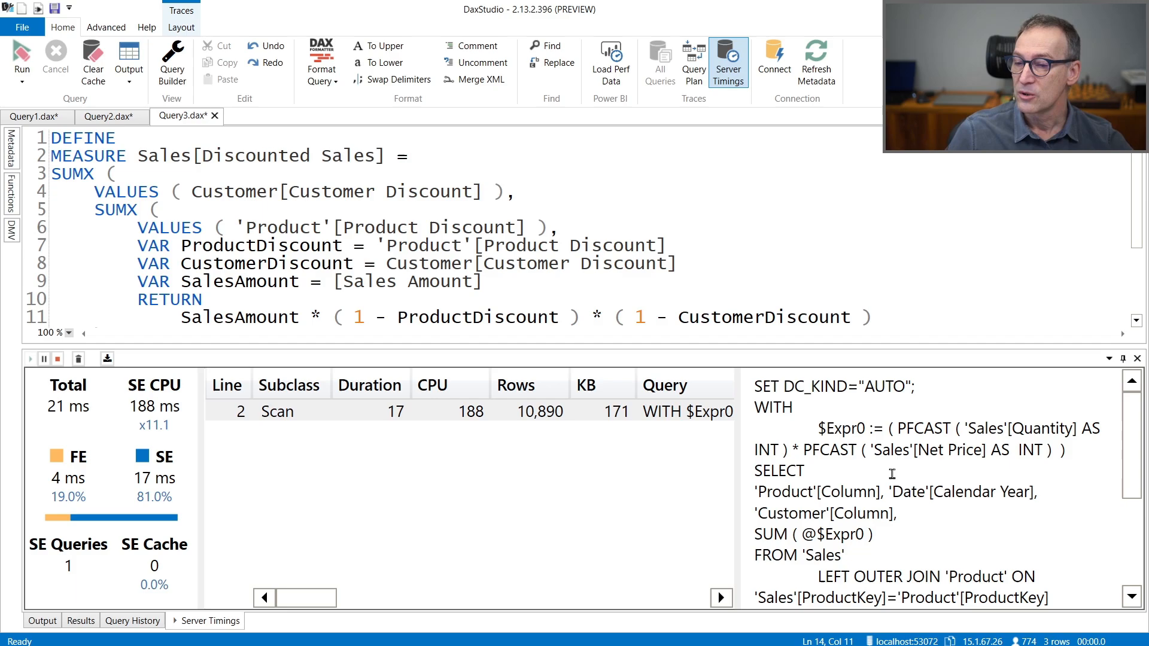
mouse_move(897, 492)
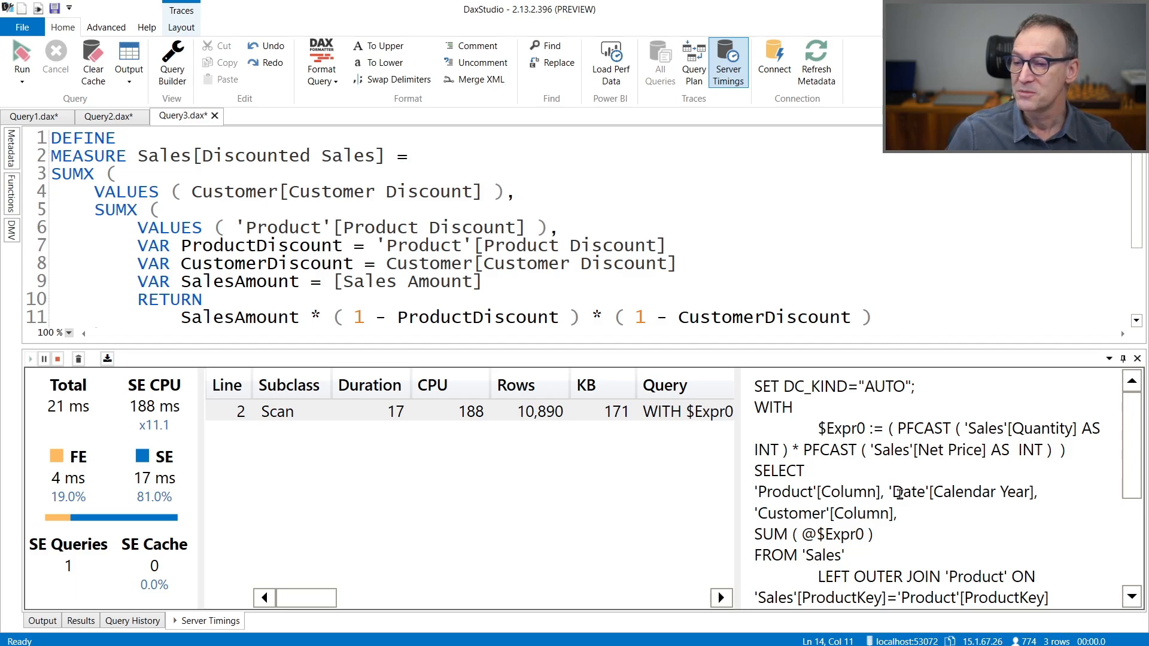
scroll(down, 3)
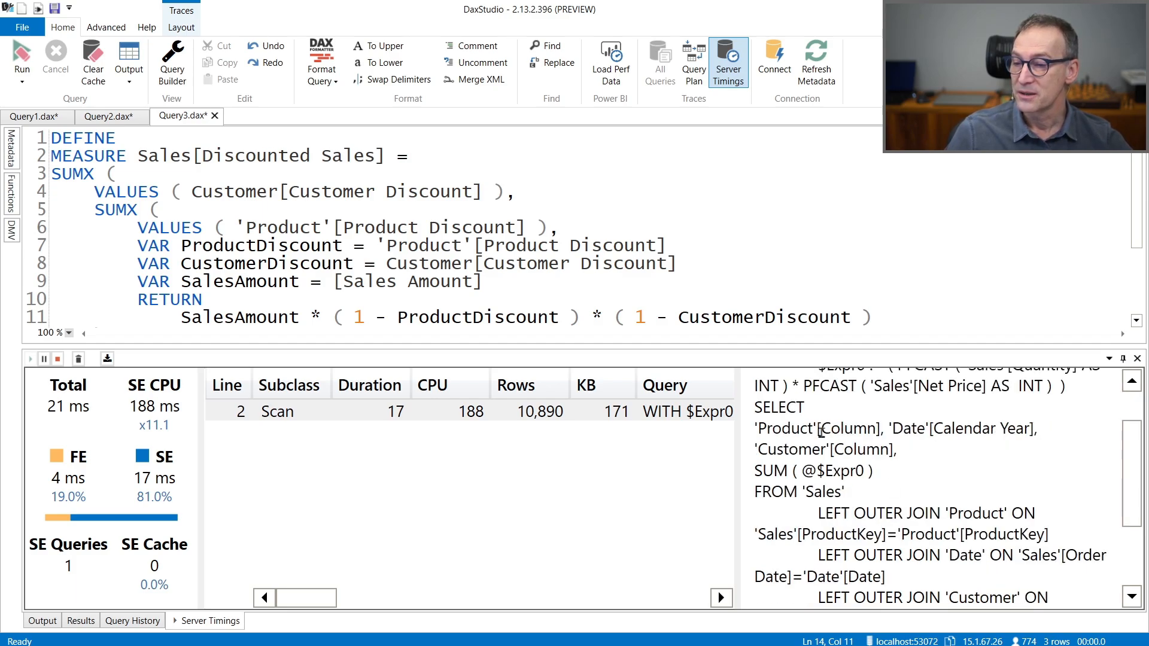
double_click(849, 429)
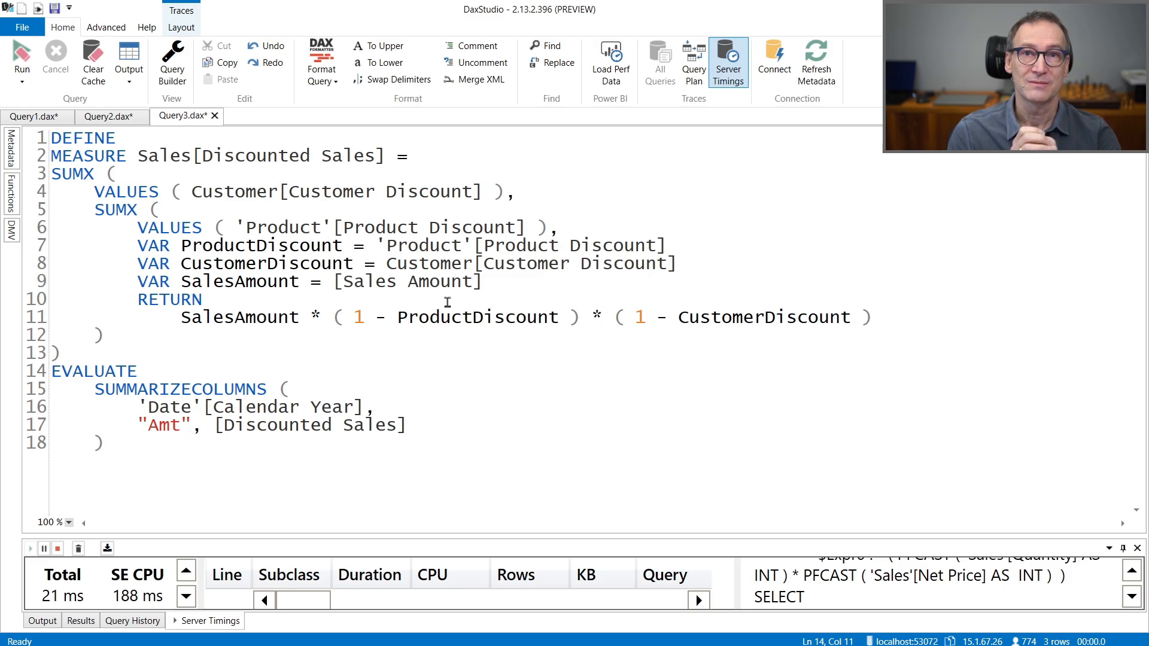
Step: Insert SUMMARIZE ( Sales, before the customer VALUES call and select the nested product-discount code
click(429, 316)
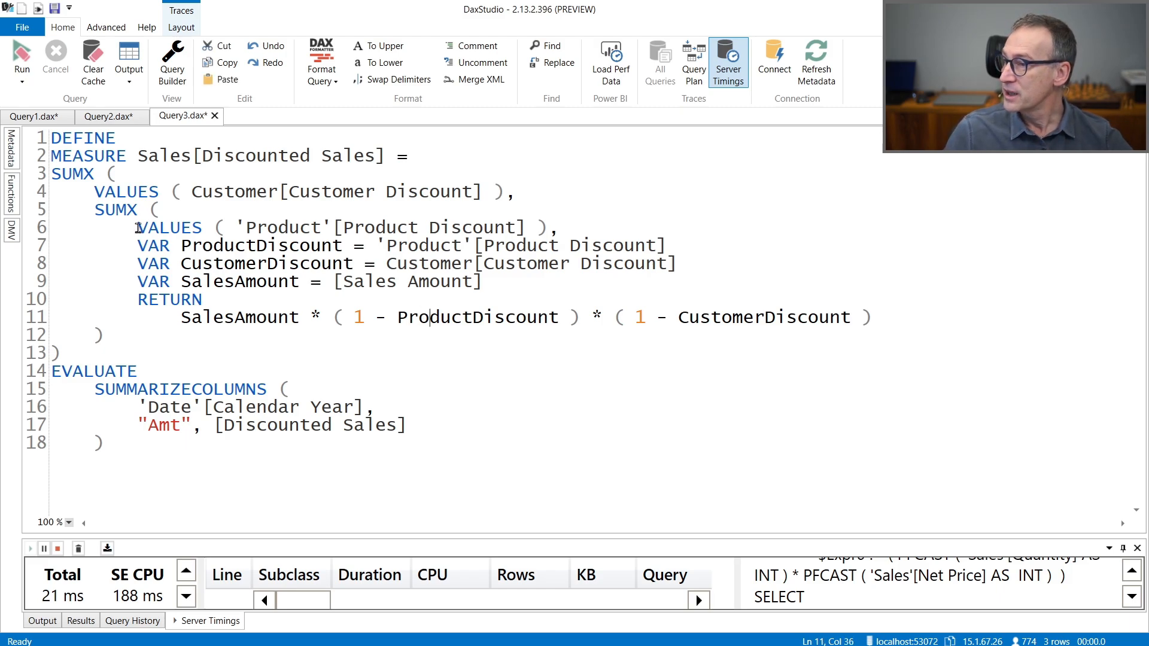
click(316, 191)
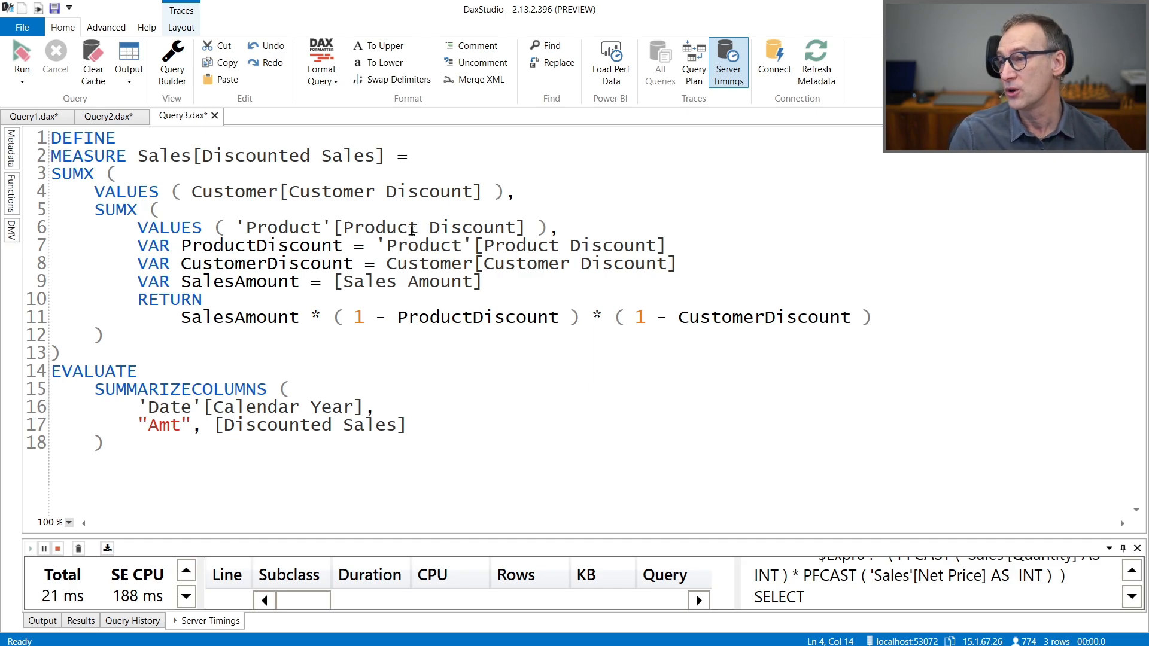
click(242, 191)
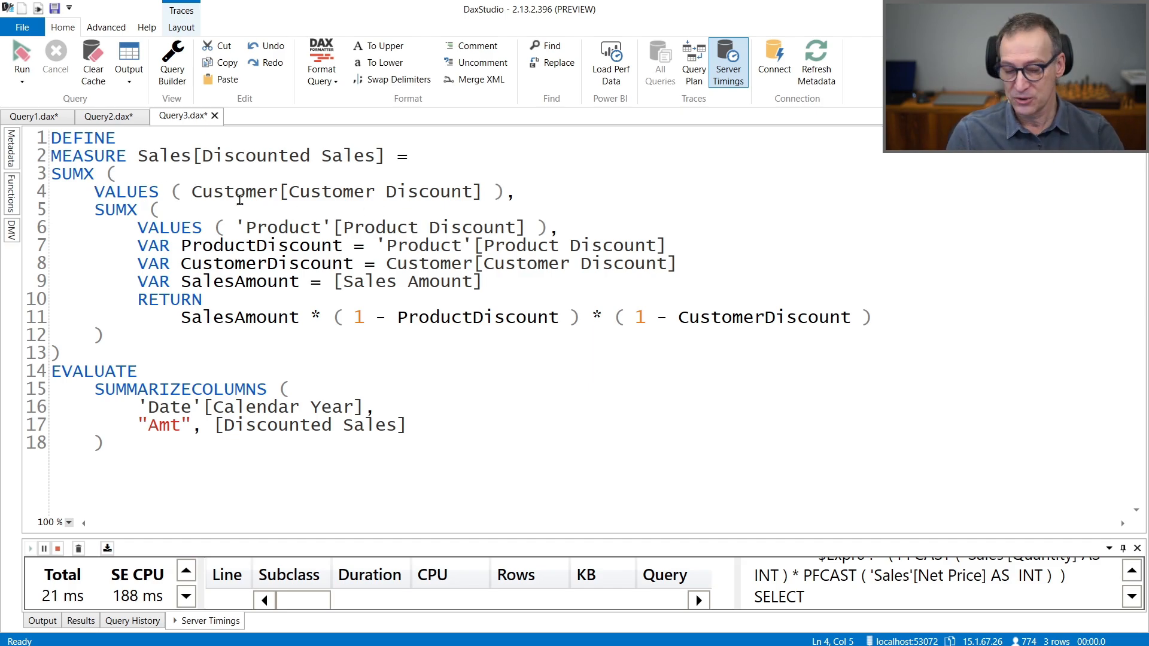
text(SUMMARIZE ()
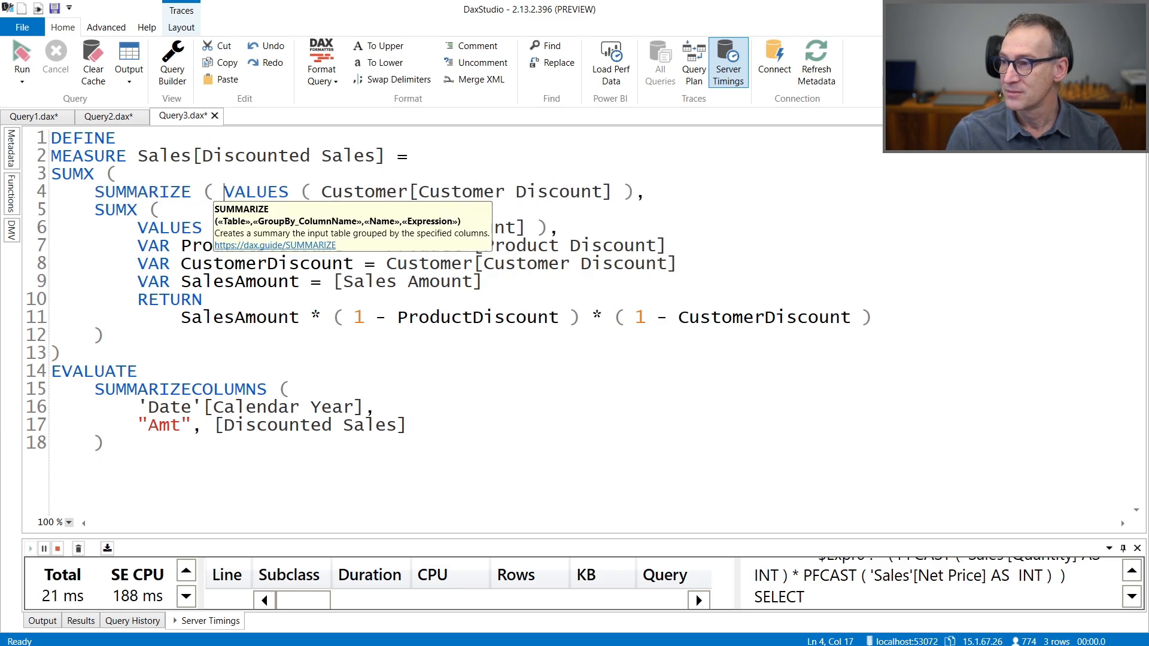
text(Sales,)
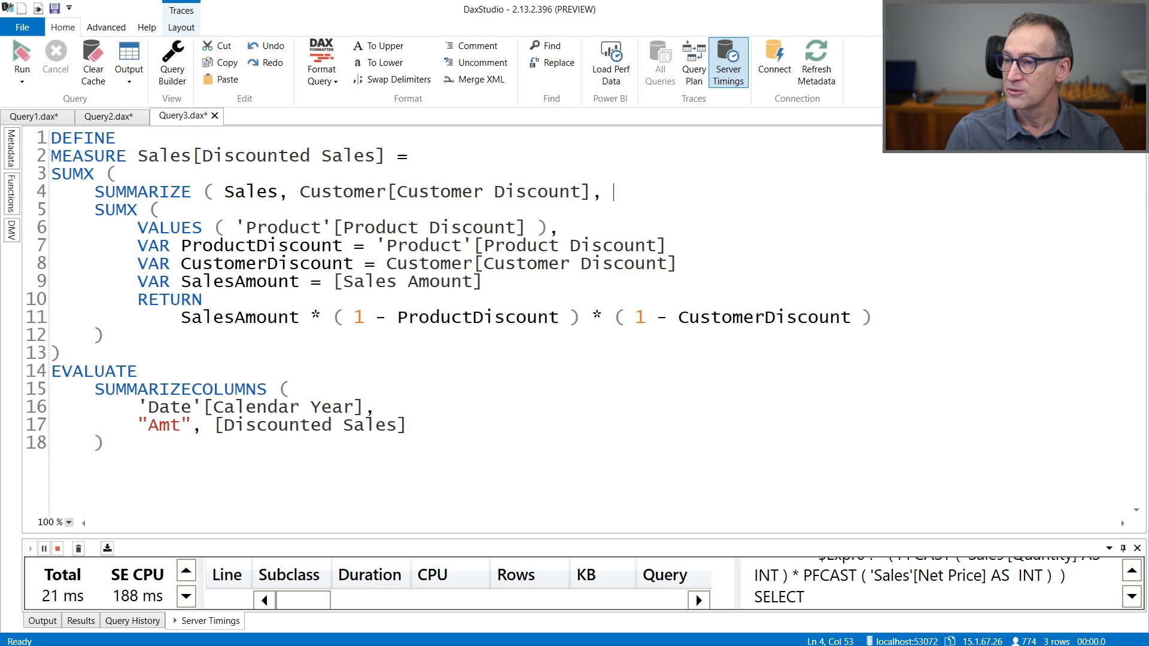
drag(95, 210, 235, 227)
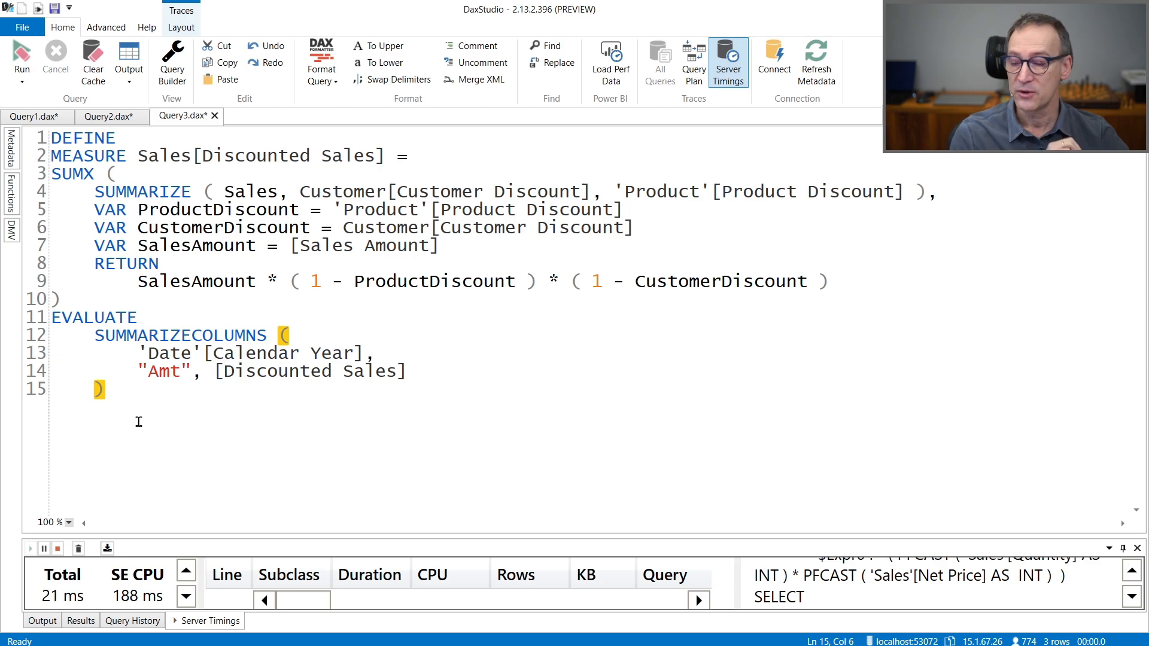
mouse_move(235, 419)
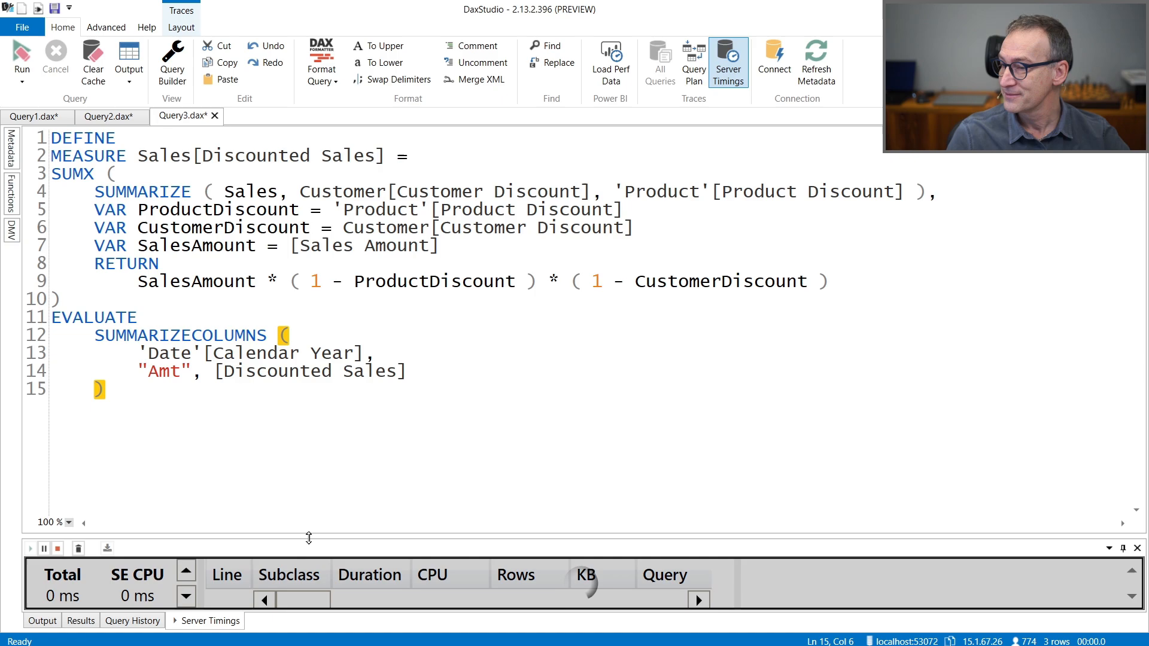
Step: Run the SUMMARIZE query, review its 25 ms single-scan timings, then clear them
click(22, 55)
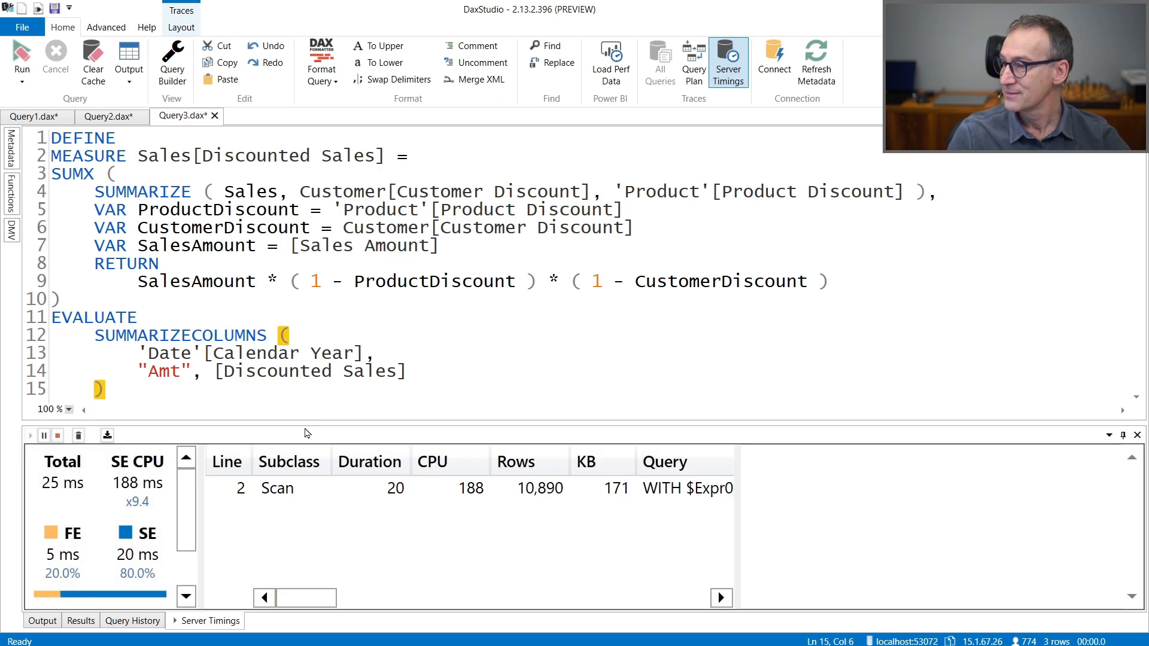
mouse_move(104, 501)
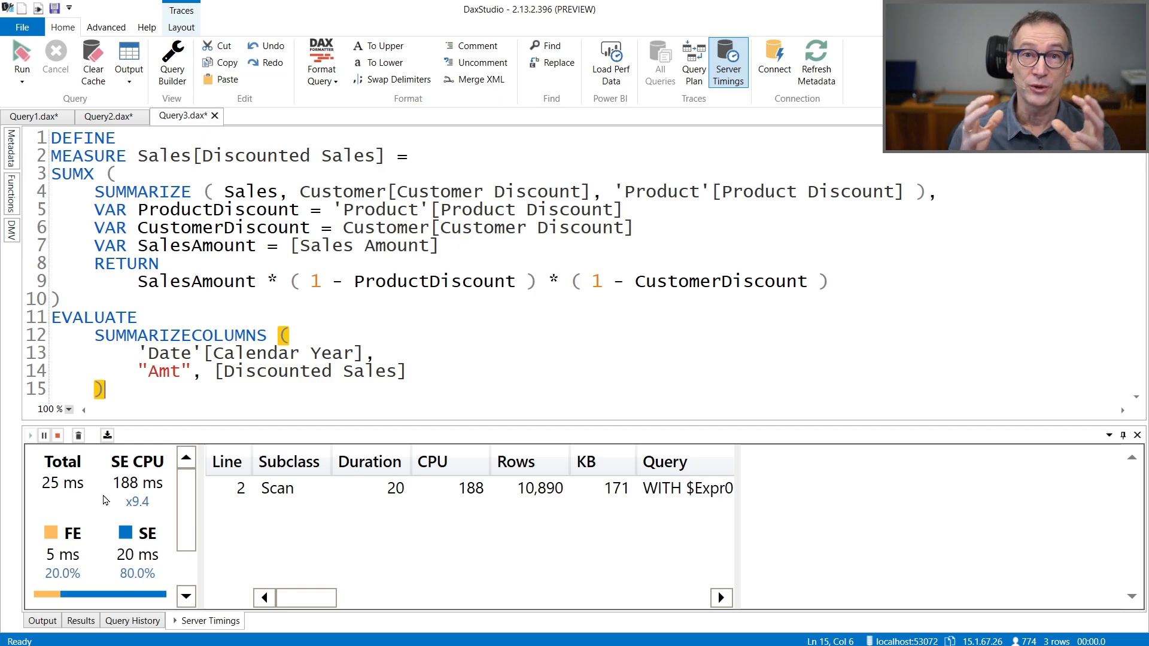
click(78, 434)
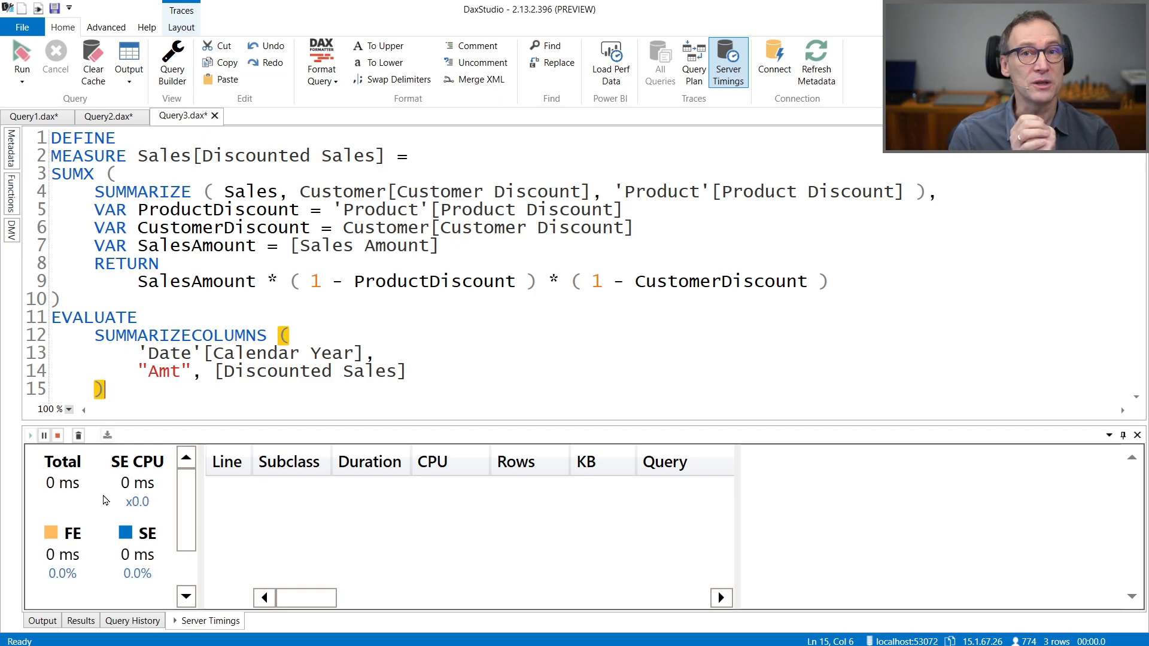